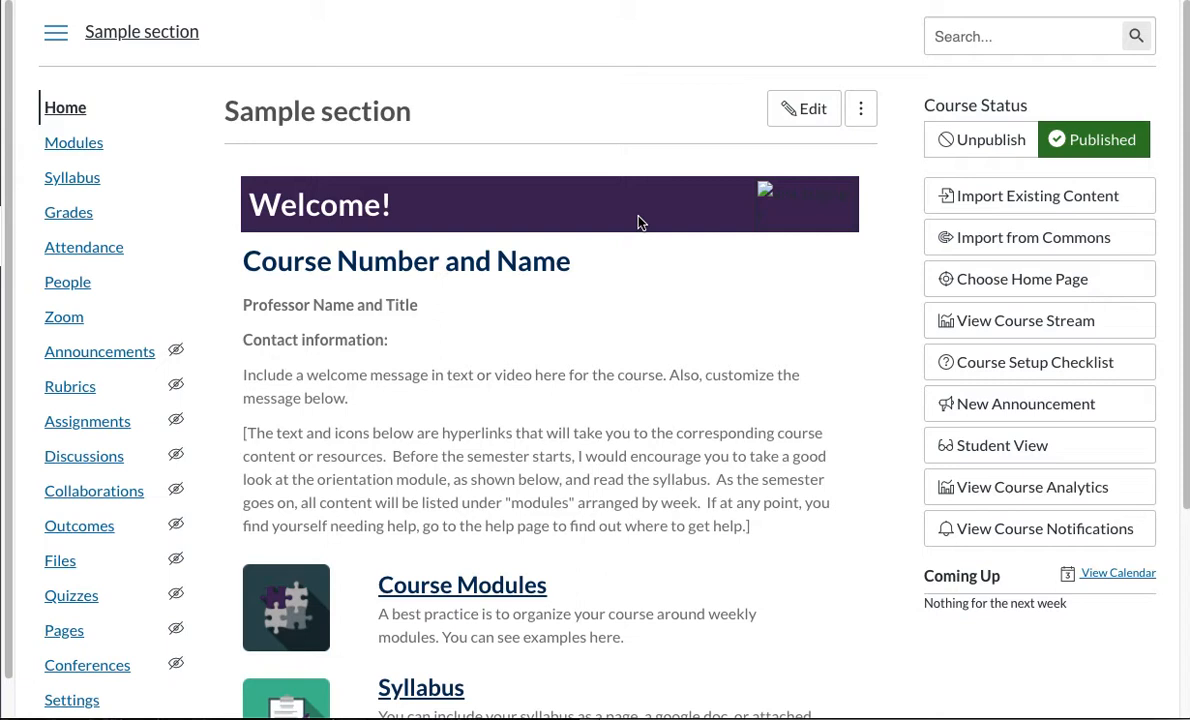
mouse_move(592, 304)
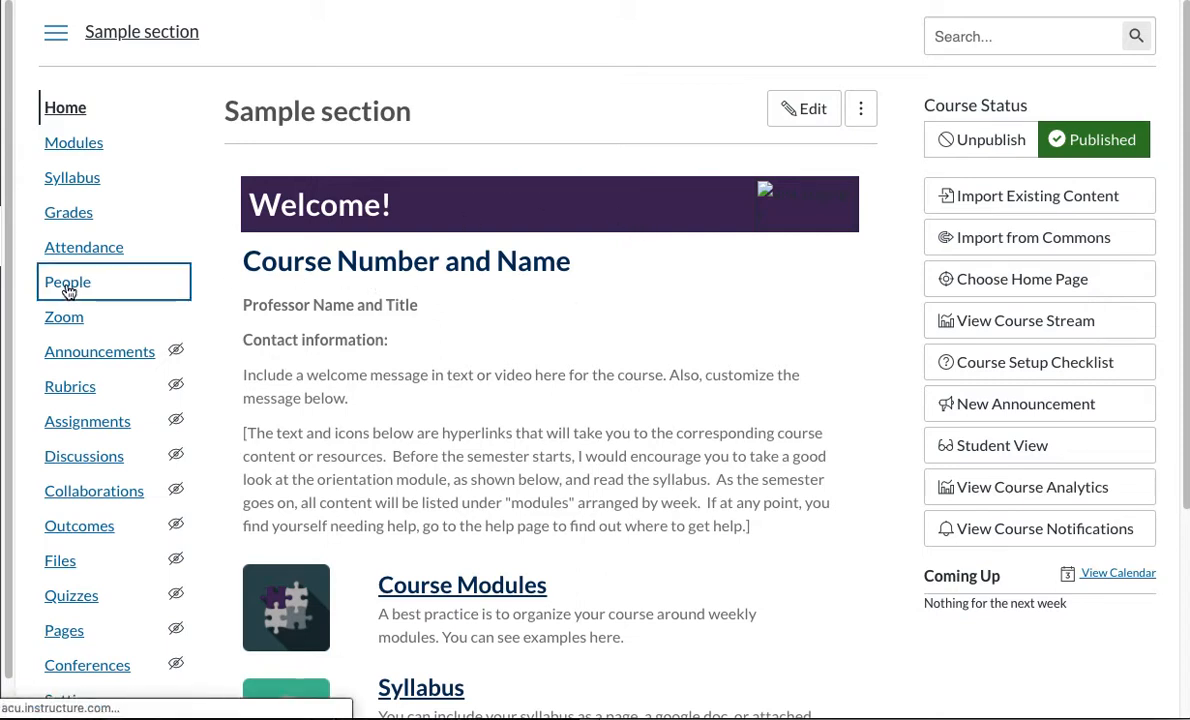
Show the course's People roster with its teacher and three students
left_click(68, 280)
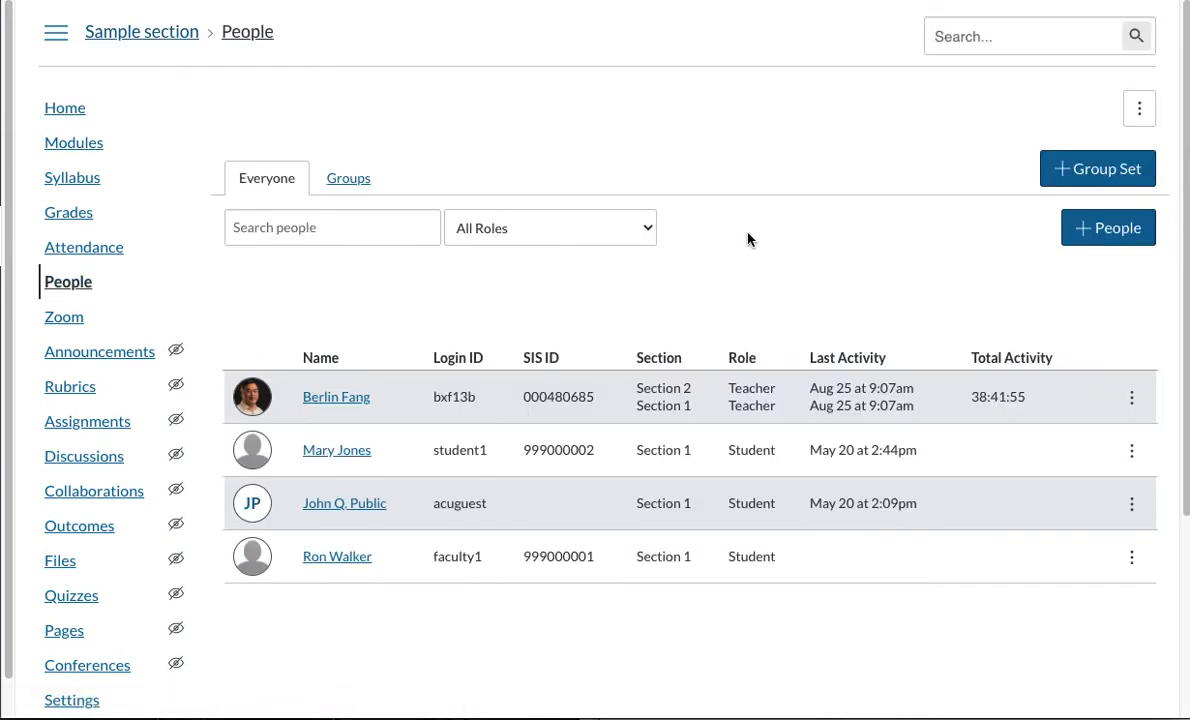
mouse_move(348, 178)
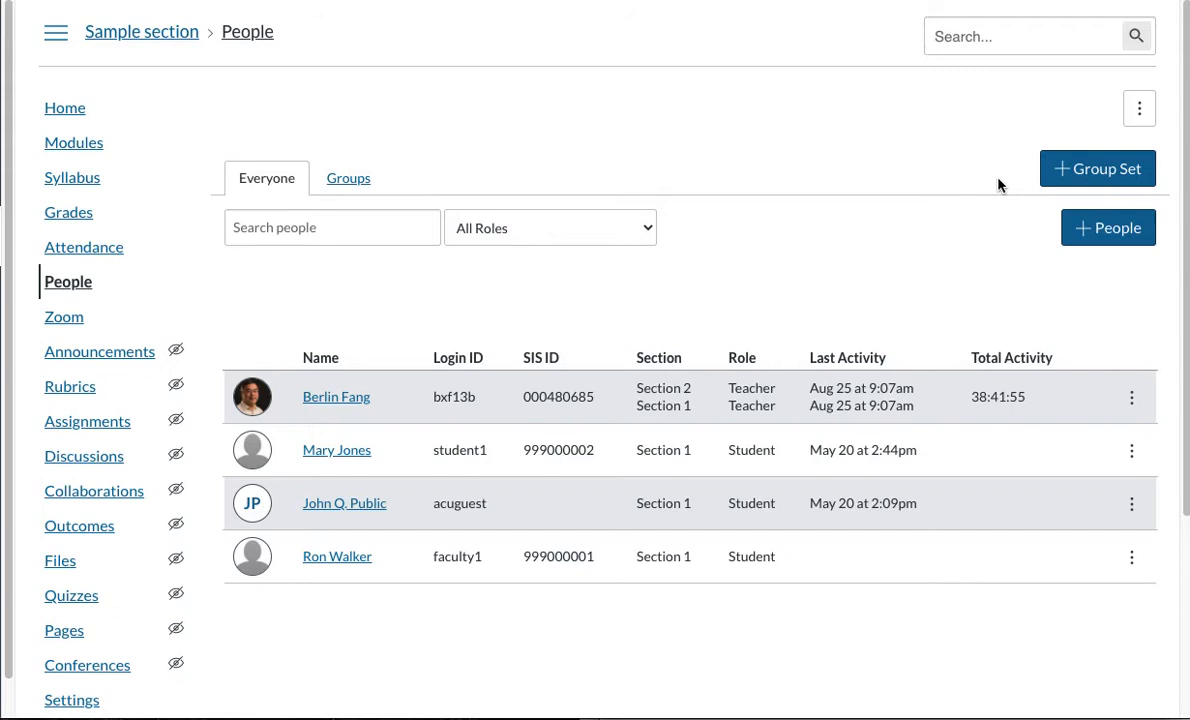
mouse_move(1096, 168)
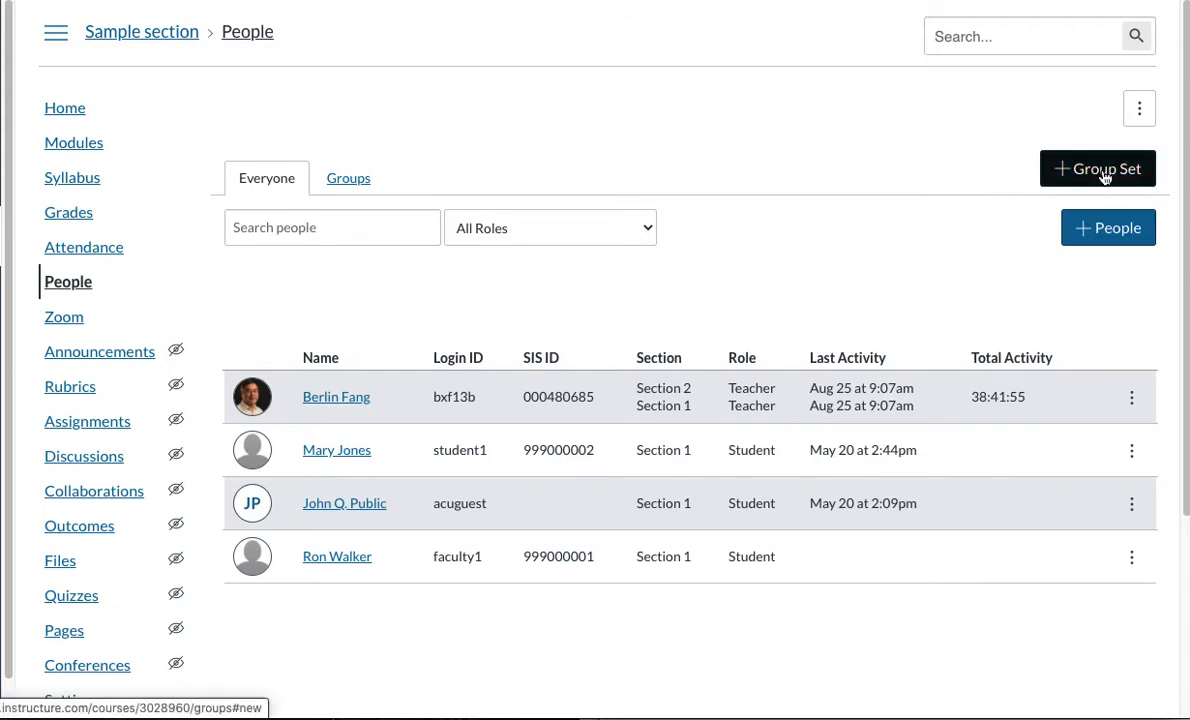
Fill in a new group set named Week 1 Group that splits students into 2 groups
left_click(1096, 168)
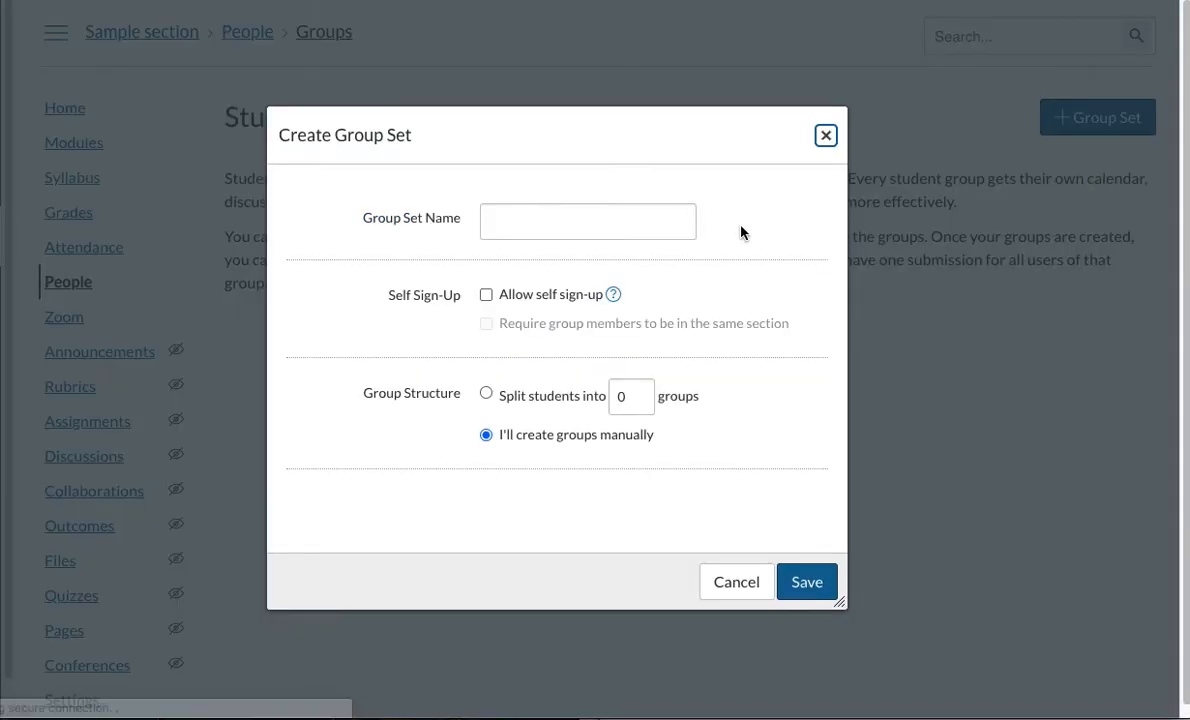
type("Week 1 Group")
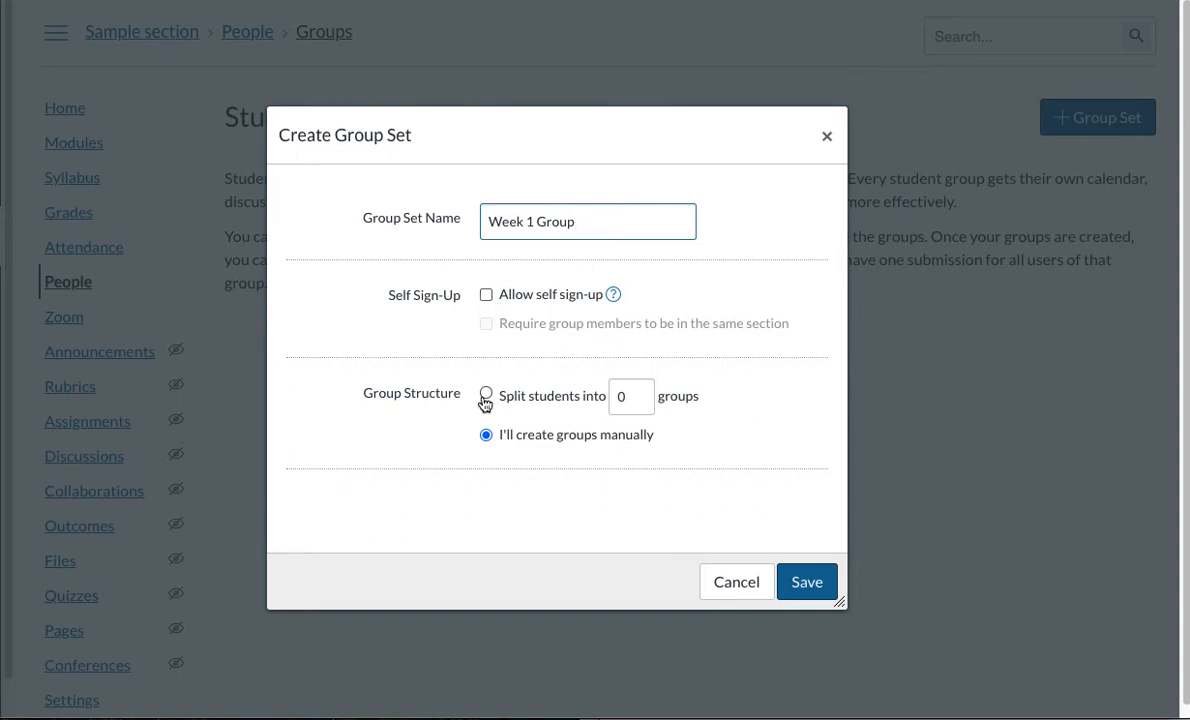
left_click(486, 396)
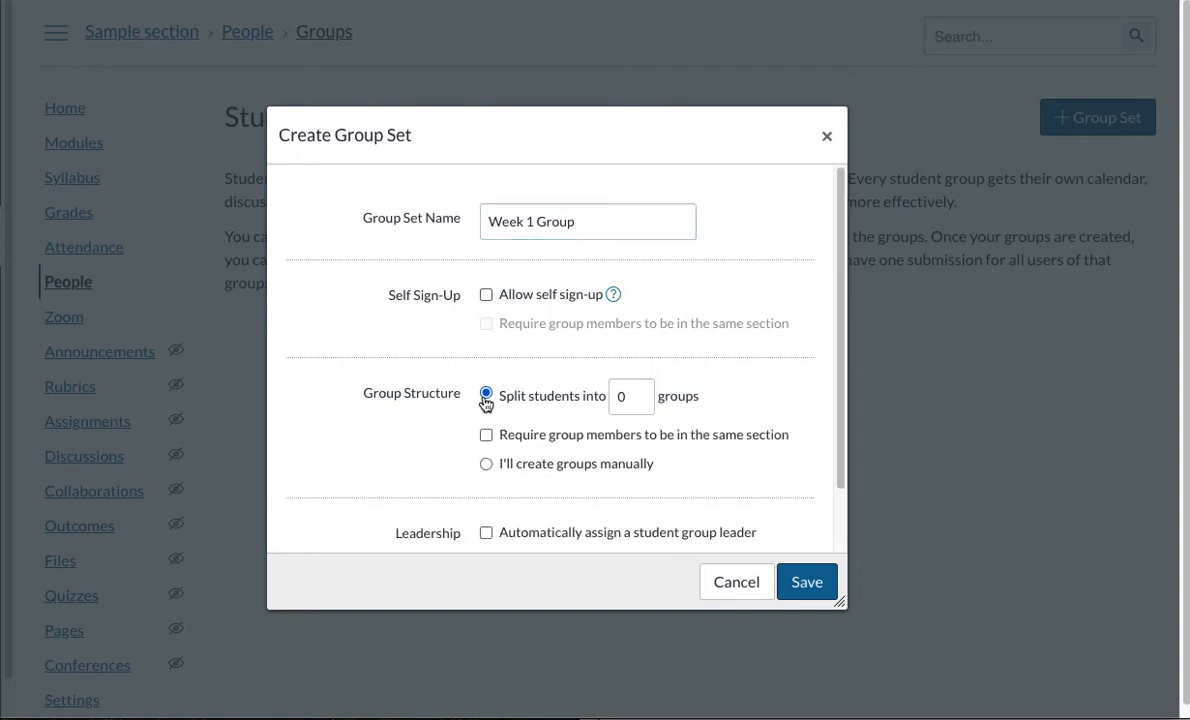
type("3")
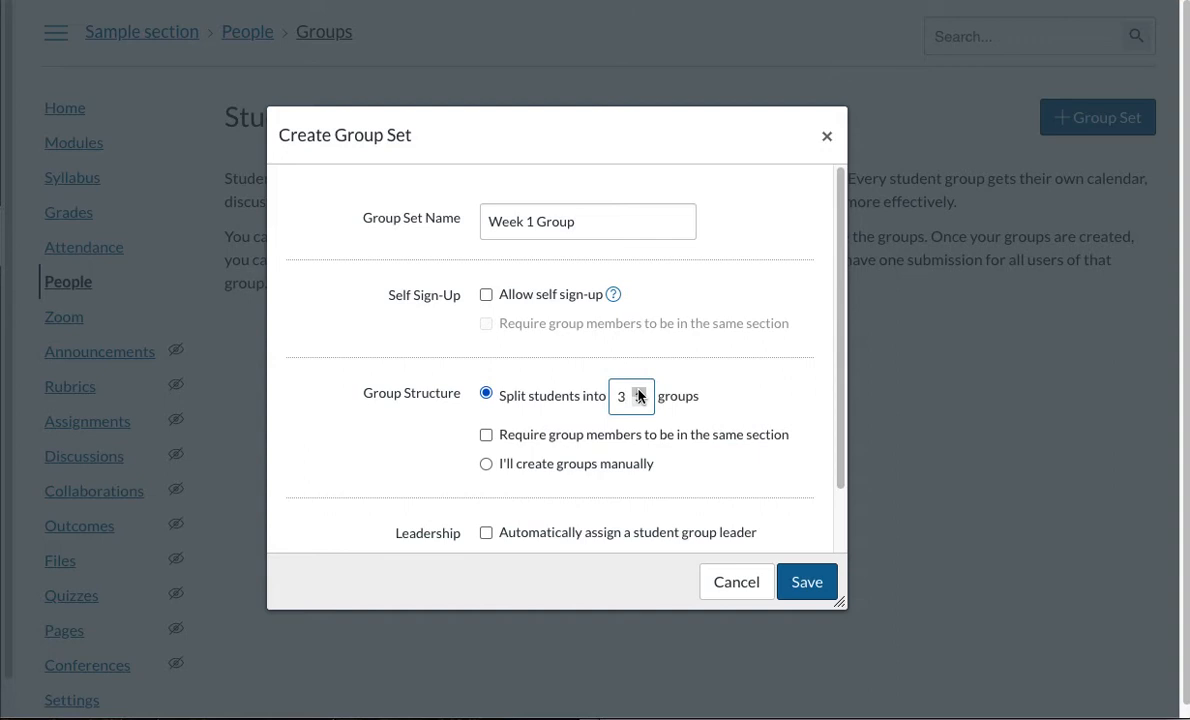
left_click(638, 400)
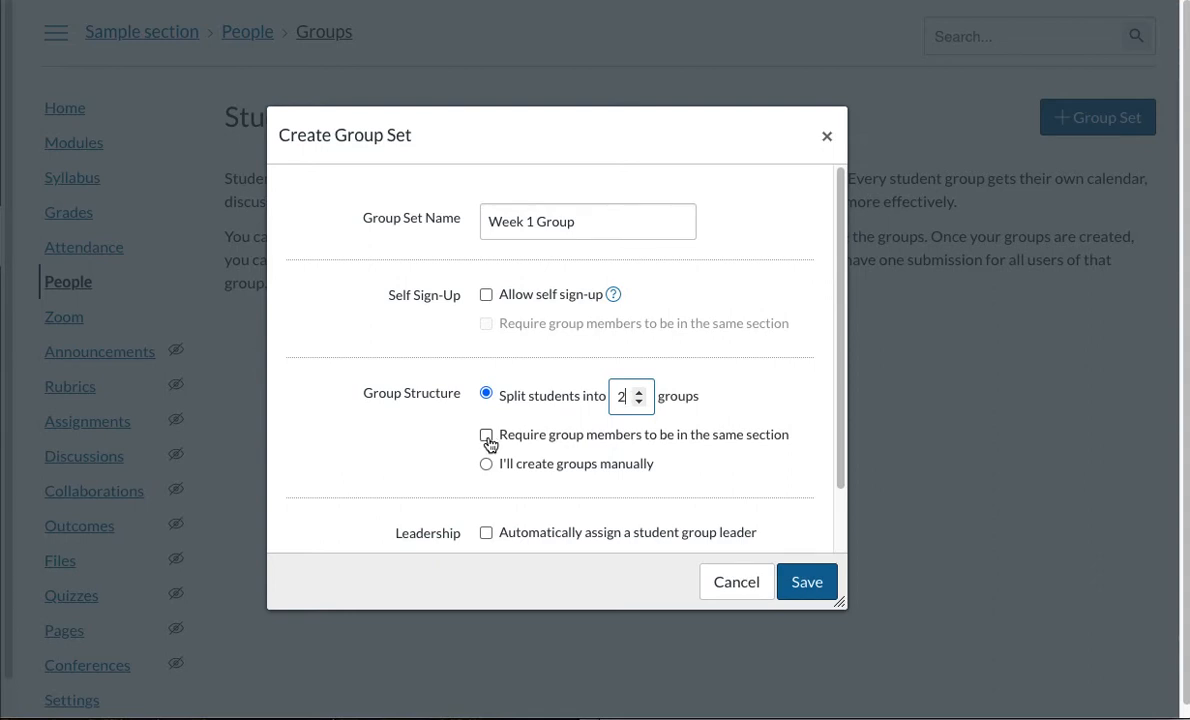
mouse_move(492, 440)
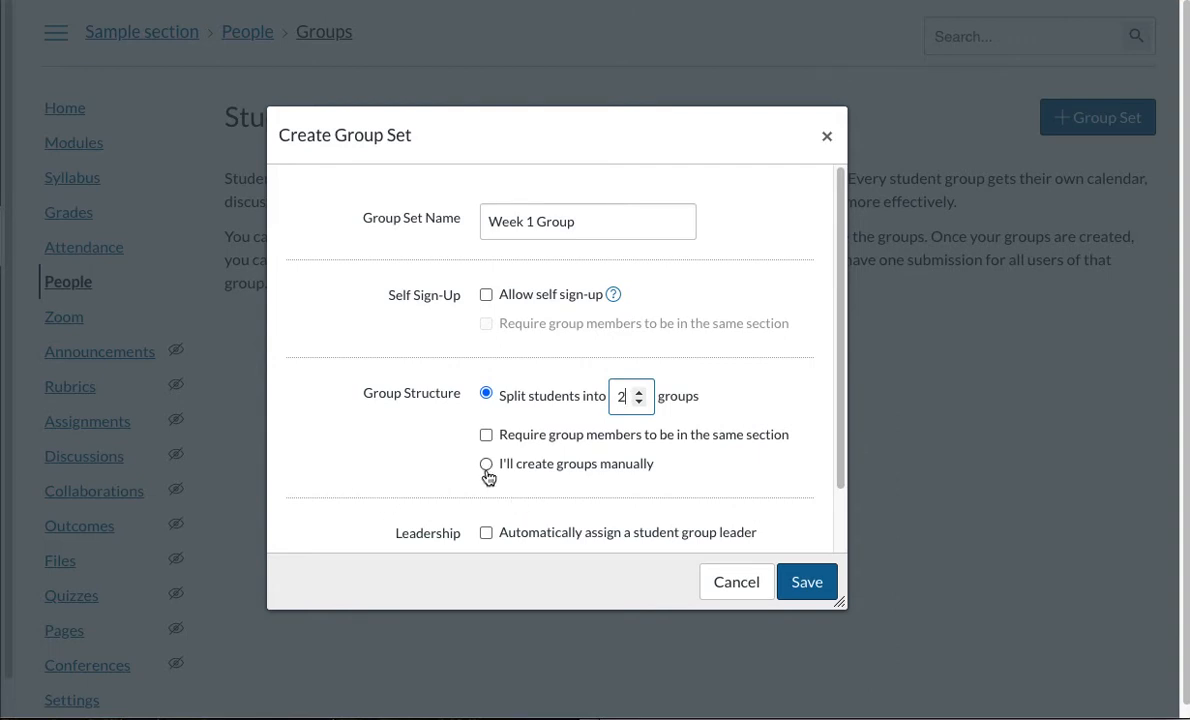
mouse_move(478, 508)
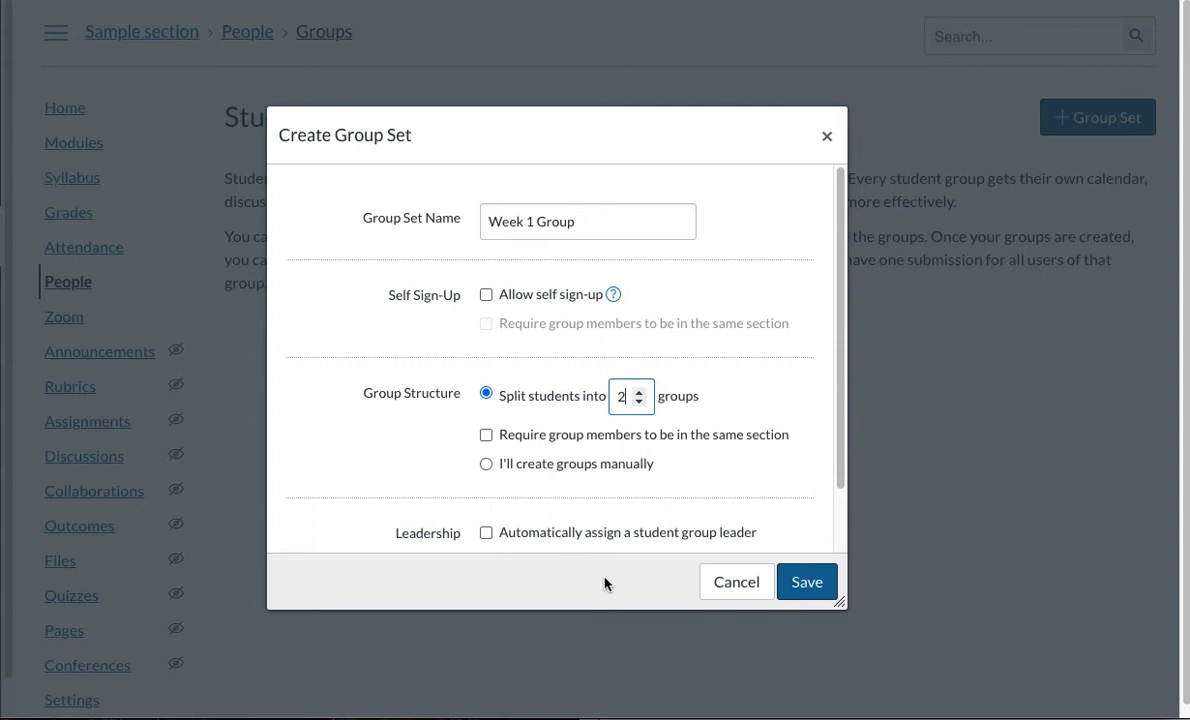
mouse_move(790, 504)
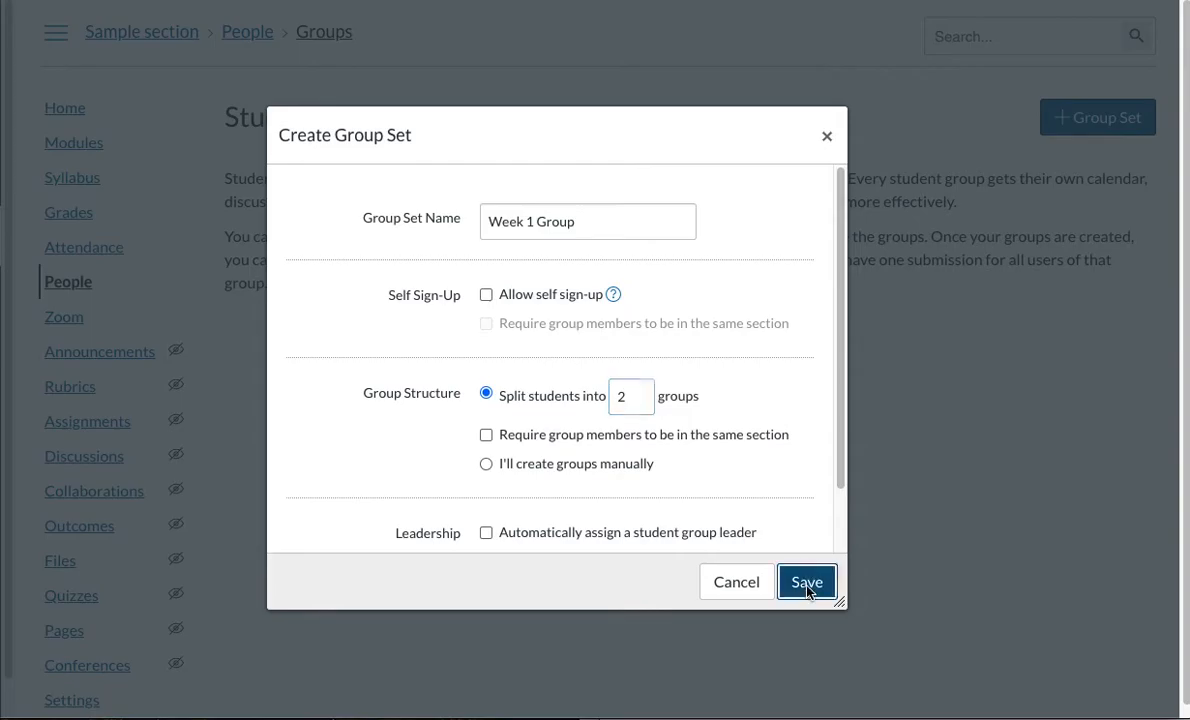
Save the Week 1 Group set so Canvas randomly assigns students to its groups
left_click(806, 582)
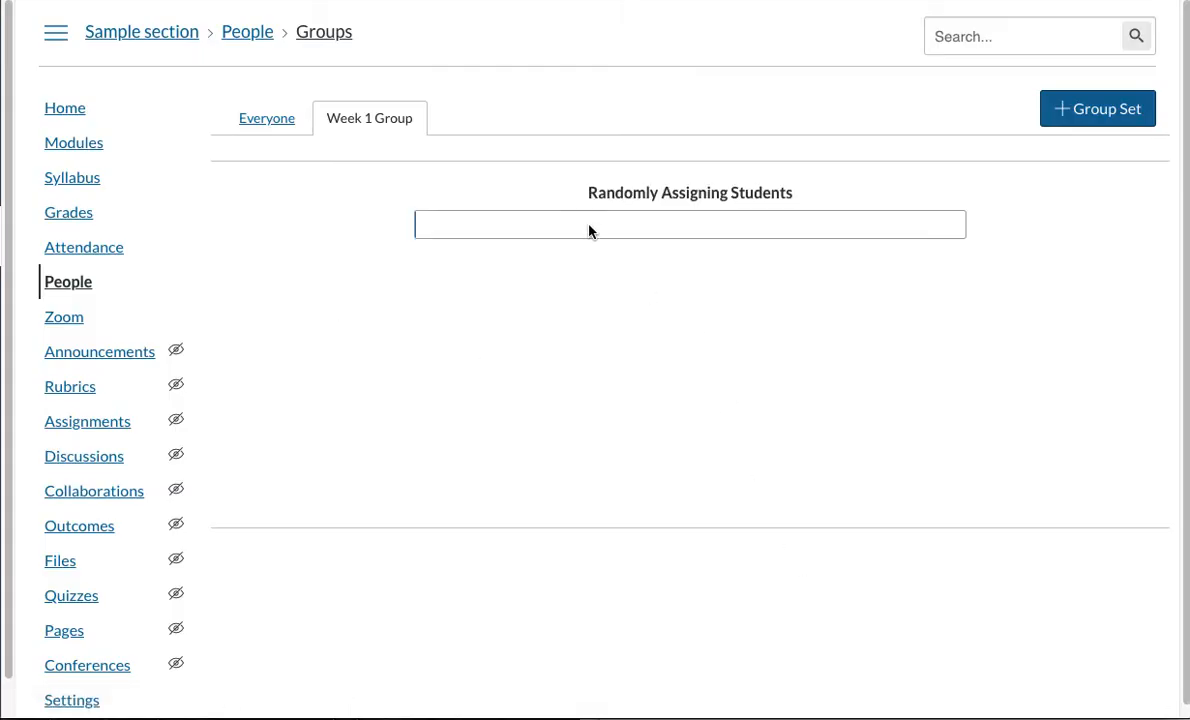
mouse_move(624, 214)
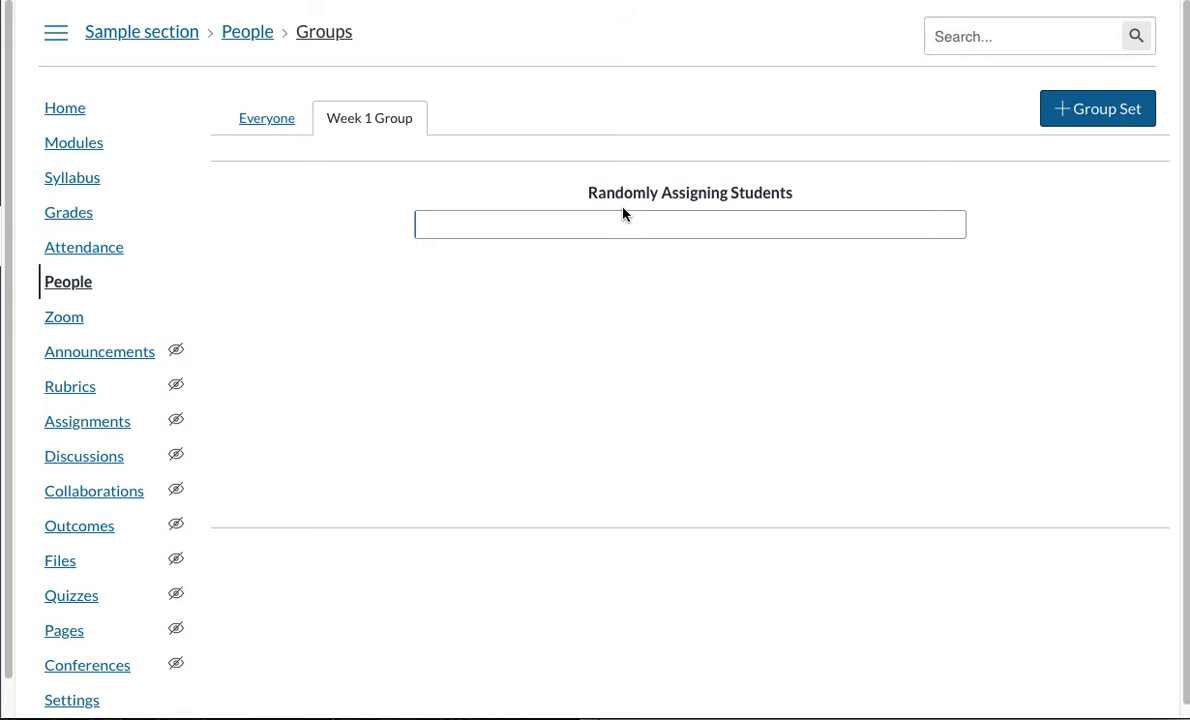
mouse_move(738, 176)
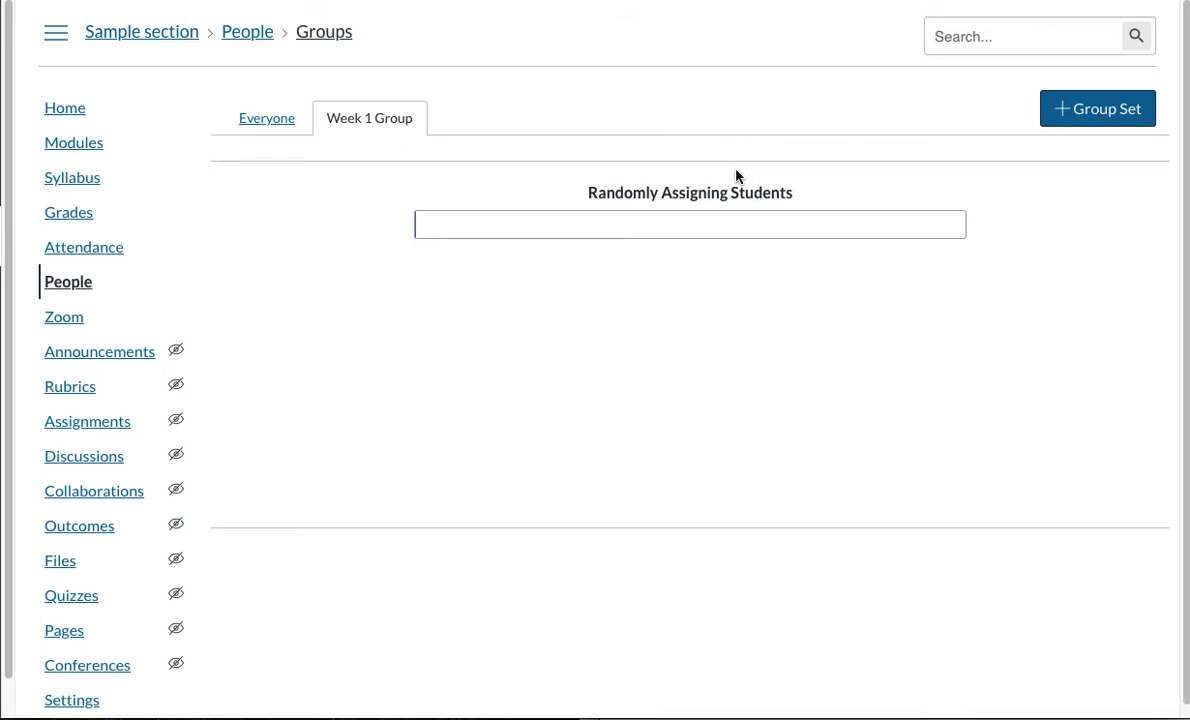
mouse_move(536, 260)
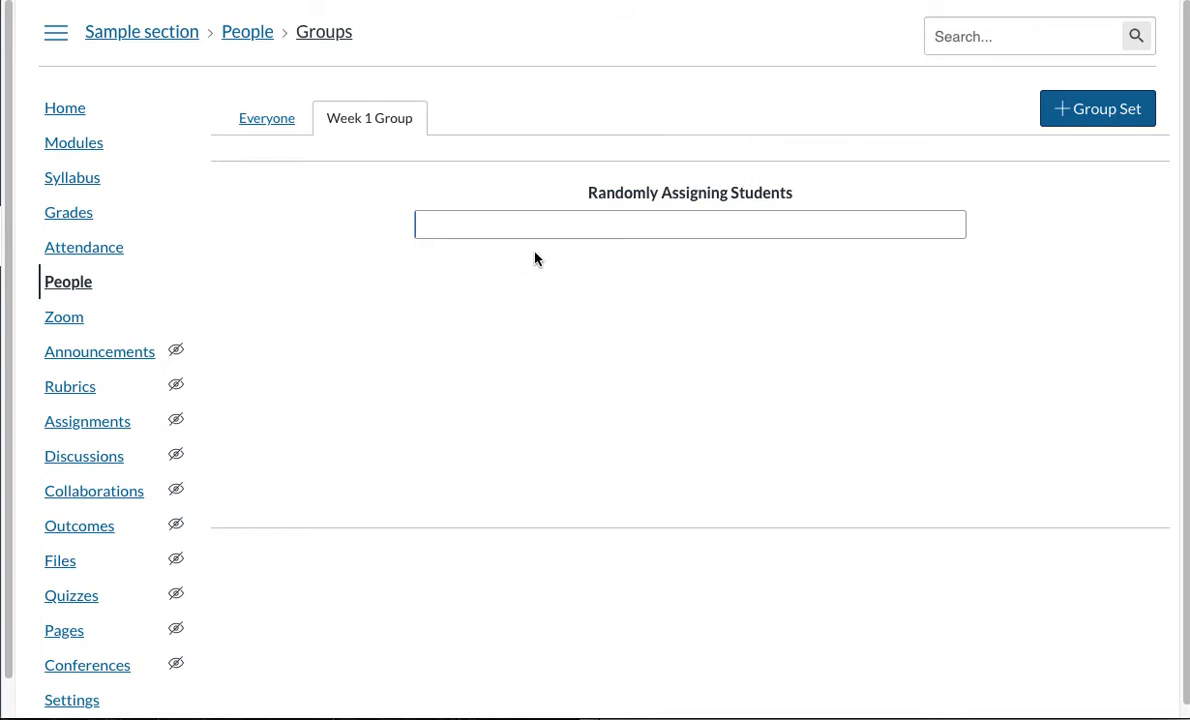
mouse_move(522, 352)
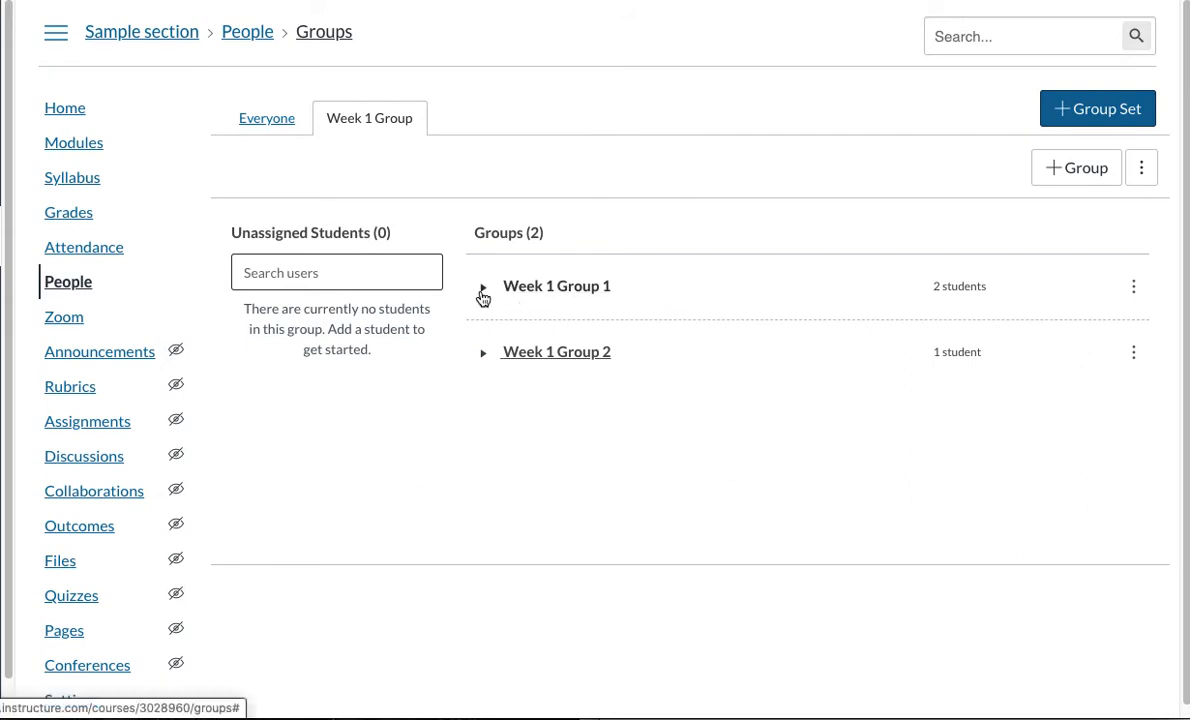
Expand Week 1 Group 1 and Group 2 to show their members, glancing at Group 1's options
left_click(482, 292)
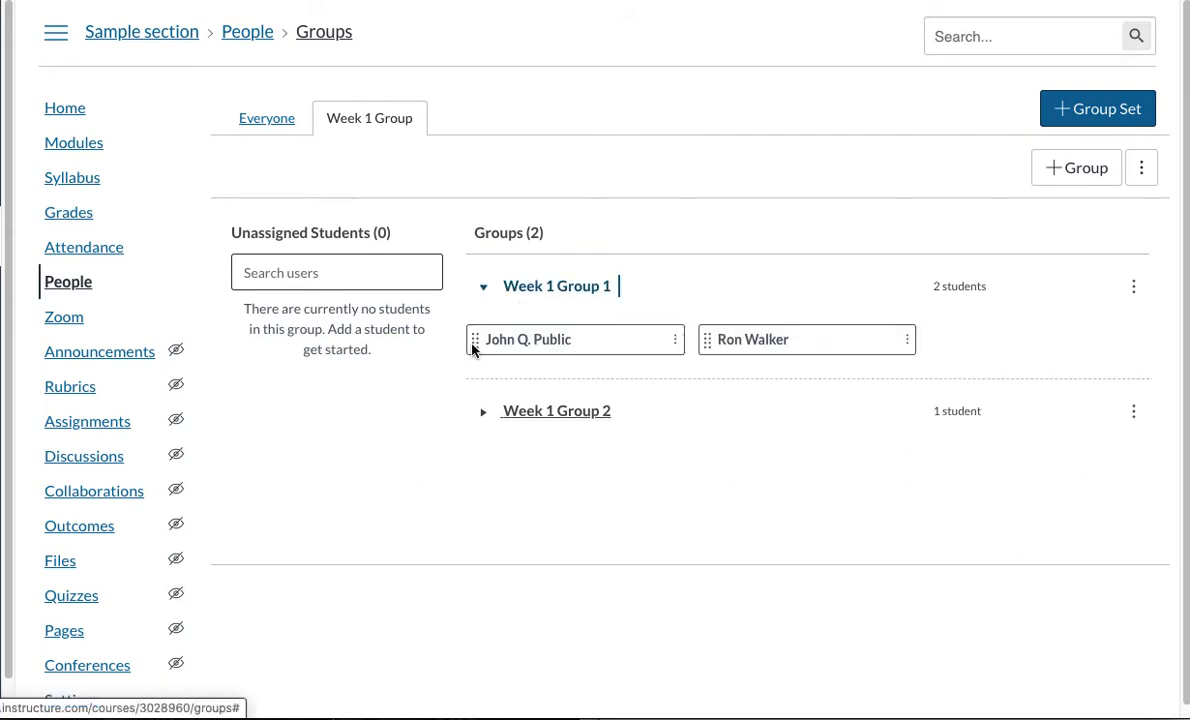
left_click(484, 410)
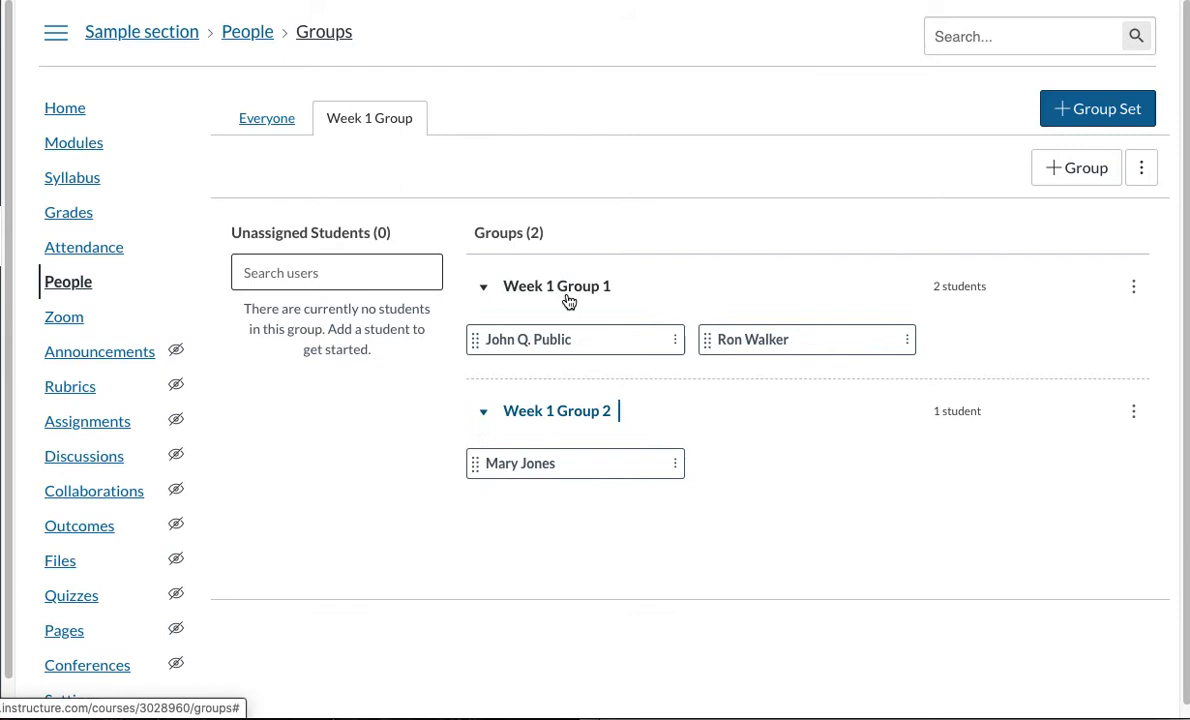
left_click(1132, 286)
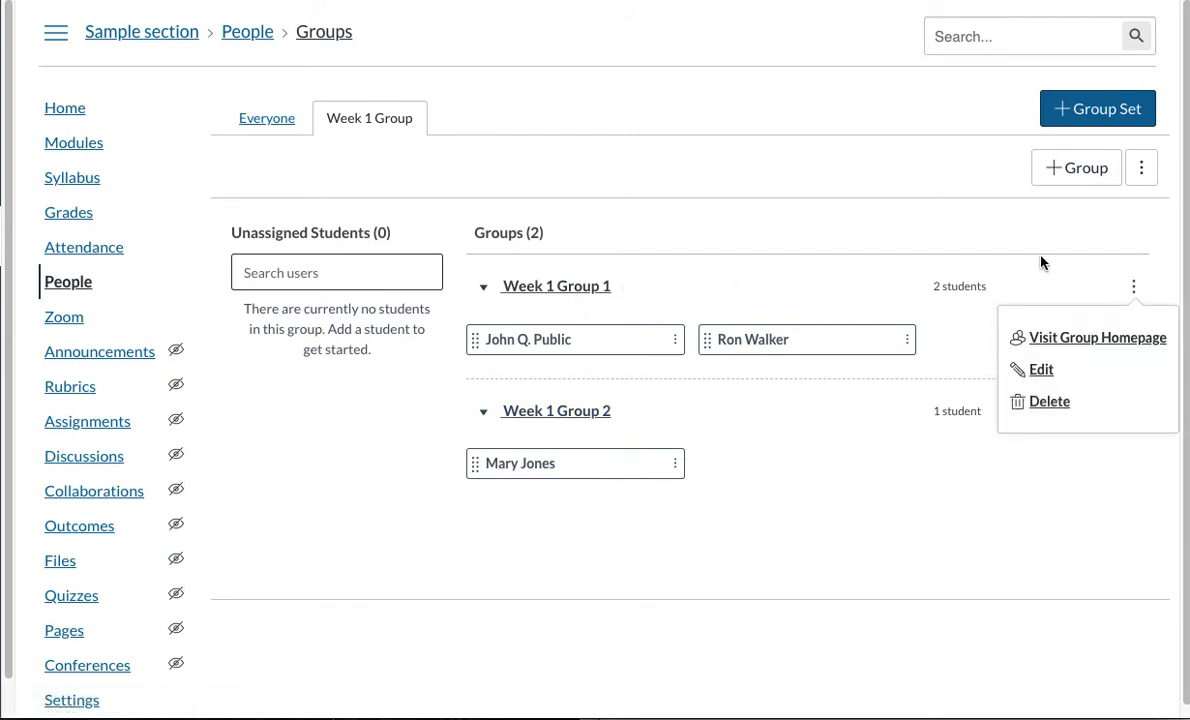
left_click(472, 170)
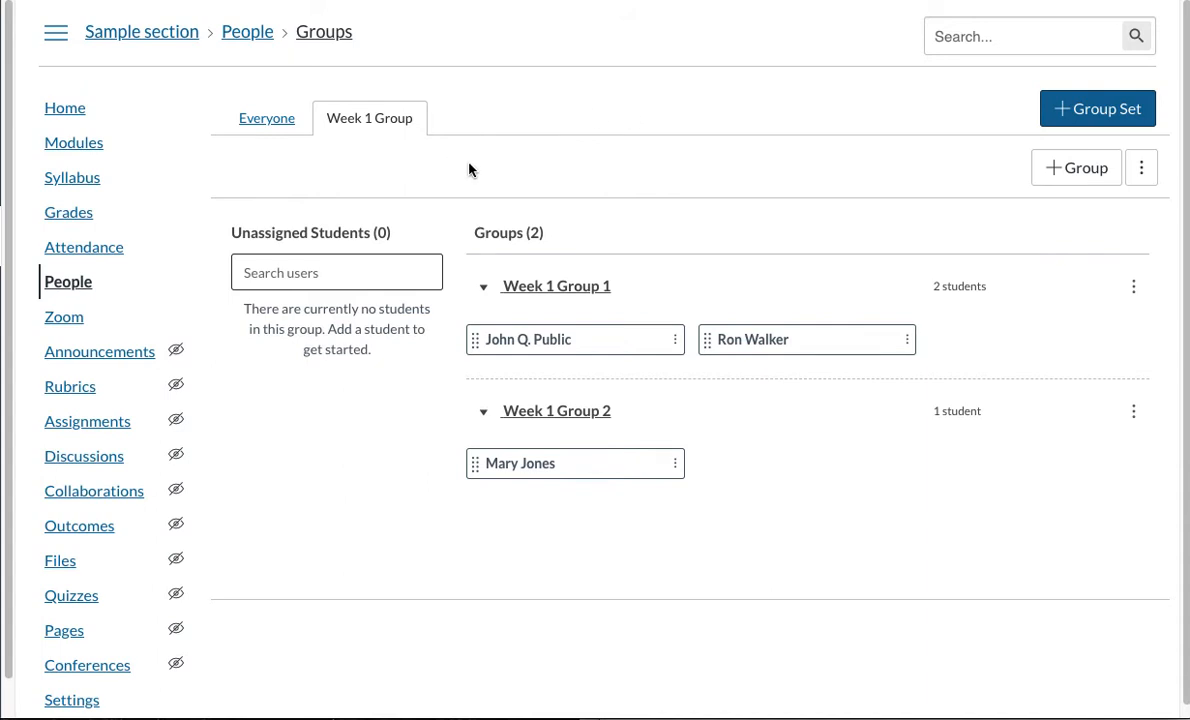
mouse_move(454, 192)
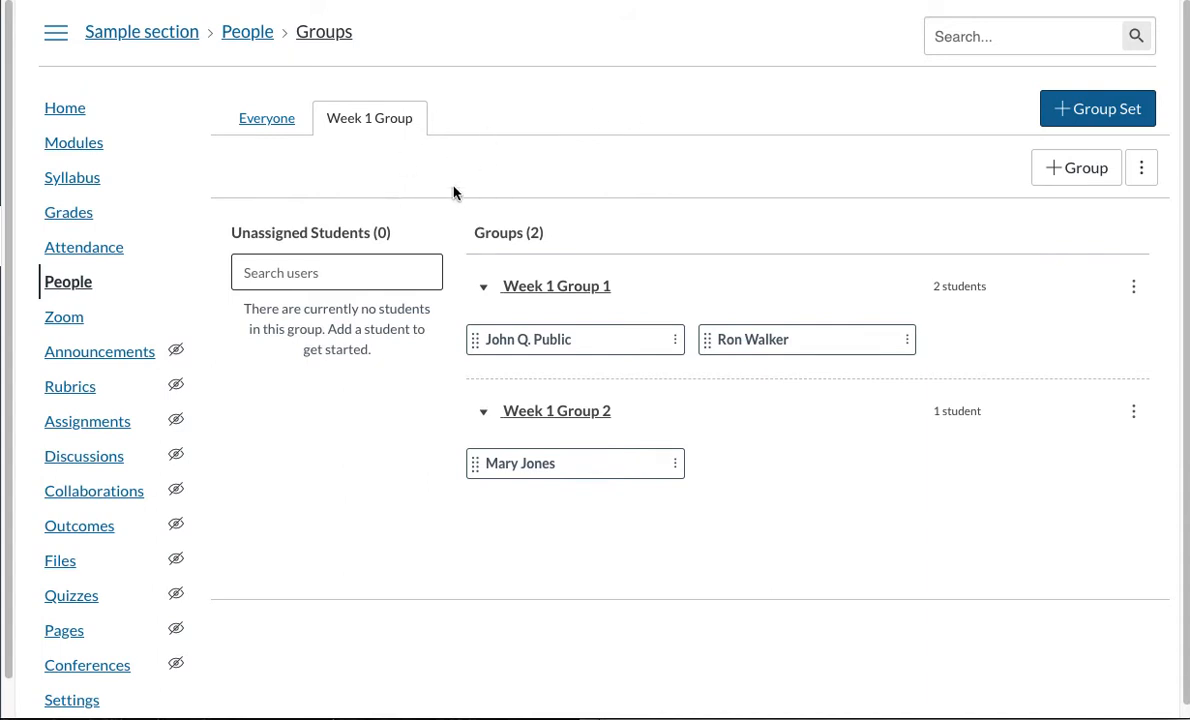
mouse_move(96, 430)
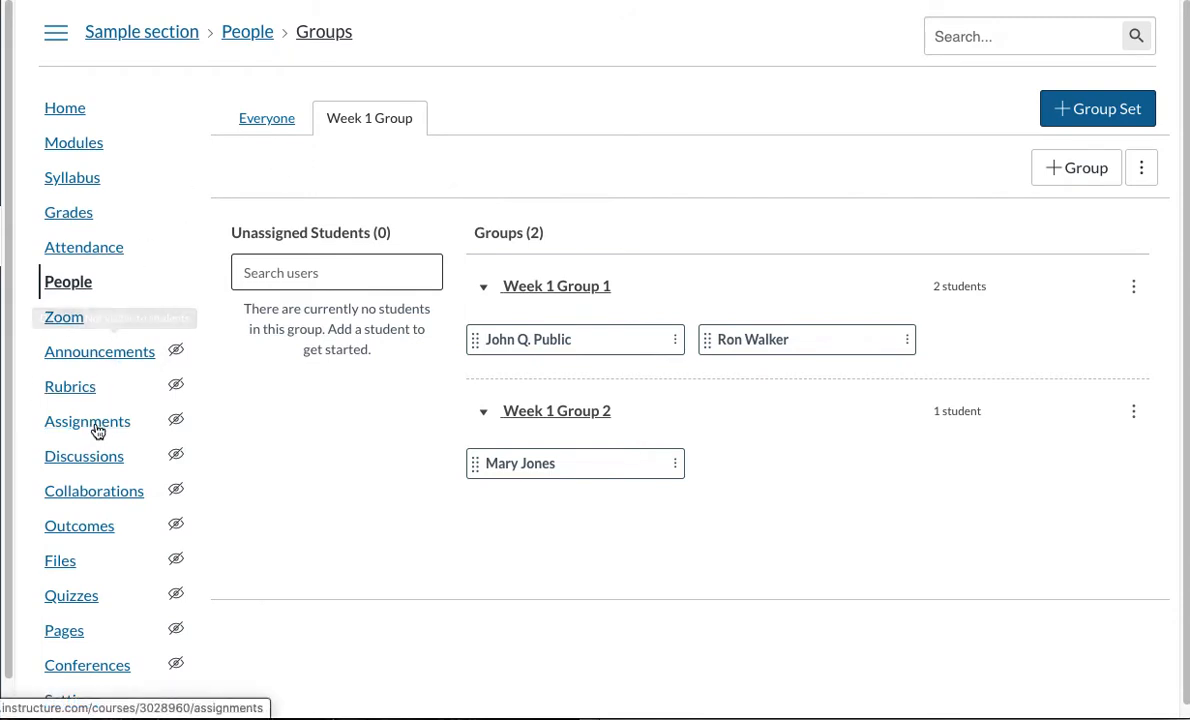
Go to Assignments and start editing the Module 1 assignment
left_click(88, 420)
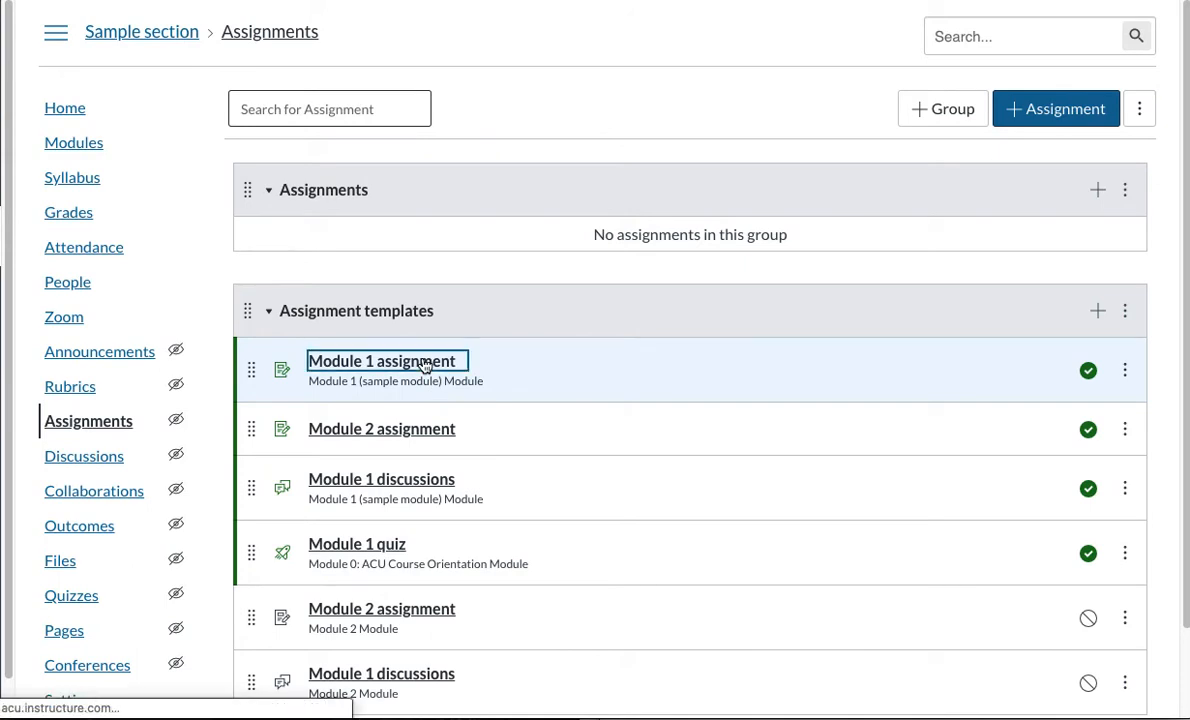
left_click(384, 360)
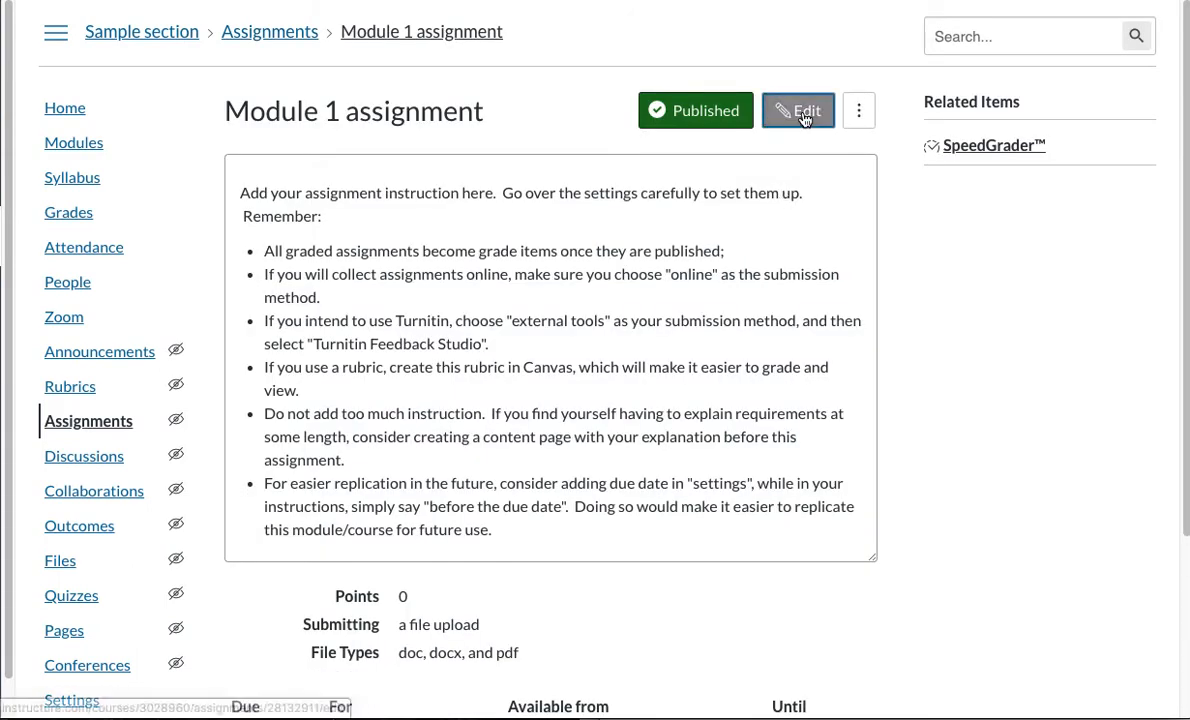
left_click(796, 110)
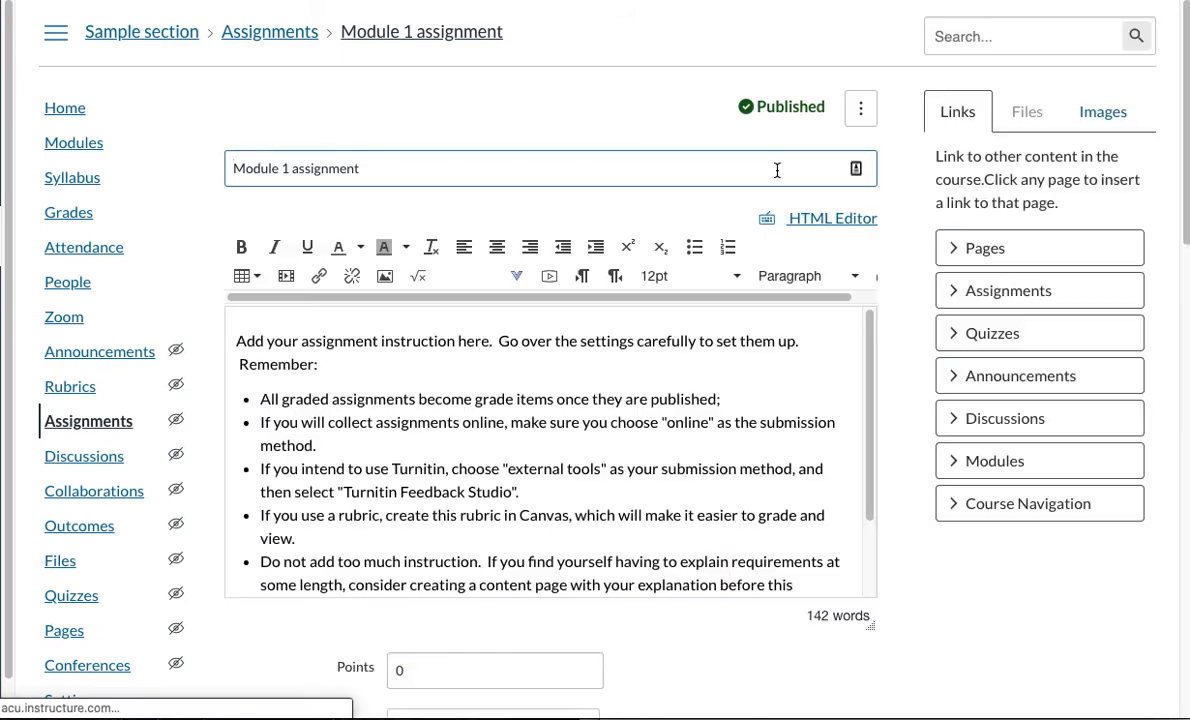
Make the Module 1 assignment worth 100 points
scroll("down", 3)
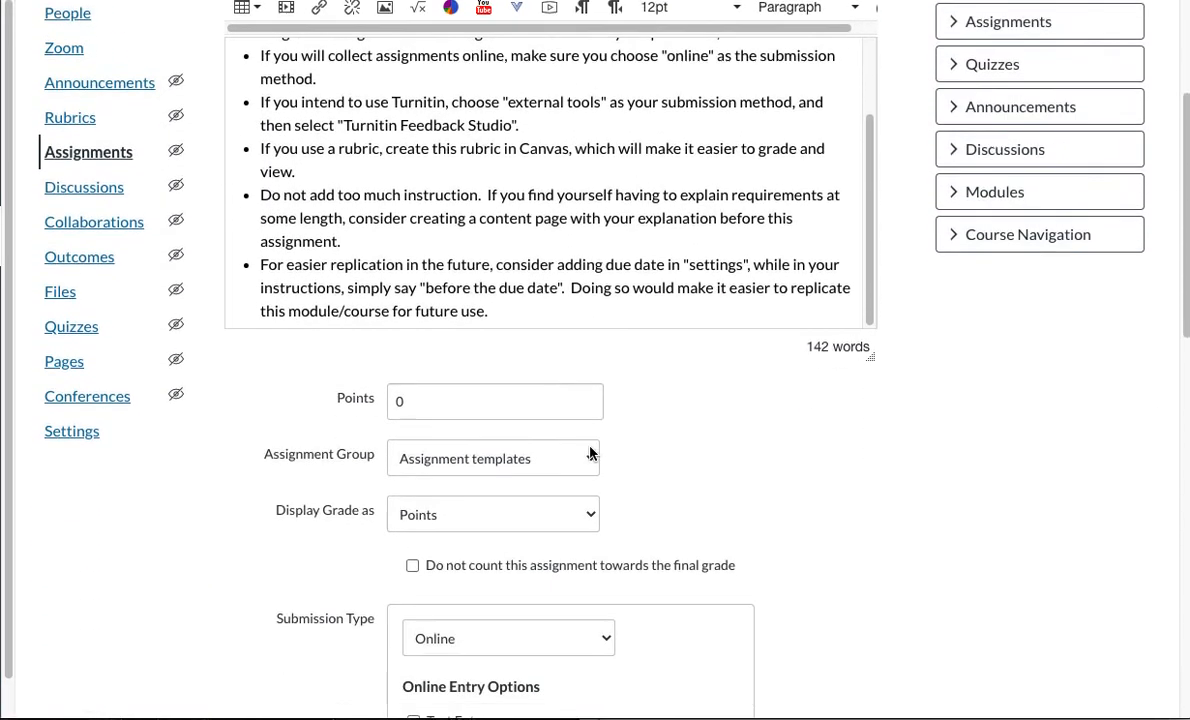
scroll("down", 3)
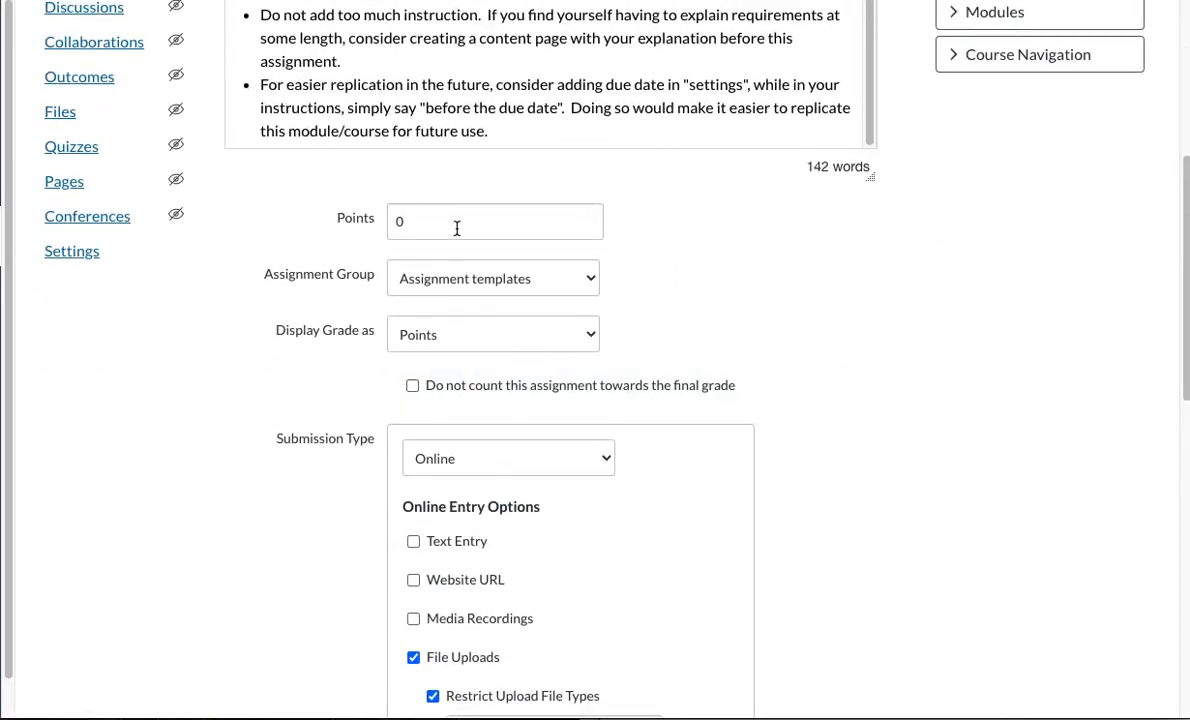
type("100")
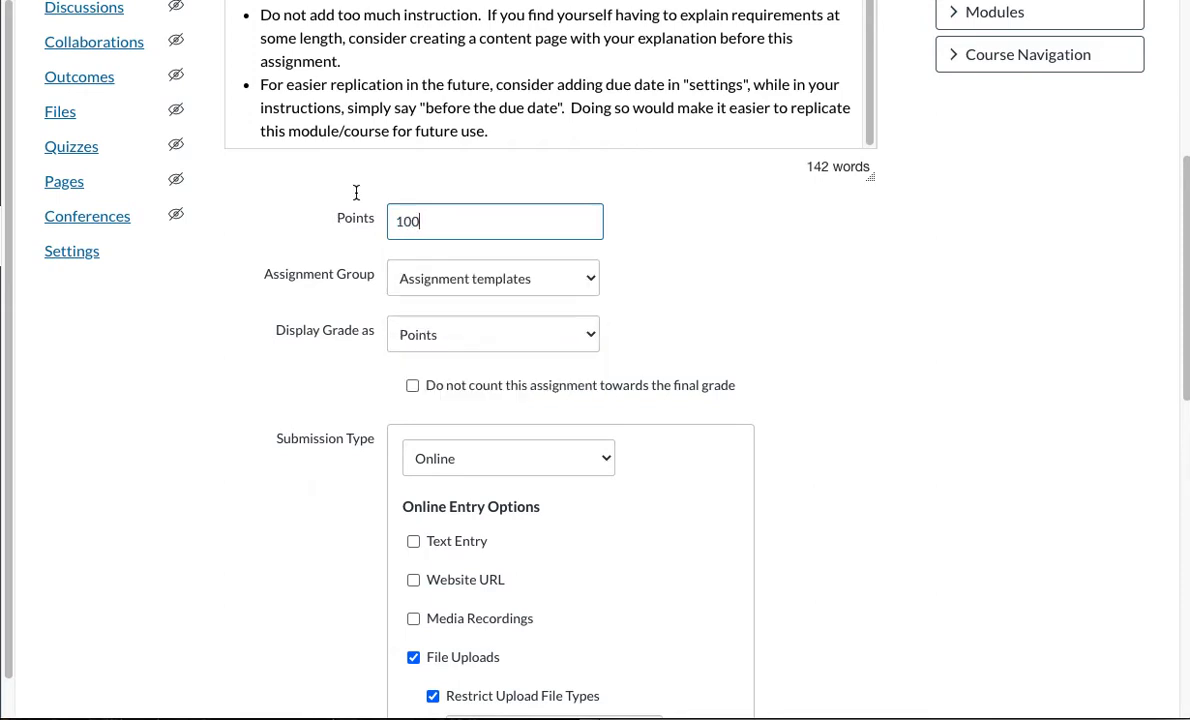
scroll("down", 3)
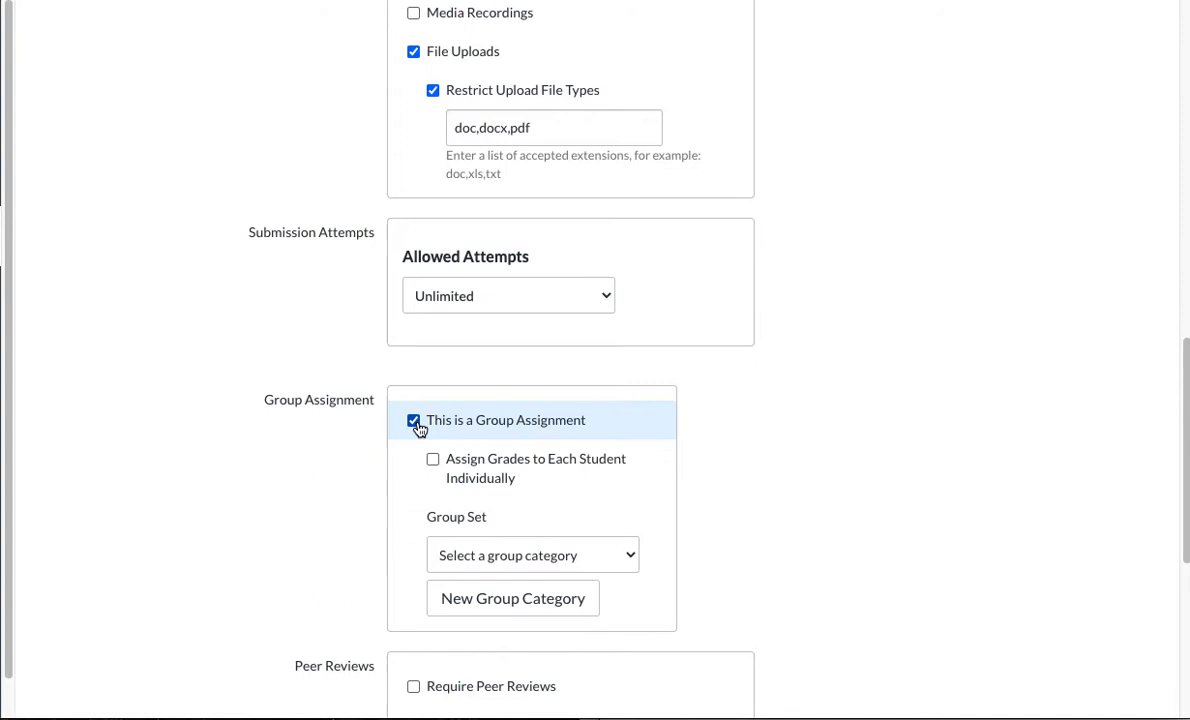
mouse_move(432, 468)
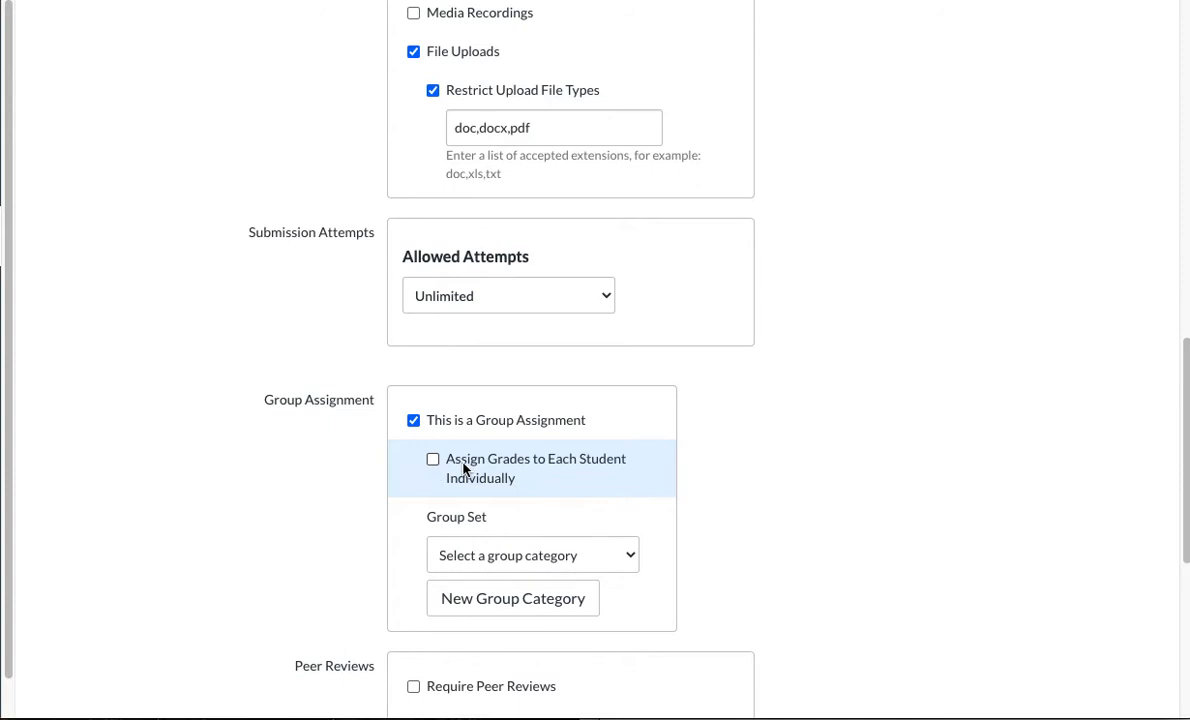
mouse_move(420, 486)
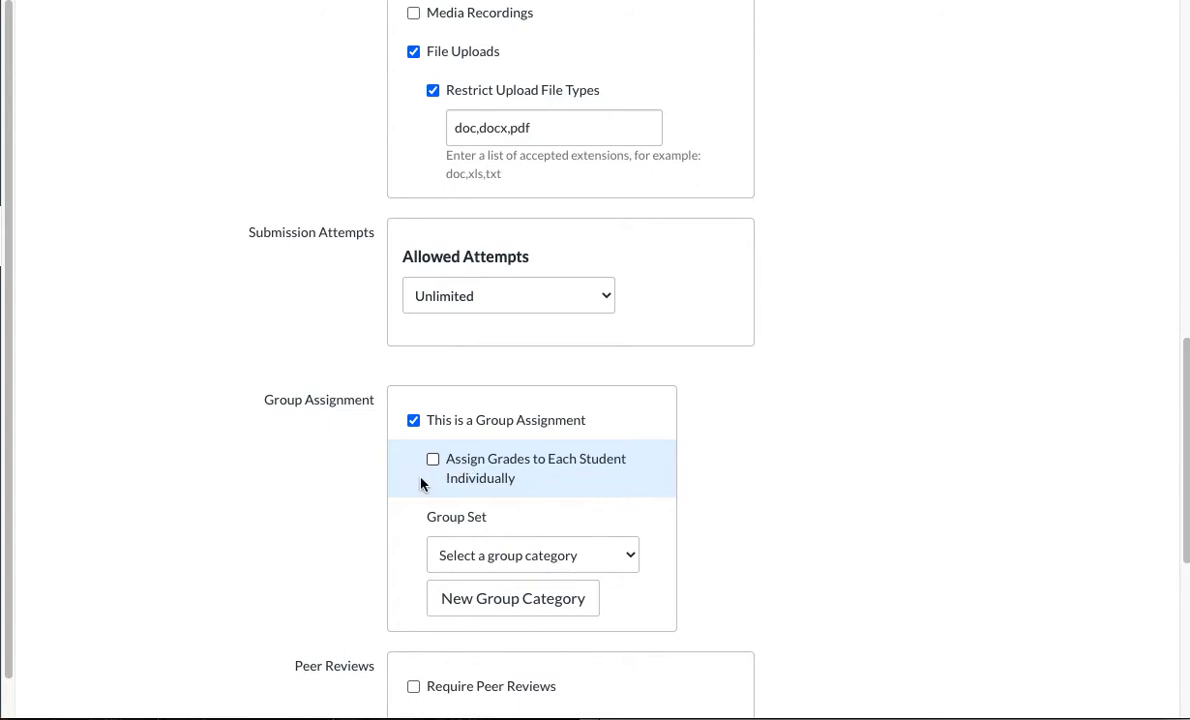
mouse_move(388, 556)
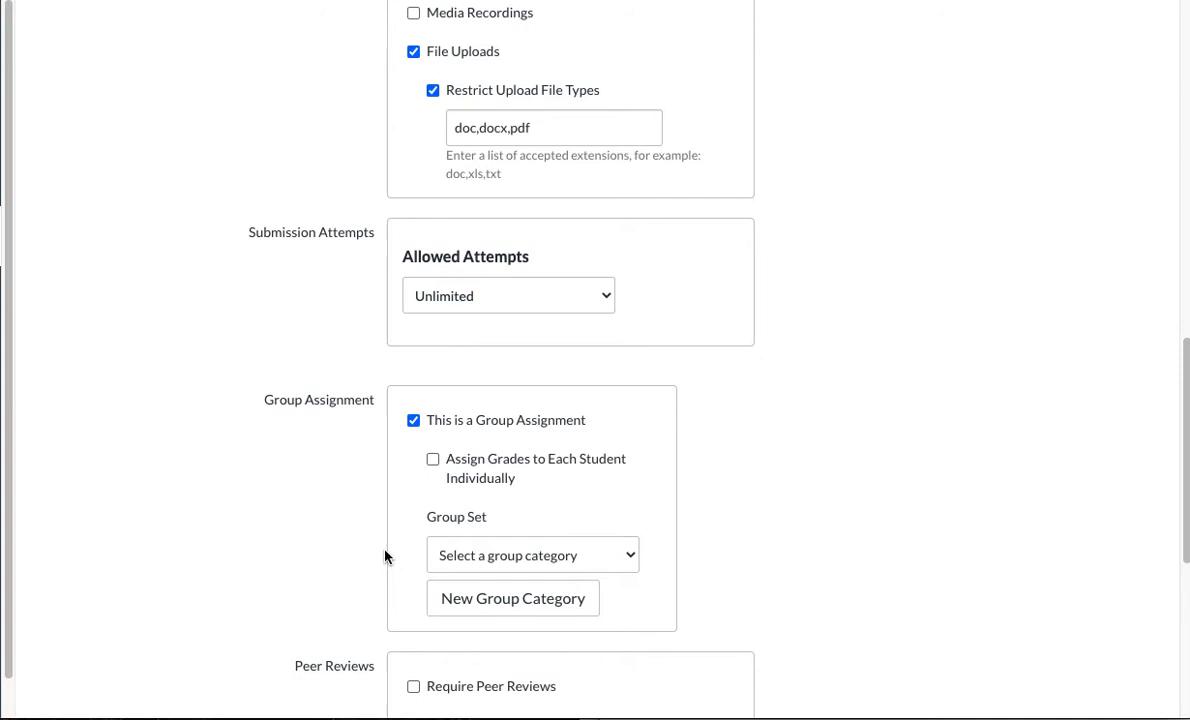
mouse_move(480, 556)
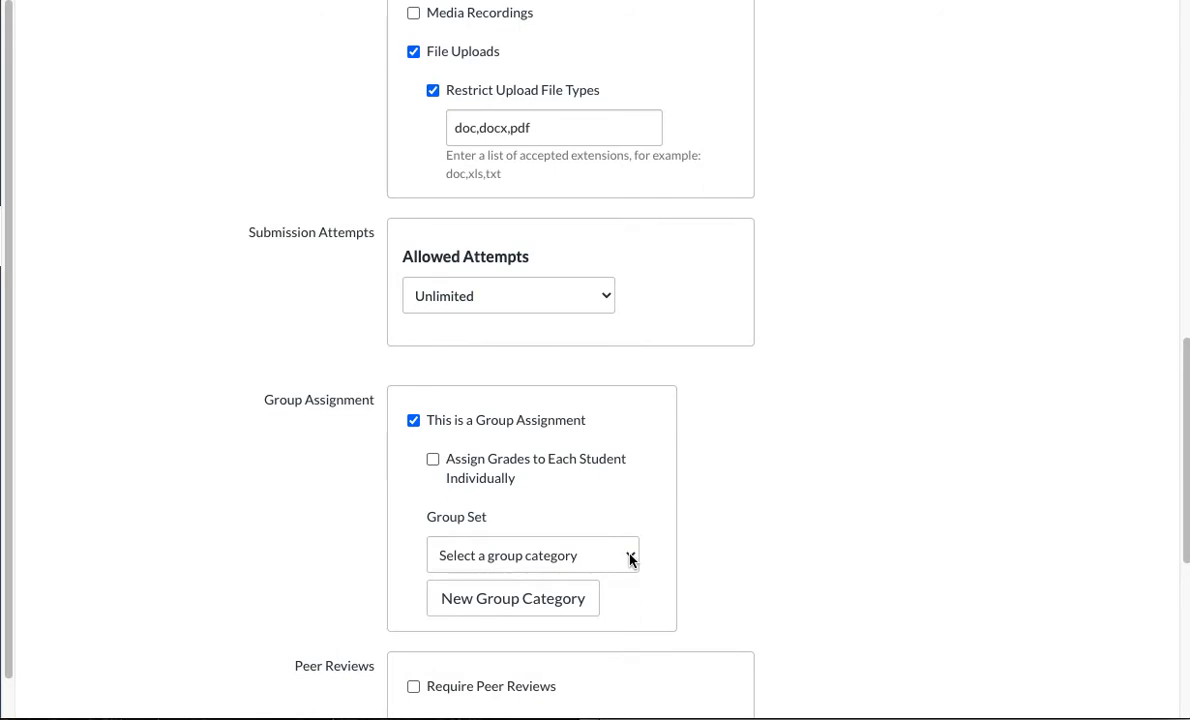
Assign the Week 1 Group set to the assignment and save it
left_click(532, 556)
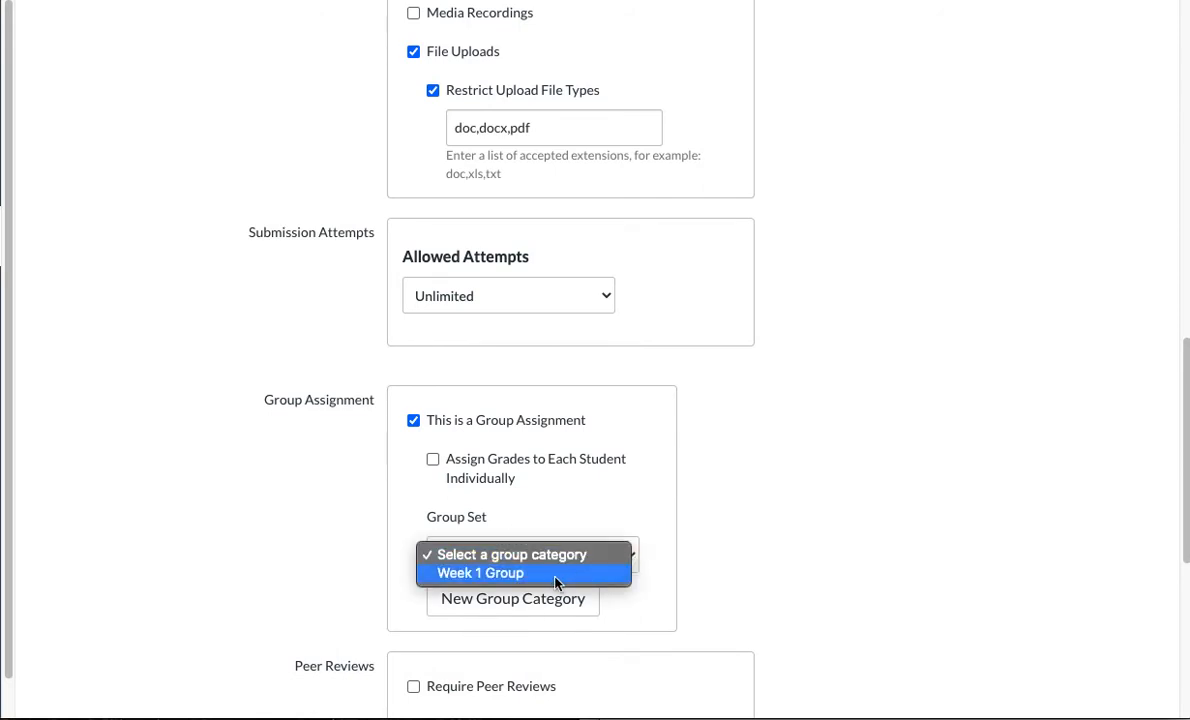
left_click(480, 572)
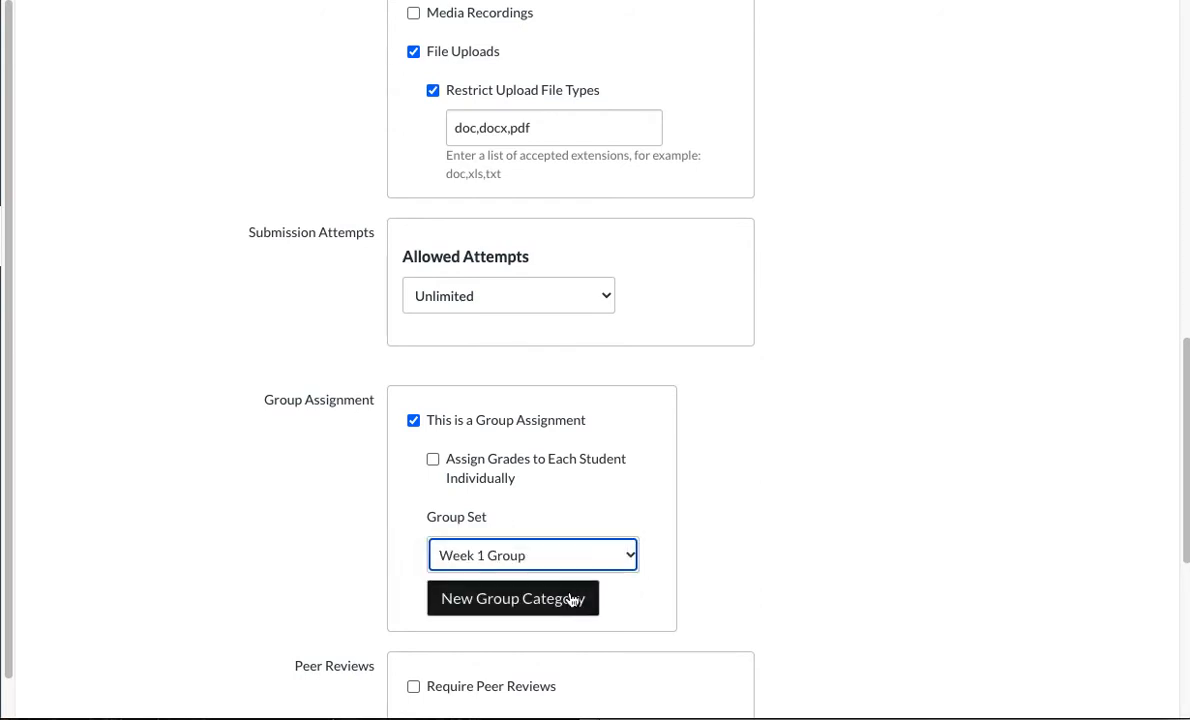
mouse_move(480, 624)
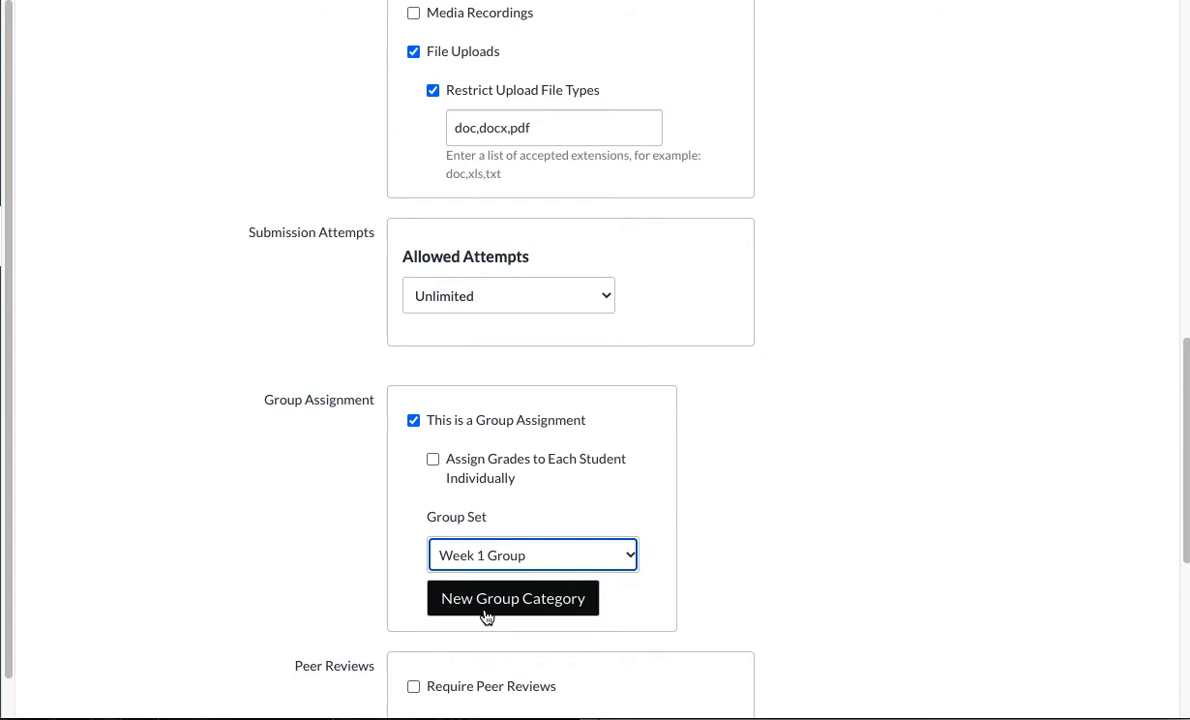
mouse_move(696, 610)
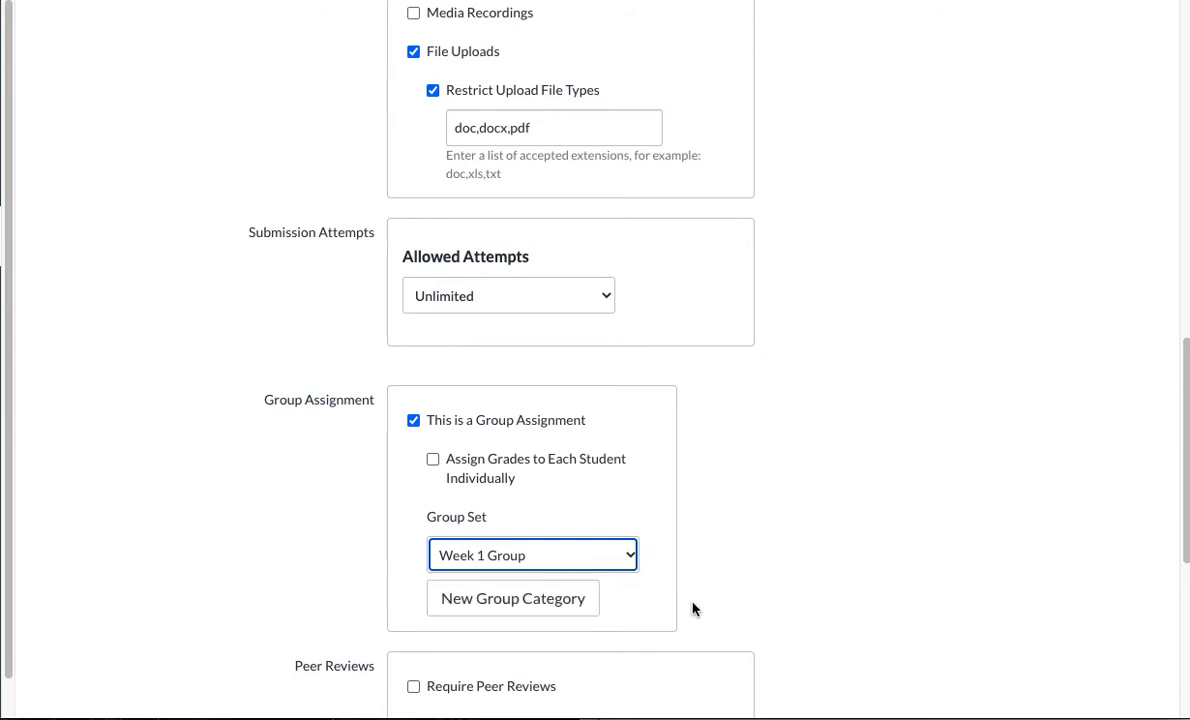
scroll("down", 3)
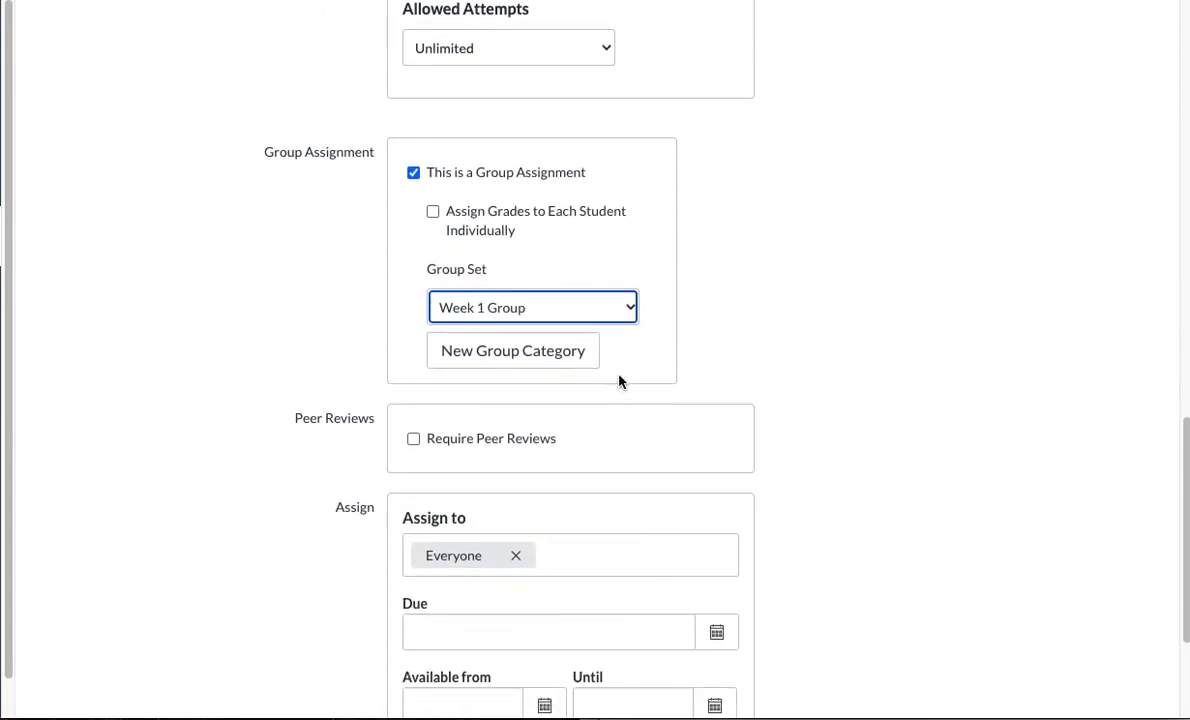
scroll("down", 3)
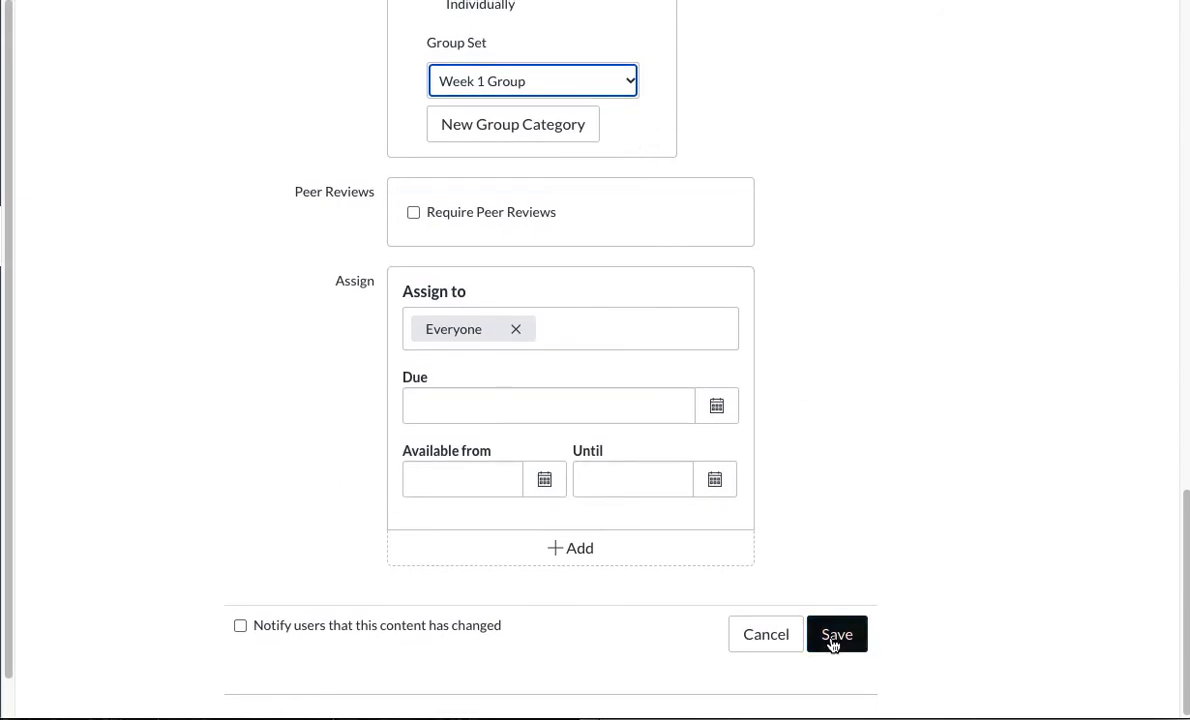
left_click(836, 634)
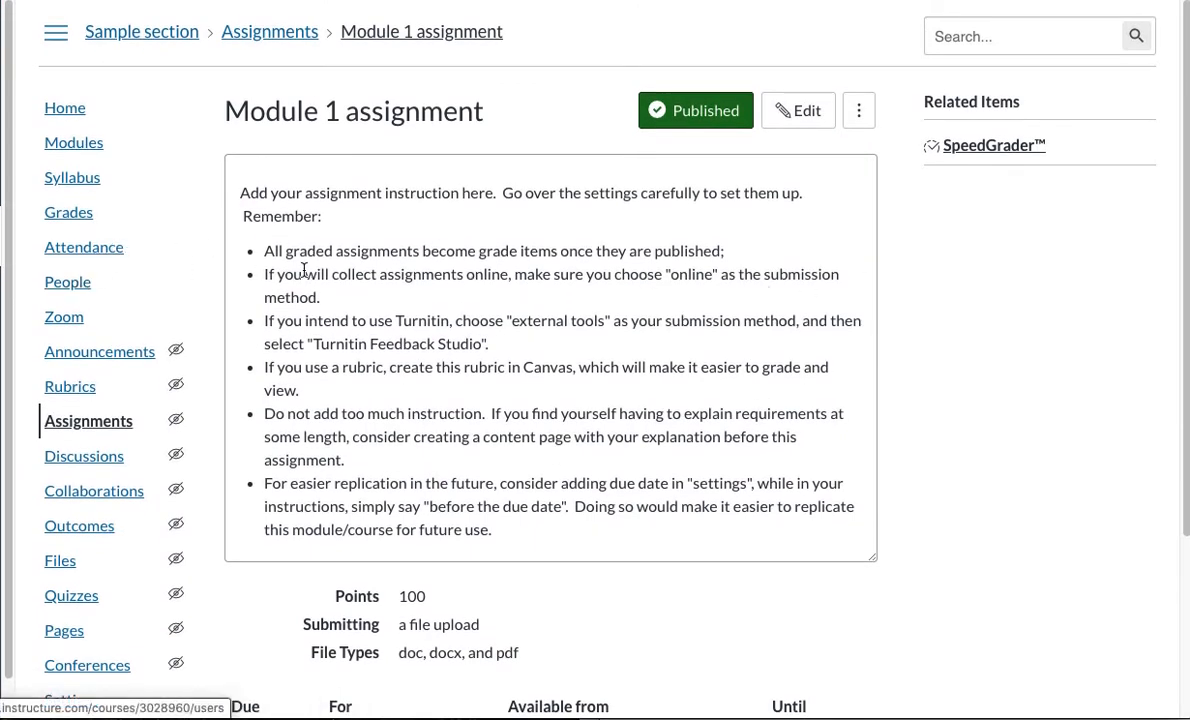
mouse_move(68, 212)
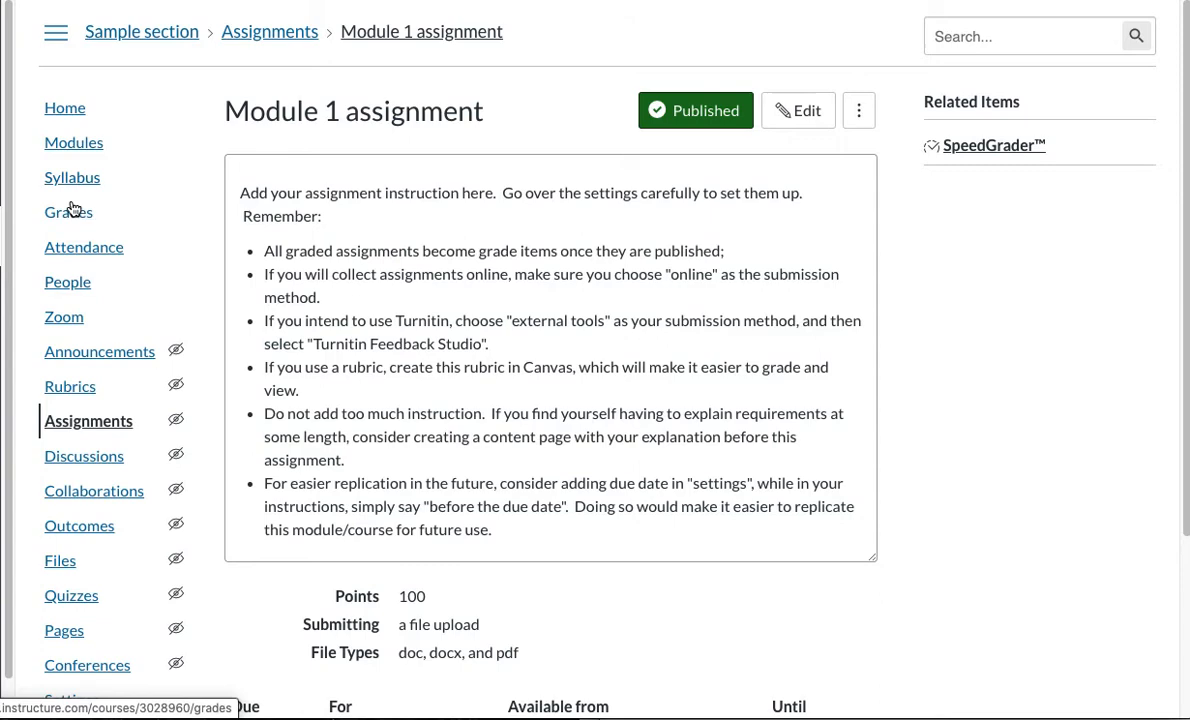
mouse_move(88, 420)
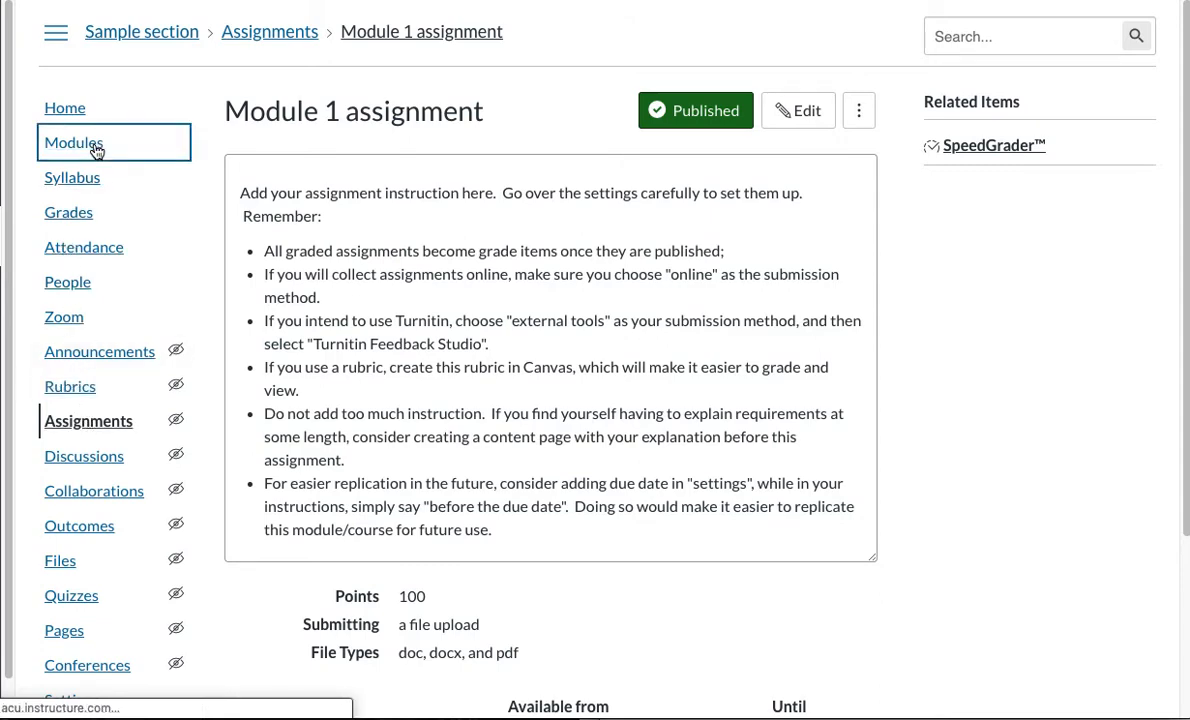
From Modules, reach the unpublished 0-point Module 2 assignment
left_click(72, 142)
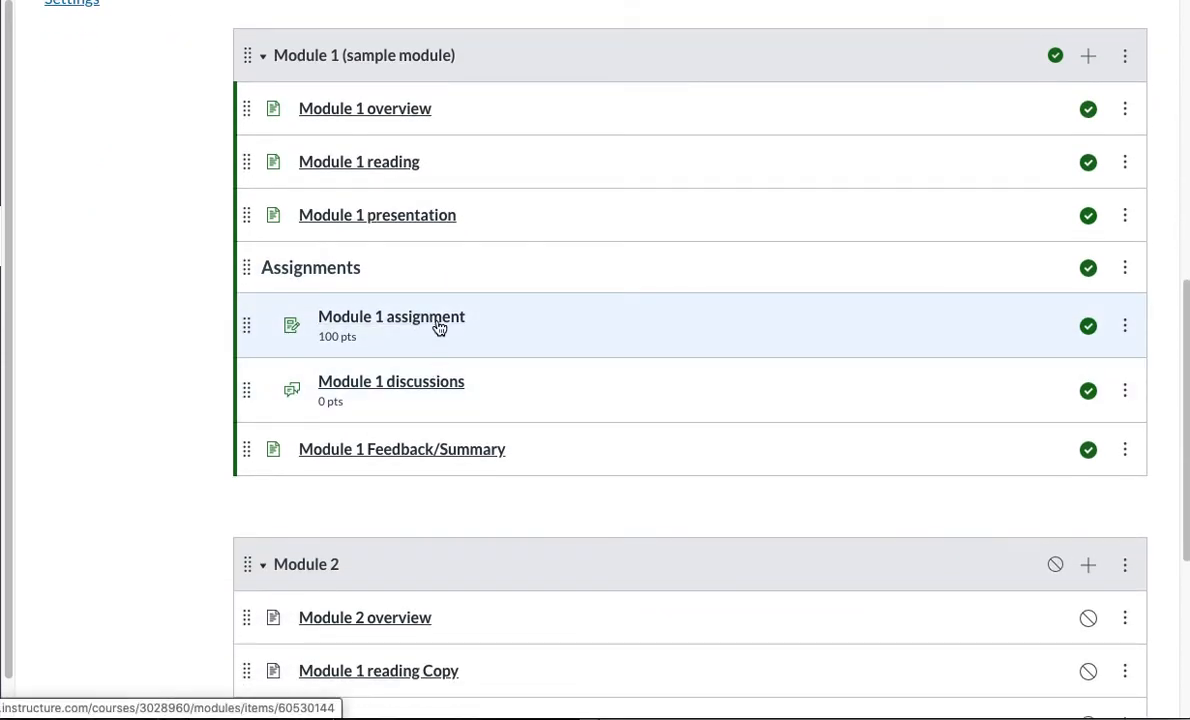
scroll("down", 3)
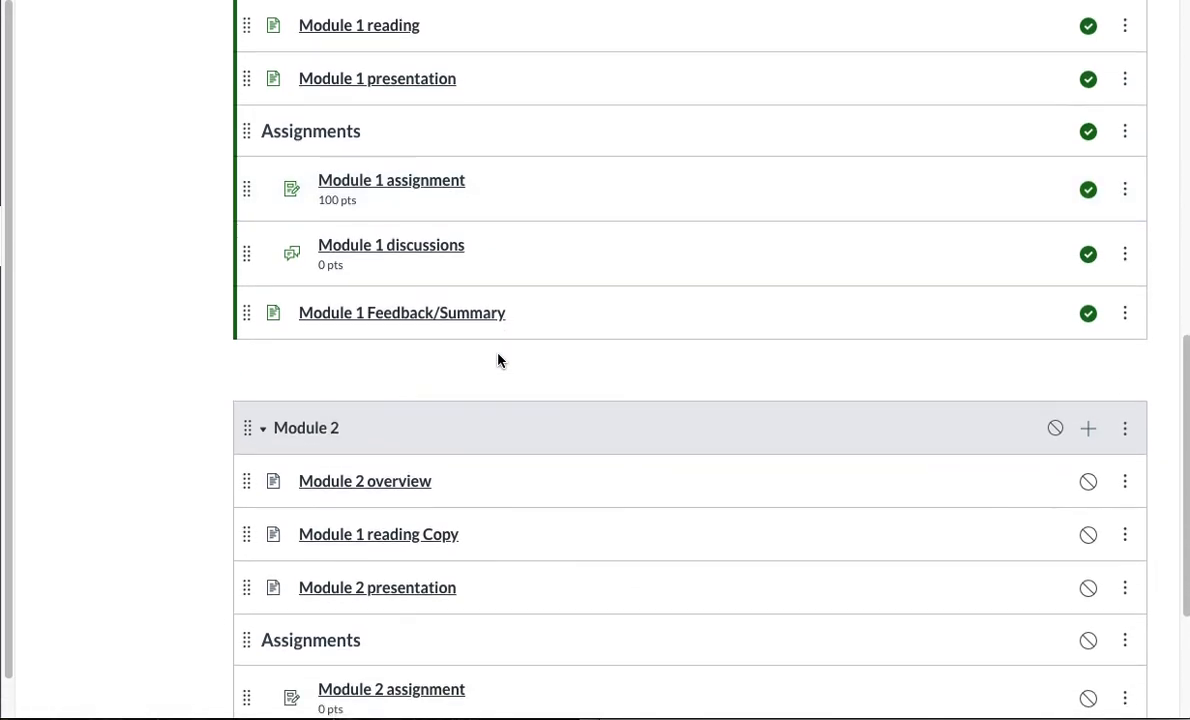
scroll("down", 3)
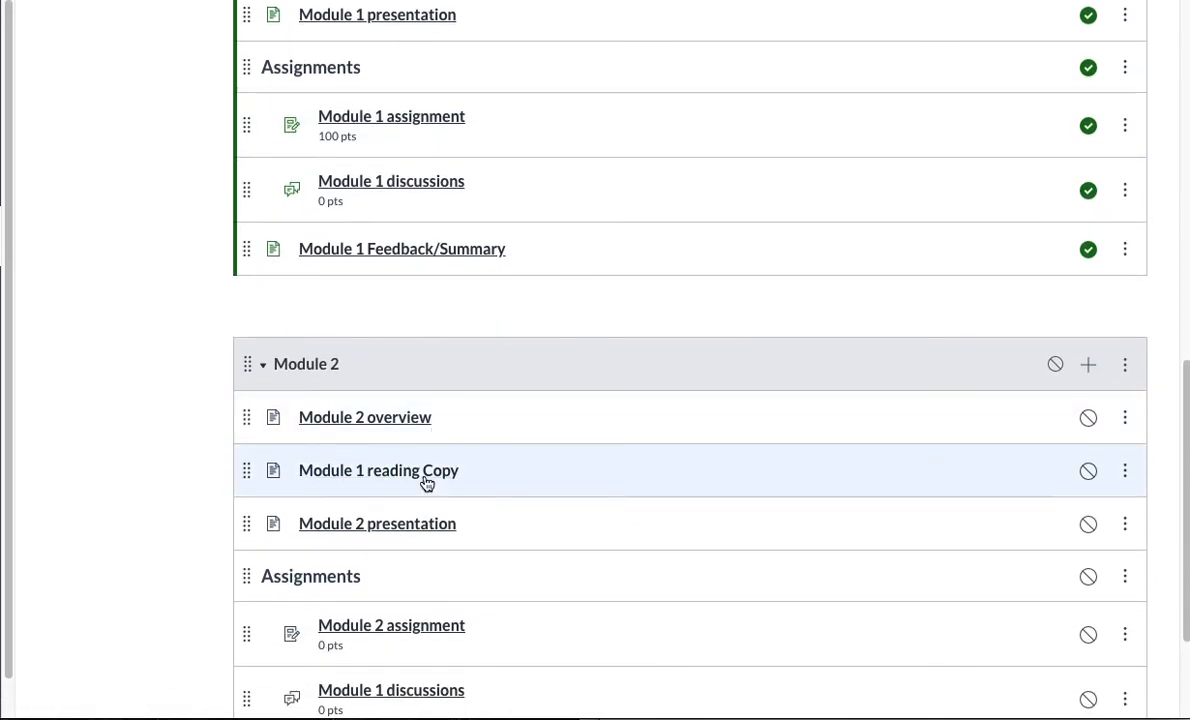
scroll("down", 3)
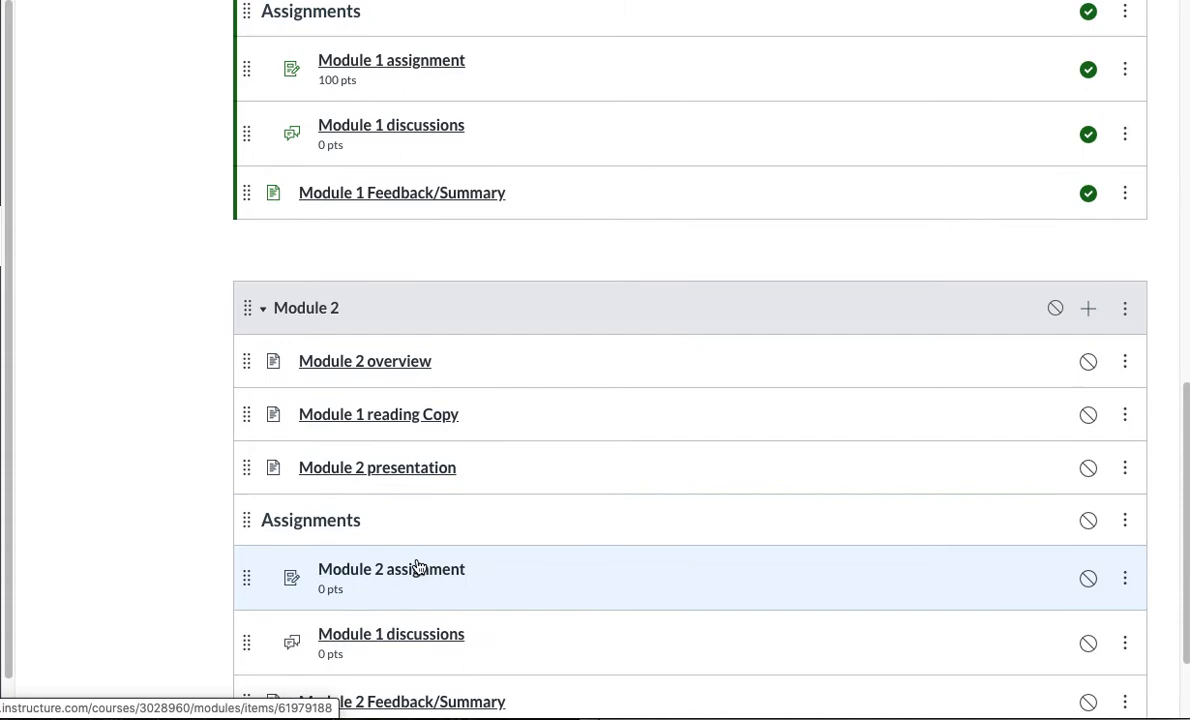
left_click(392, 568)
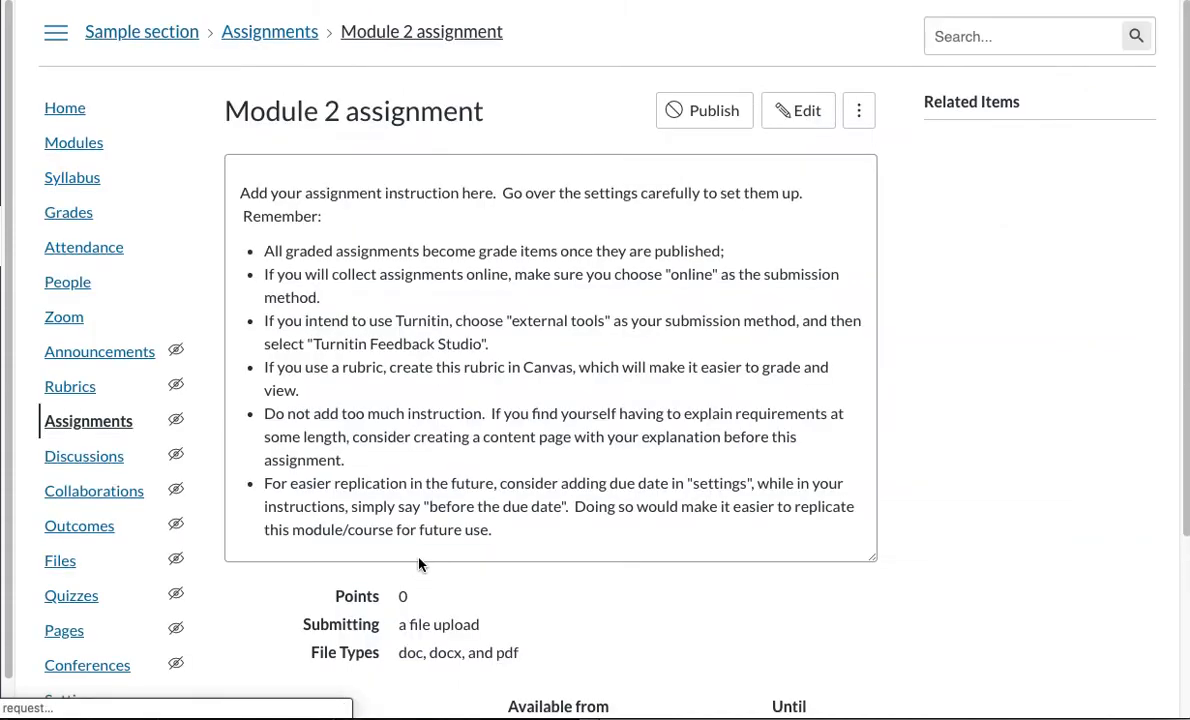
Edit Module 2 assignment to 100 points and mark it as a group assignment
left_click(796, 110)
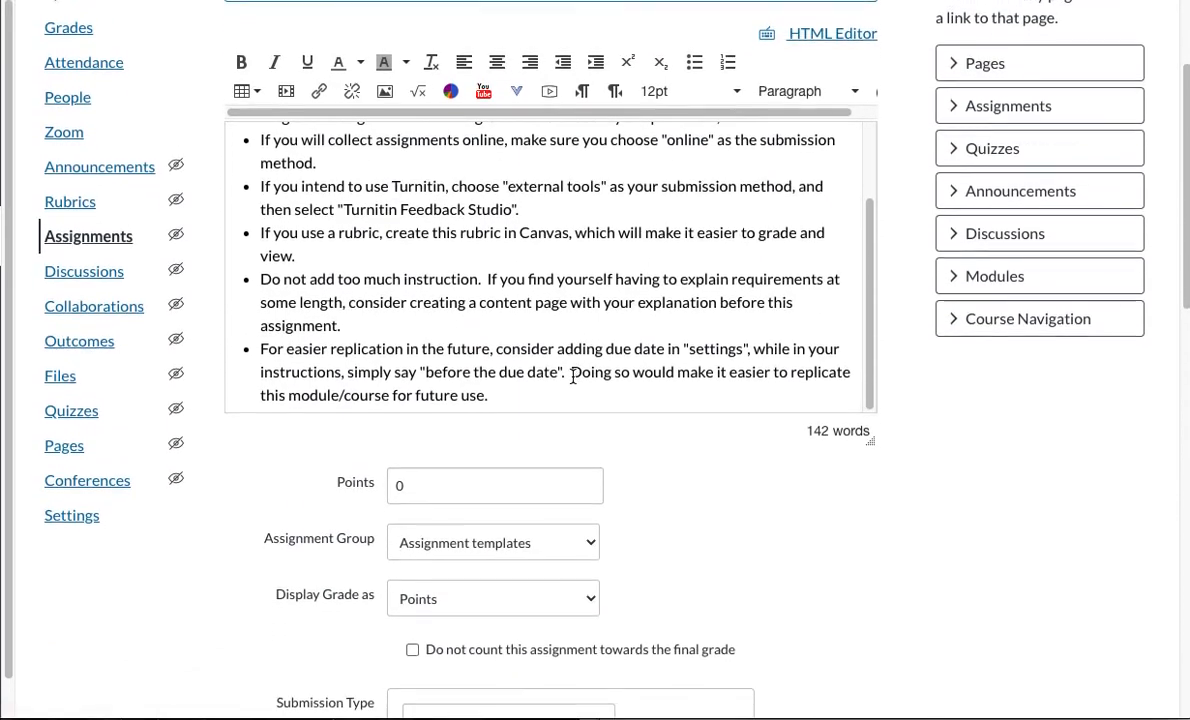
scroll("down", 3)
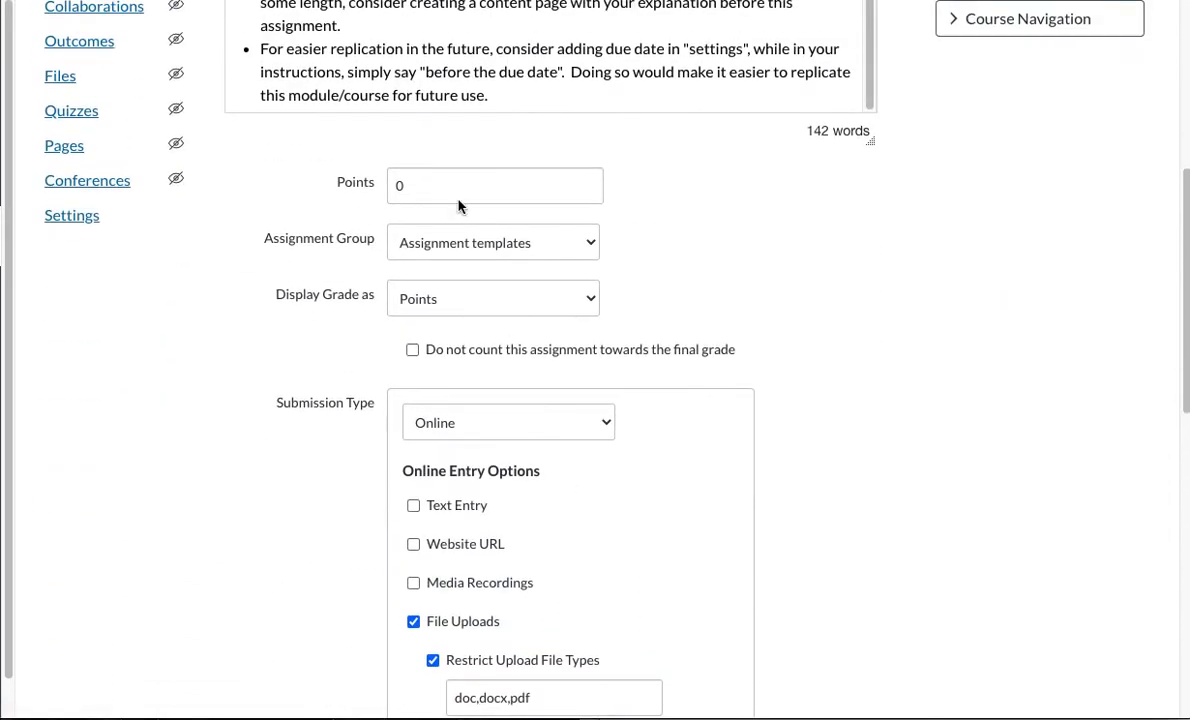
type("100")
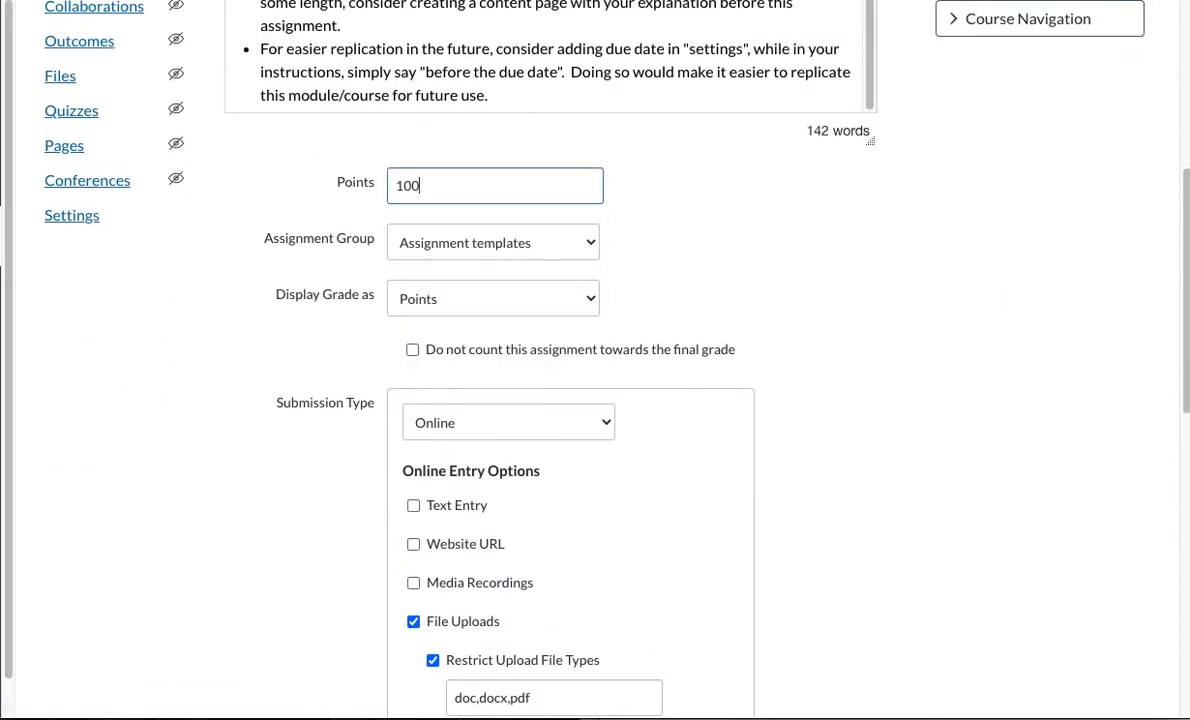
scroll("down", 3)
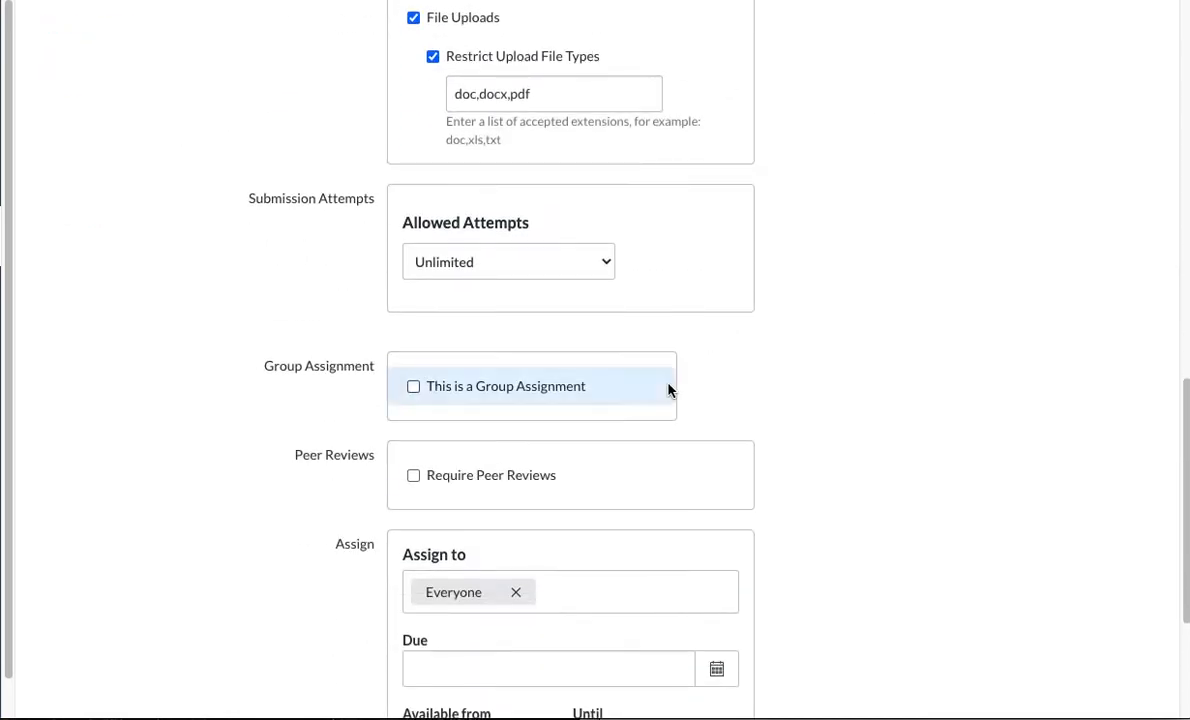
scroll("down", 3)
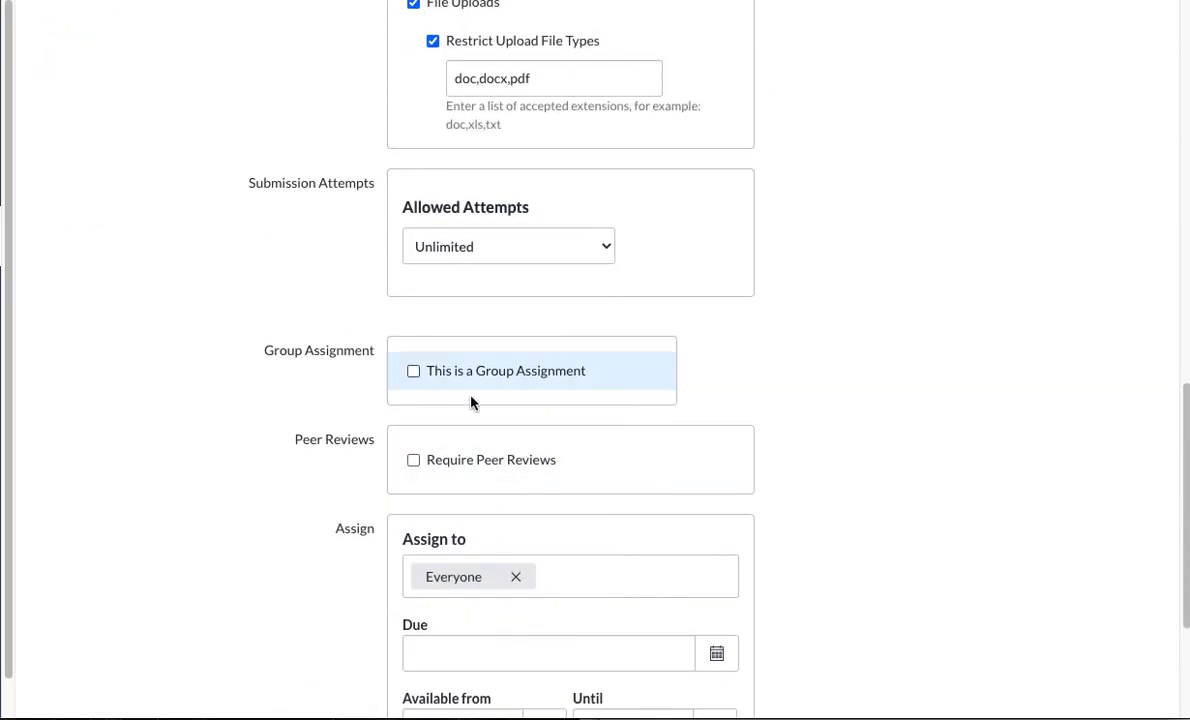
left_click(414, 370)
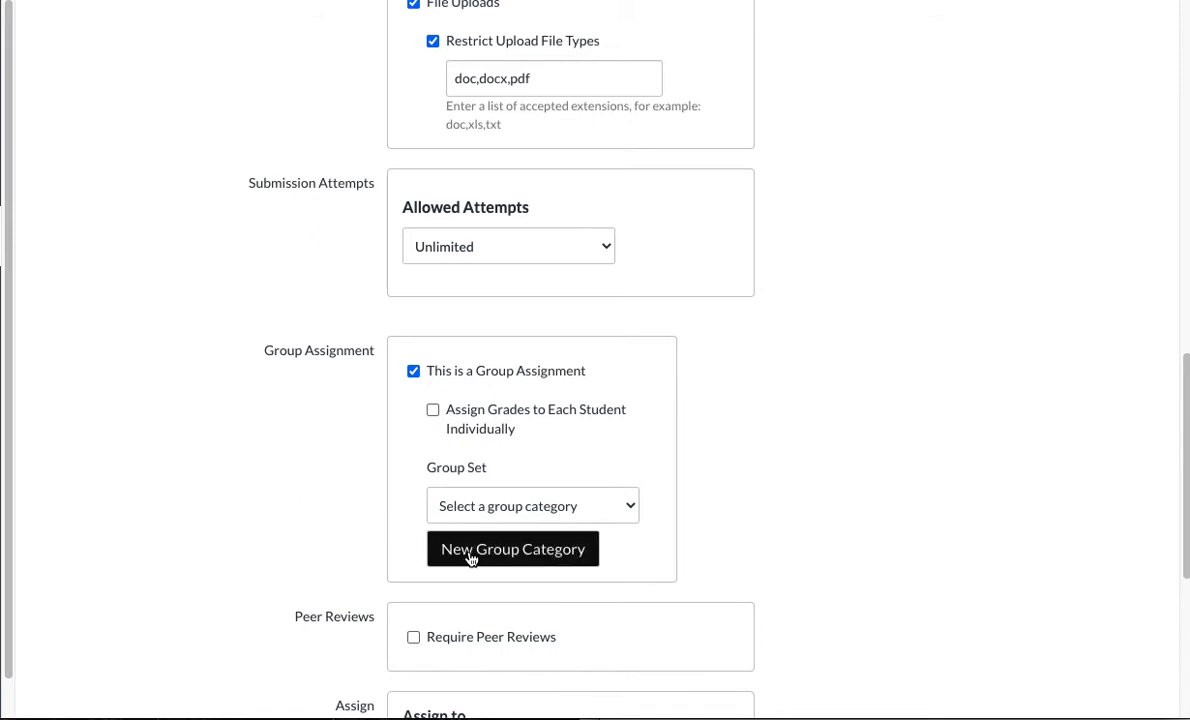
Start a new group set named Week 2 Groups splitting students into 2 groups
left_click(512, 548)
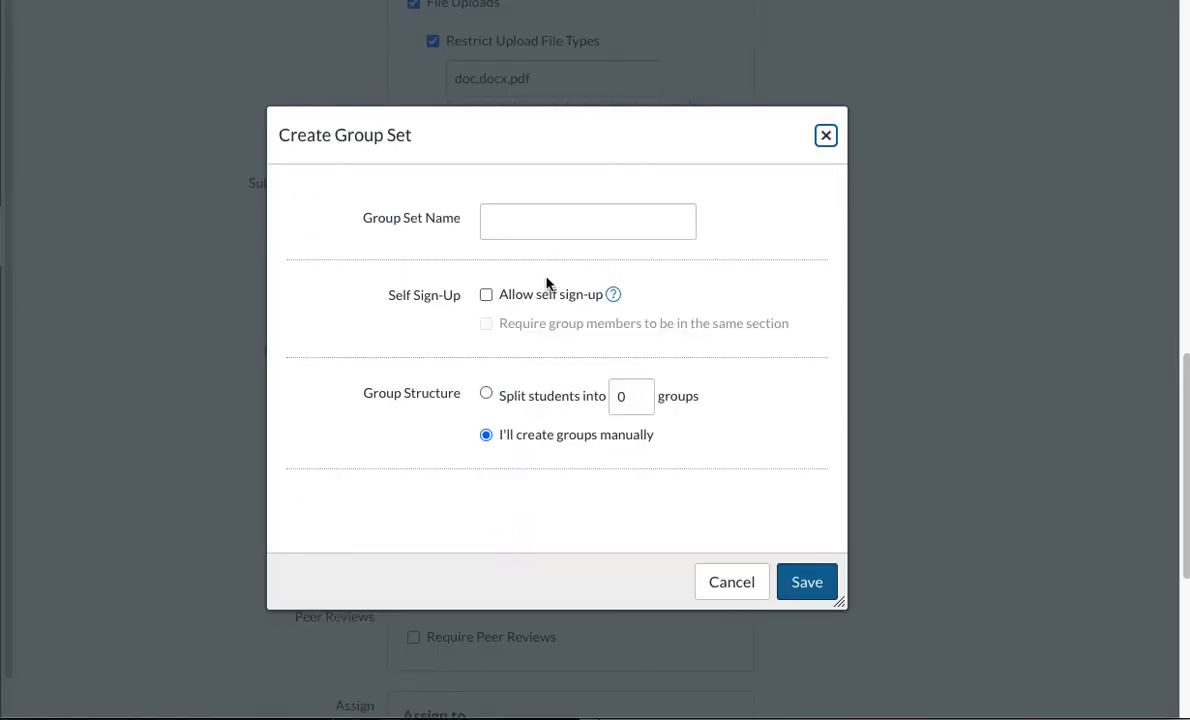
type("w")
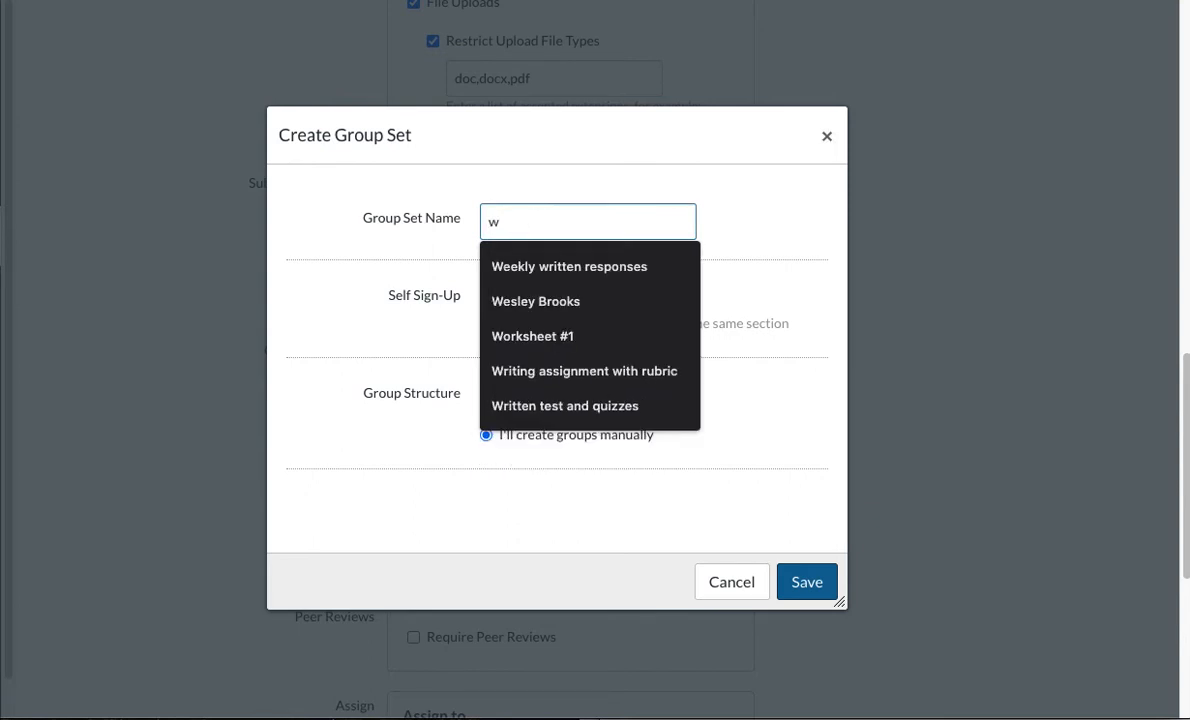
type("Week 2")
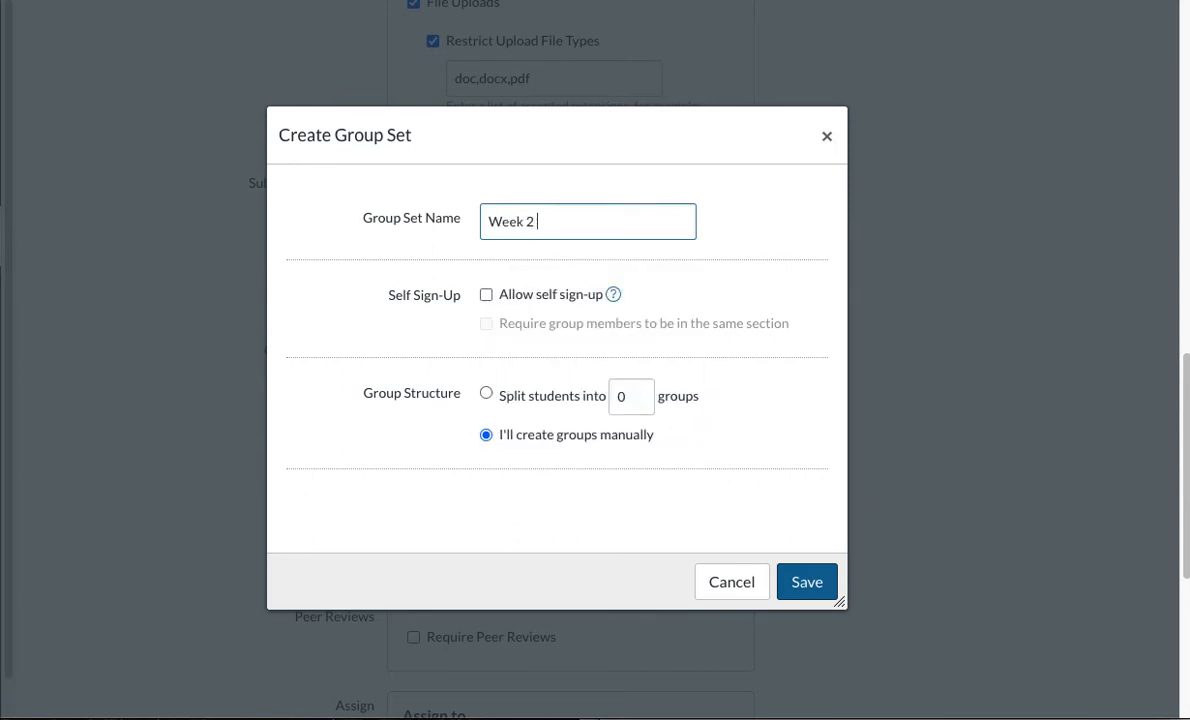
type("Groups")
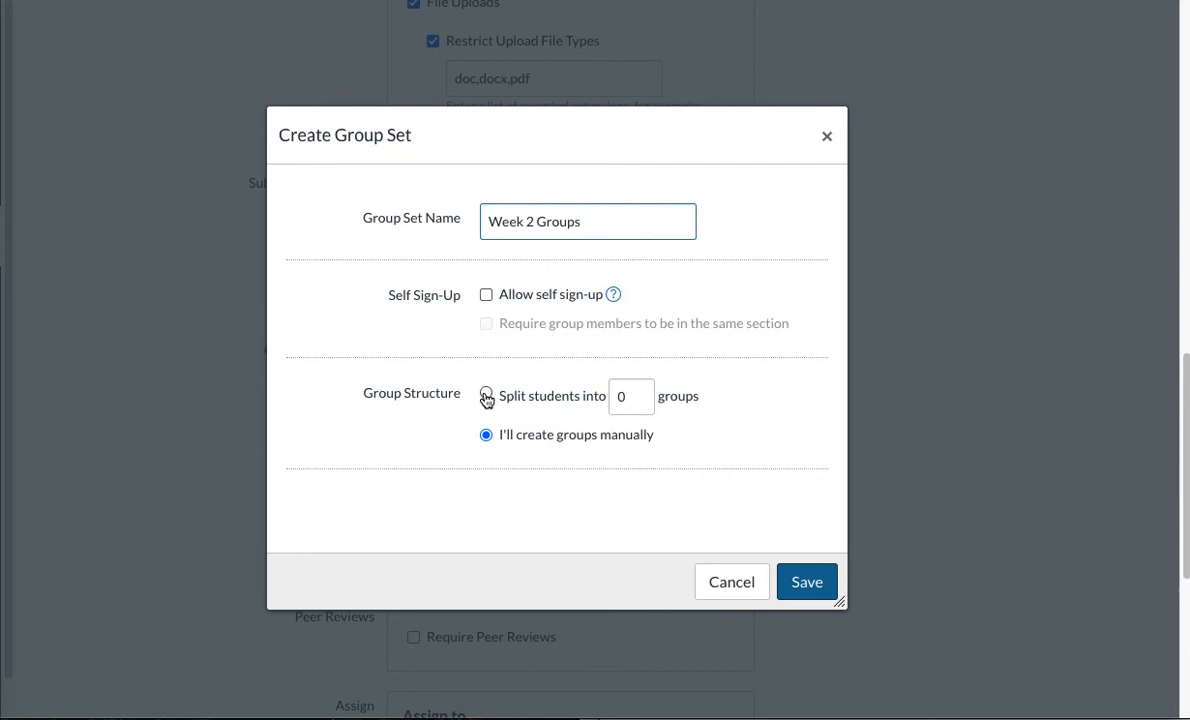
left_click(486, 396)
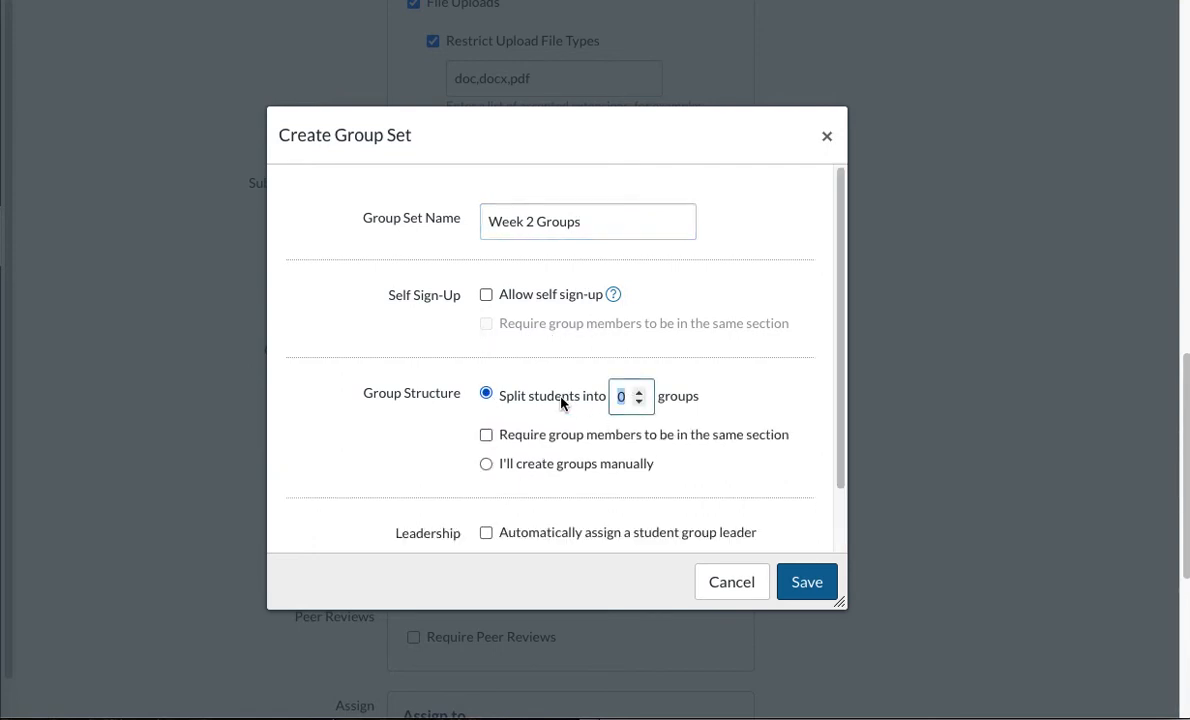
type("2")
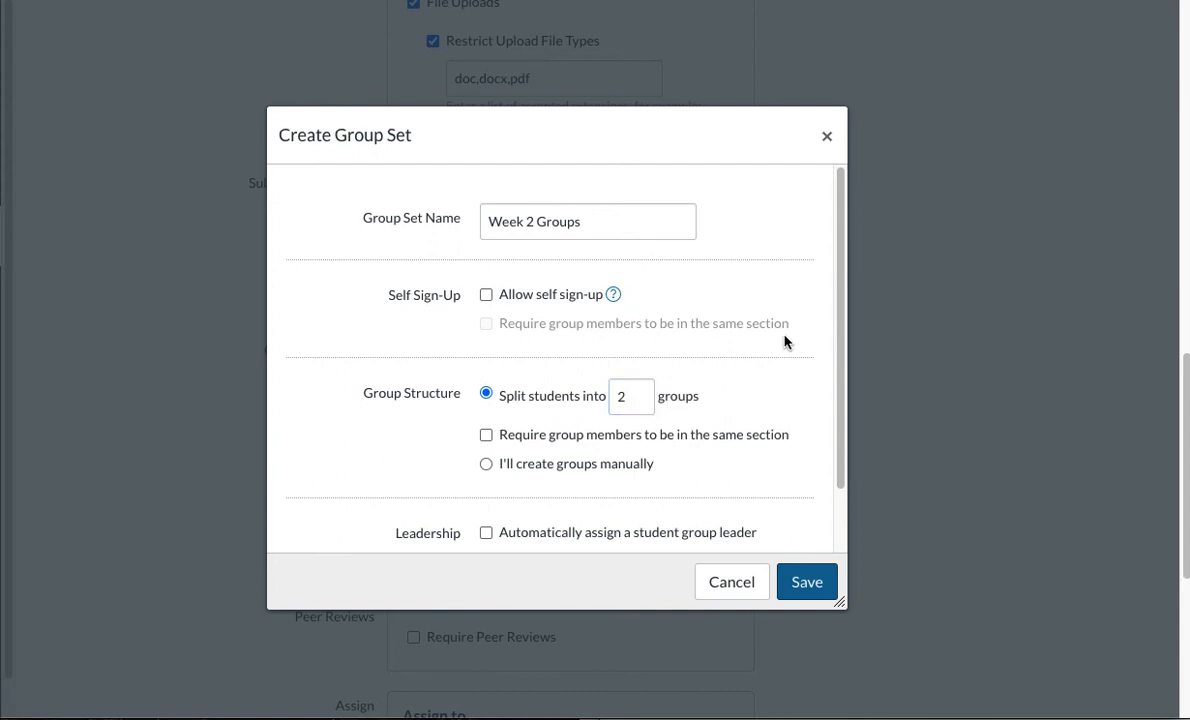
Have a random student automatically assigned as group leader and save the Week 2 Groups set
scroll("down", 3)
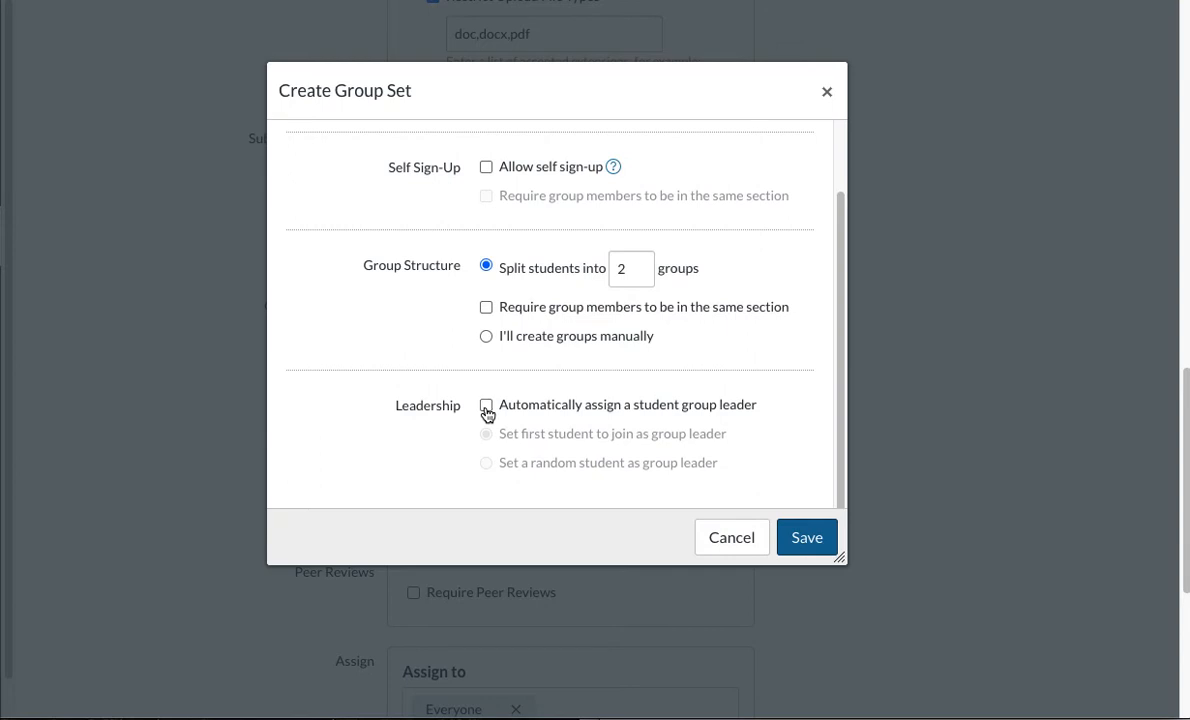
left_click(488, 404)
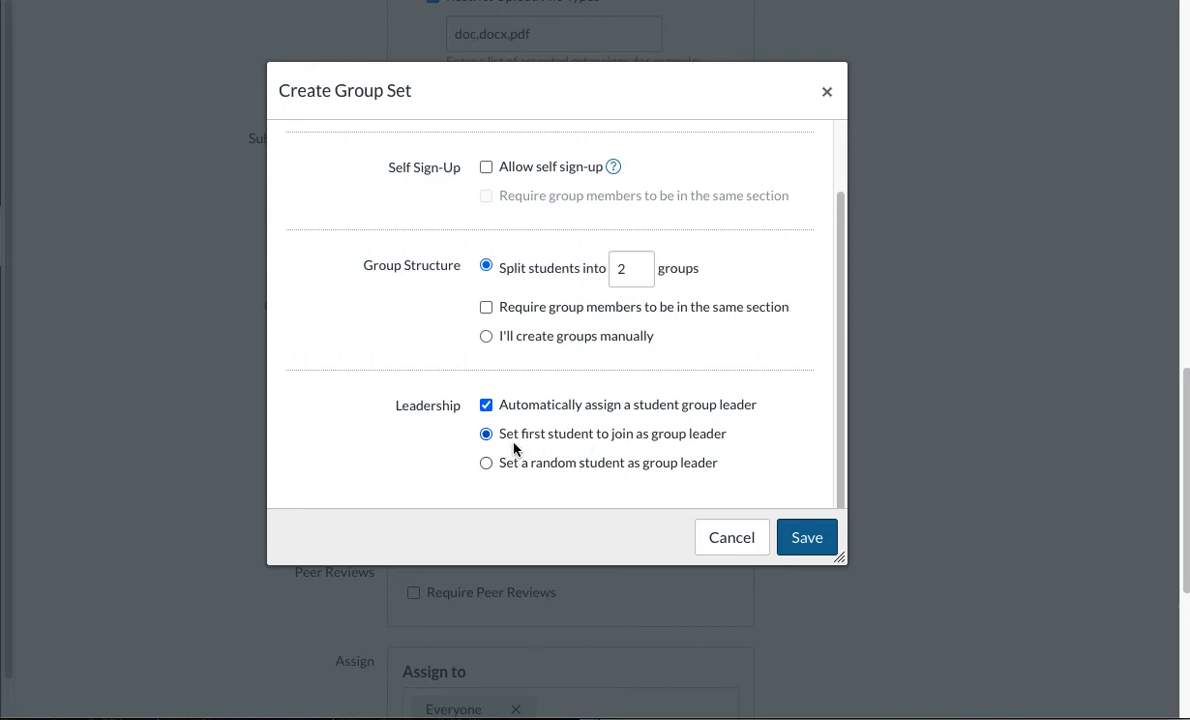
left_click(486, 462)
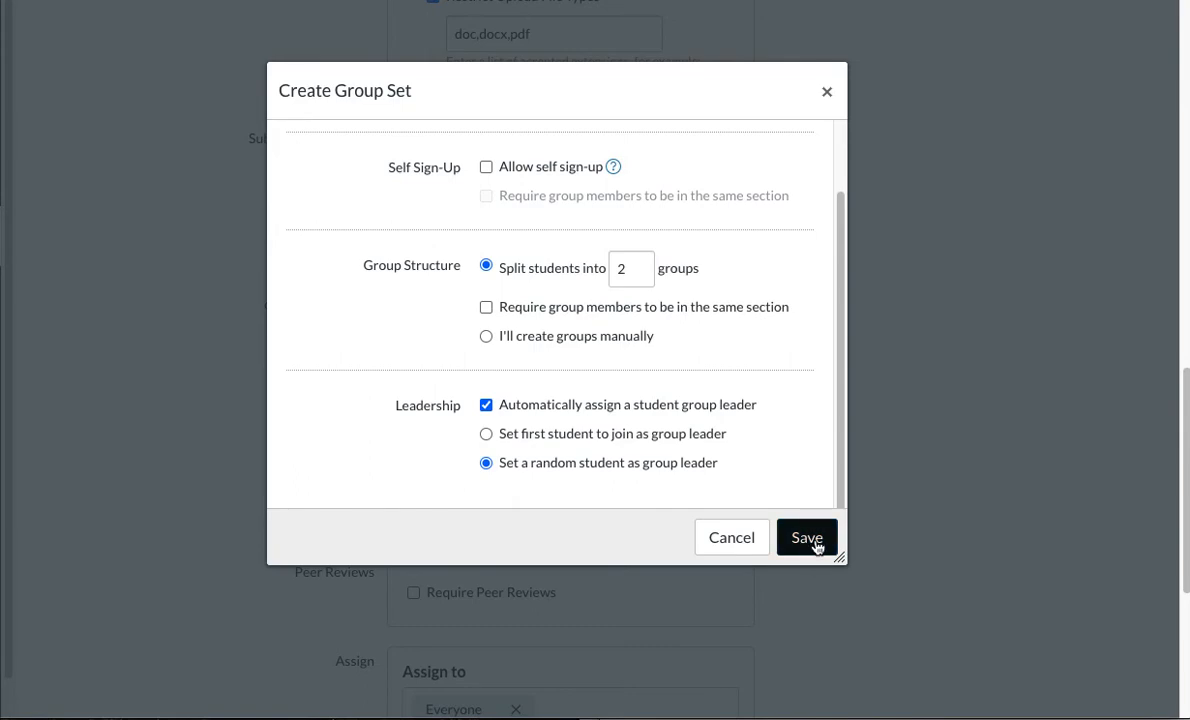
left_click(806, 536)
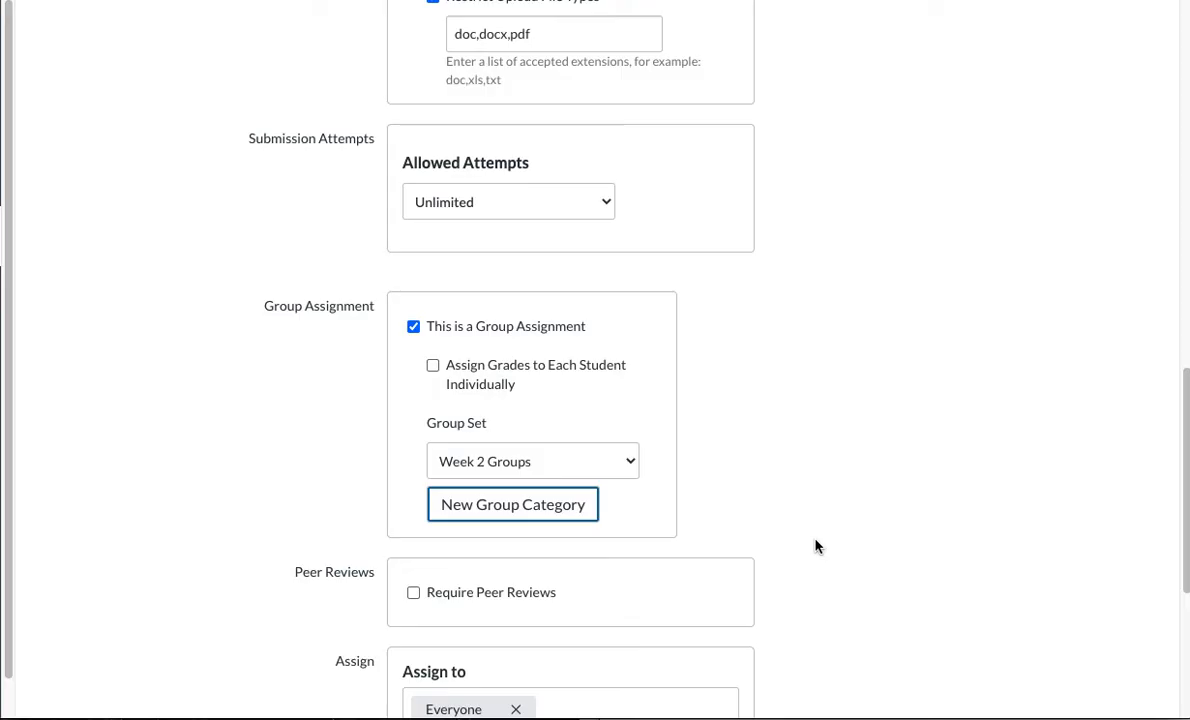
Save the Module 2 assignment with its Week 2 Groups settings, returning to the published page
scroll("down", 3)
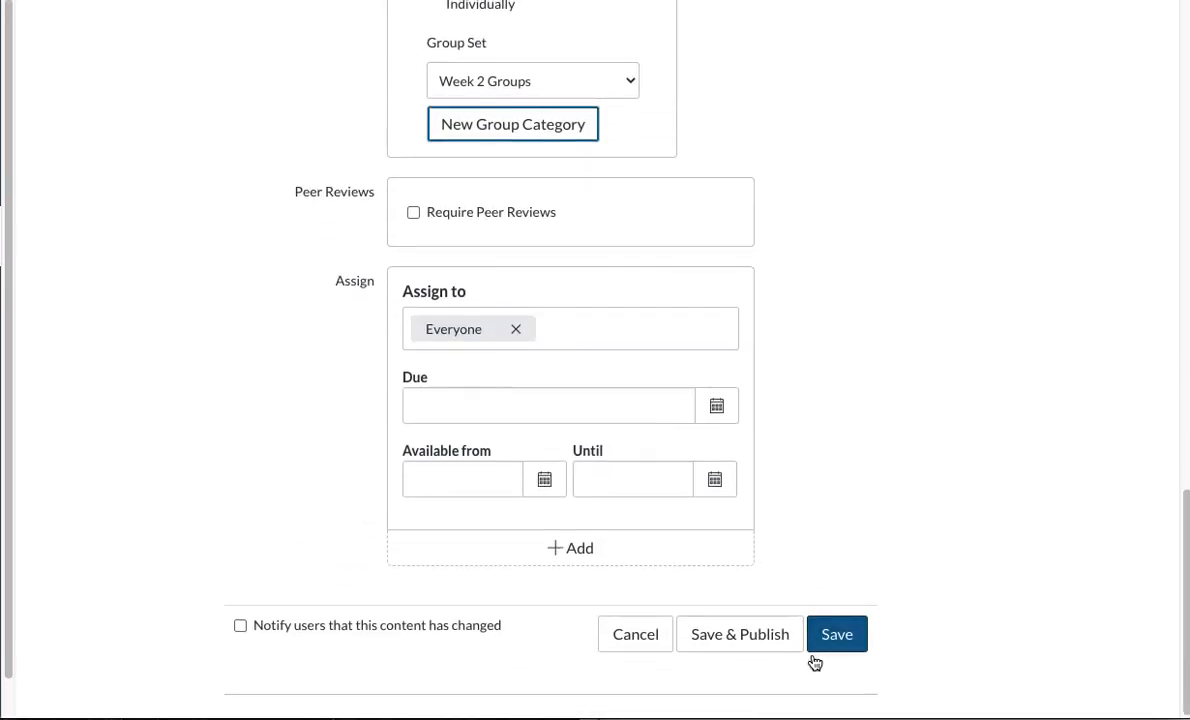
left_click(838, 632)
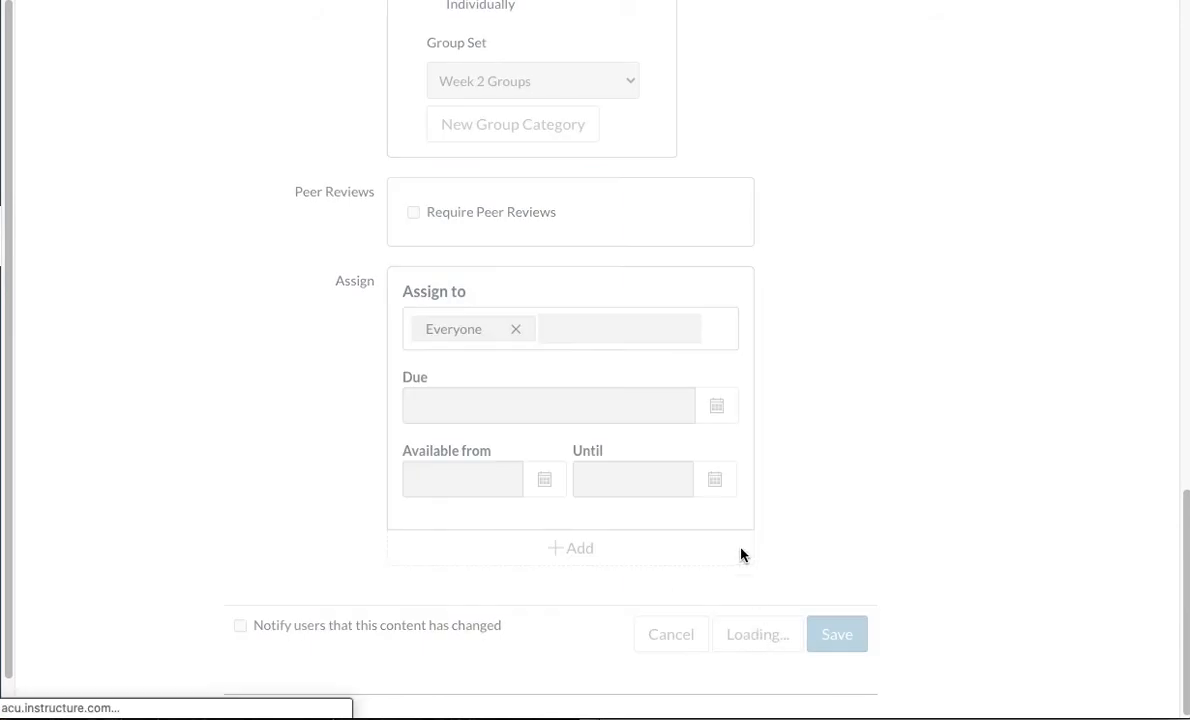
left_click(836, 634)
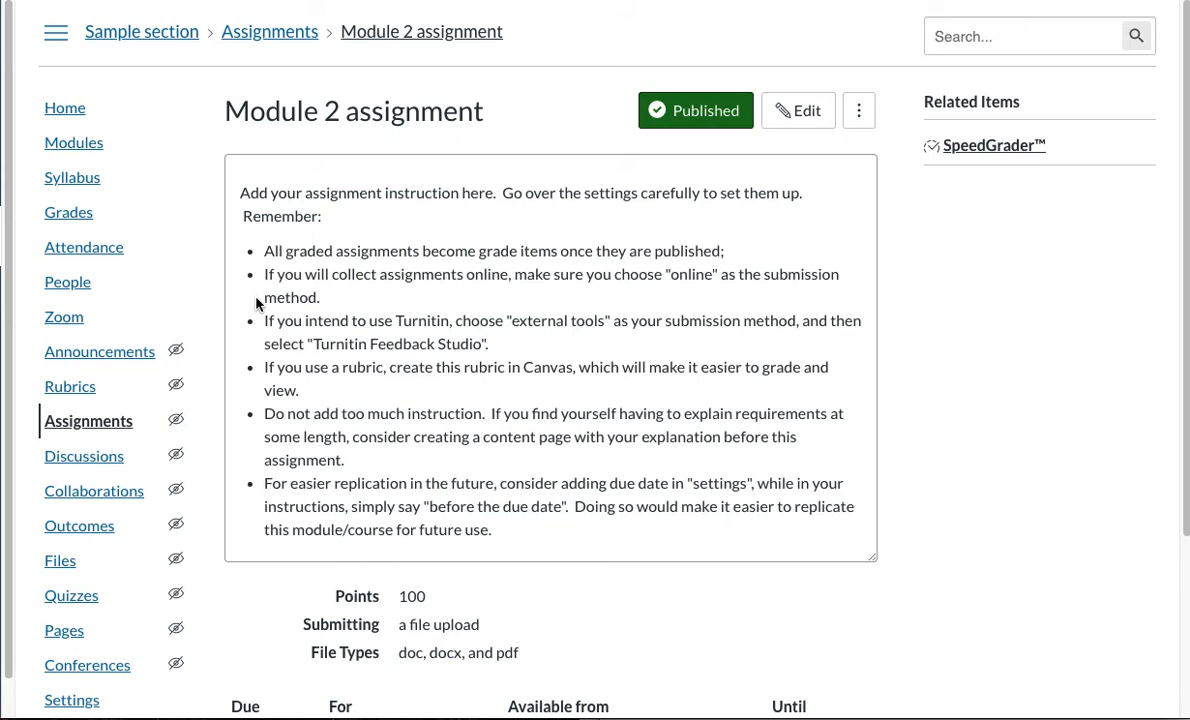
mouse_move(68, 280)
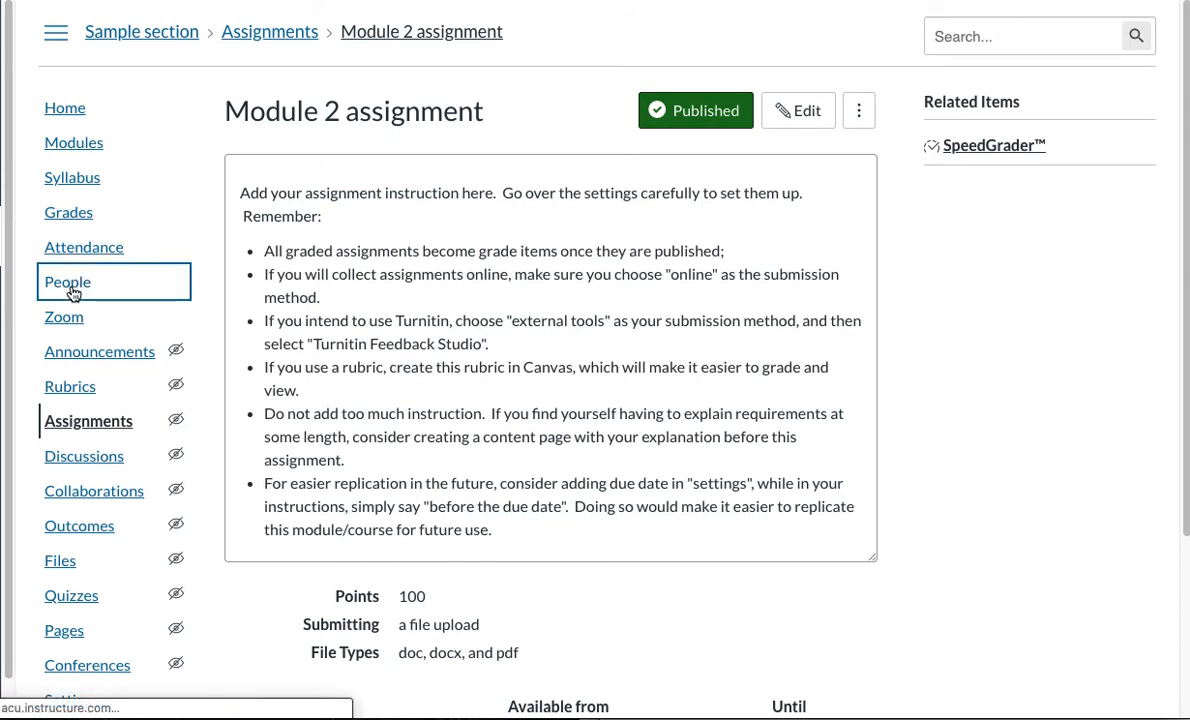
From People, view the Week 1 Group and Week 2 Groups sets, returning to Week 1 Group
left_click(68, 280)
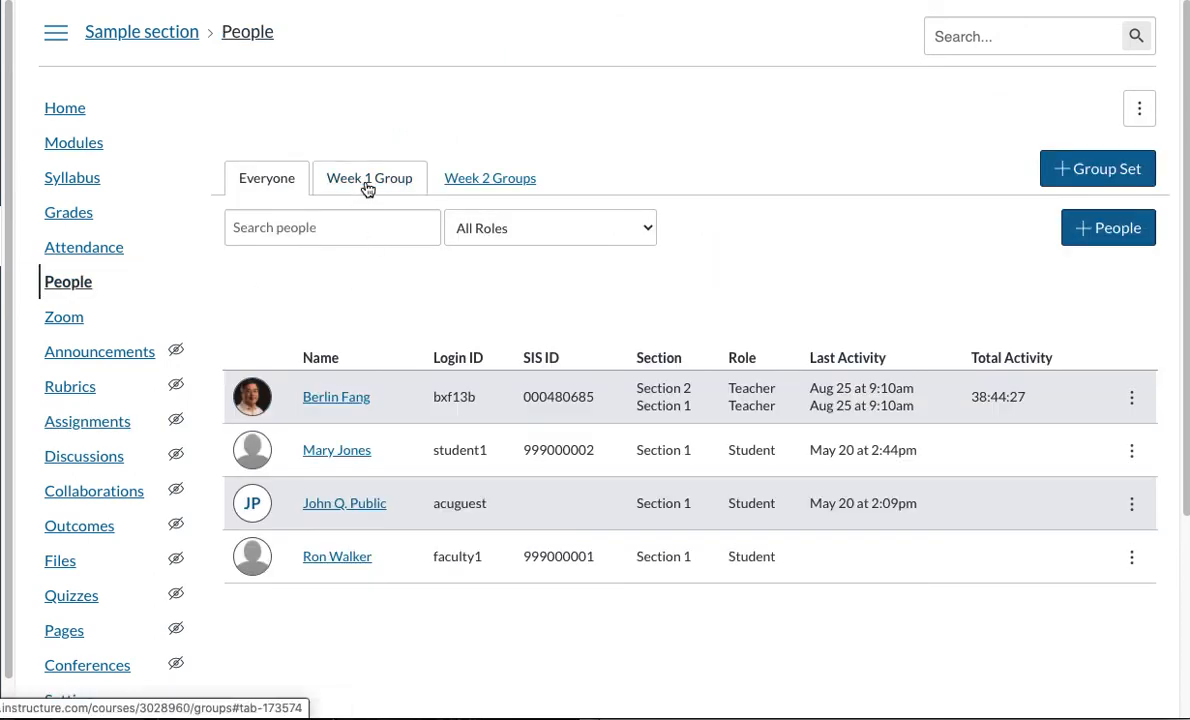
left_click(368, 178)
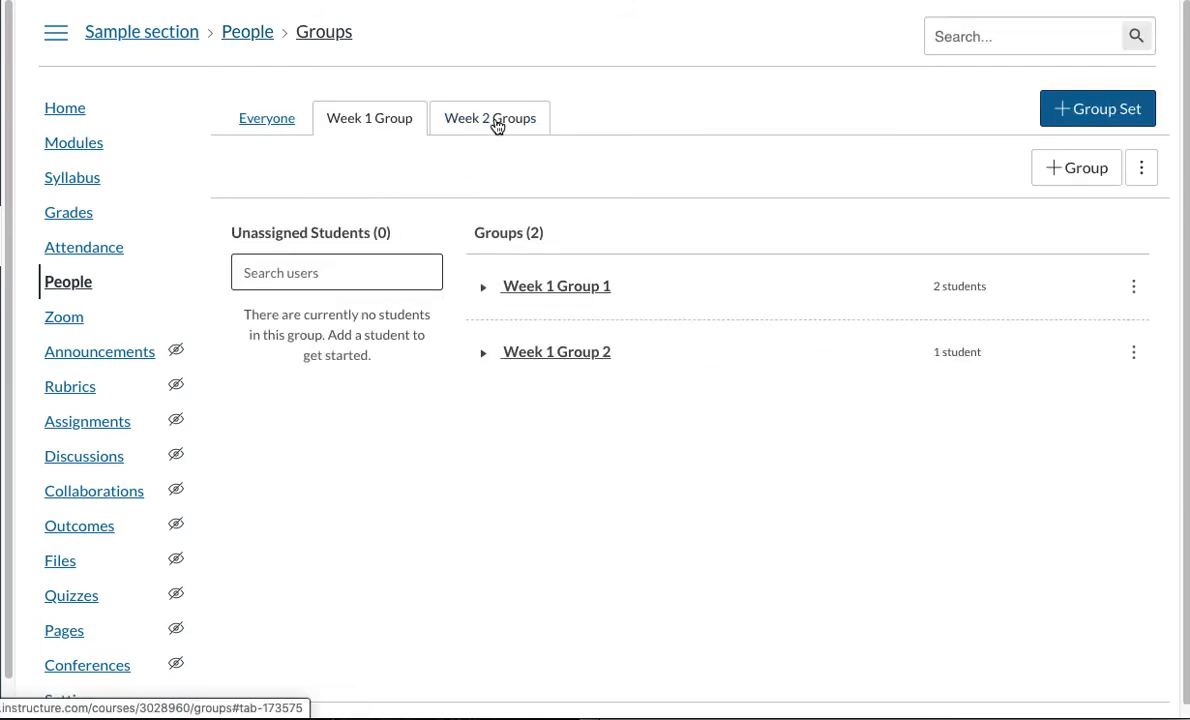
left_click(490, 118)
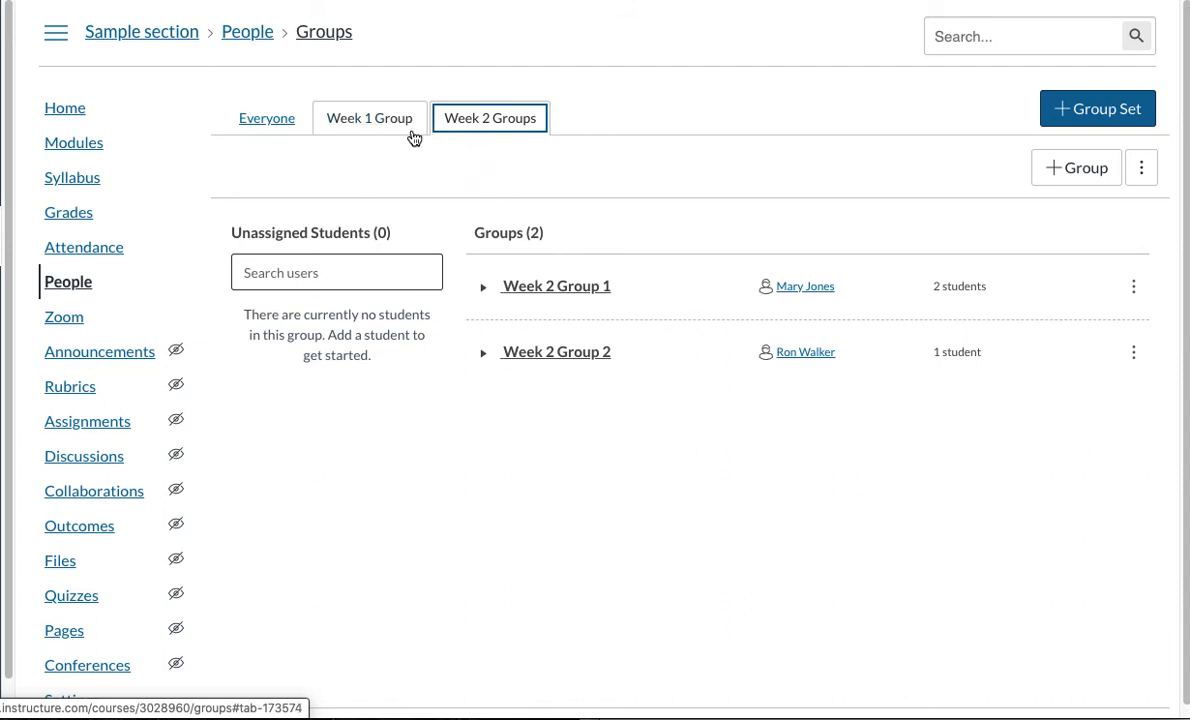
mouse_move(424, 158)
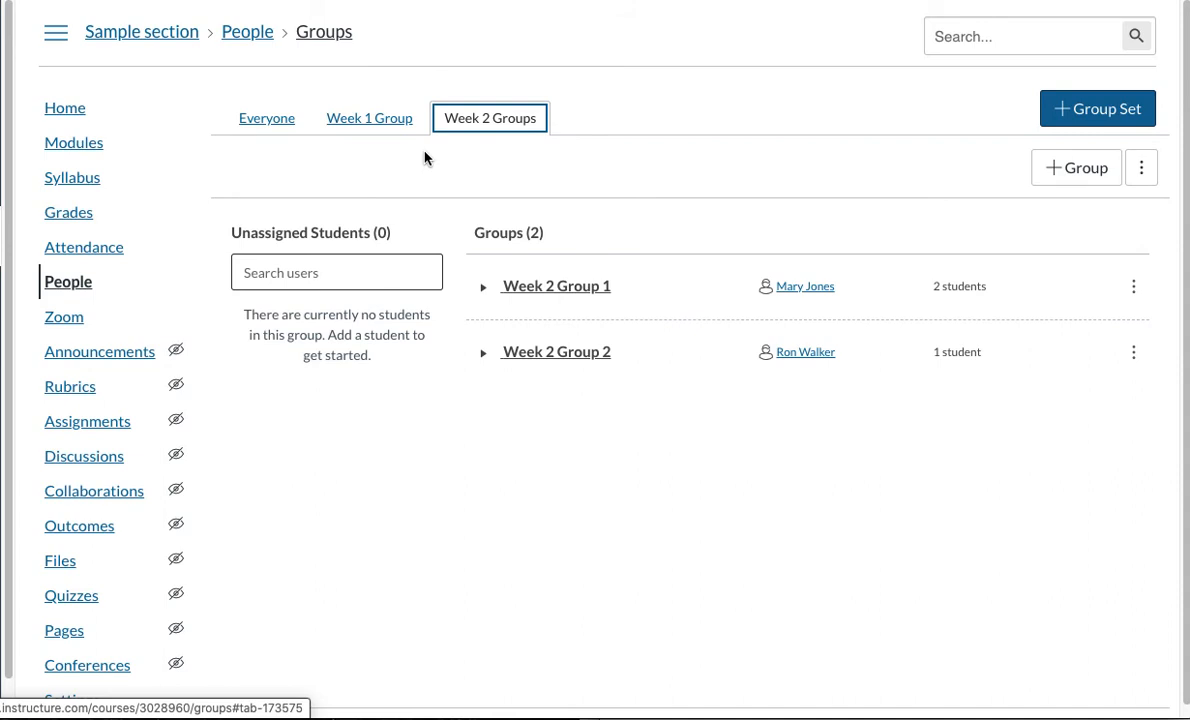
mouse_move(368, 118)
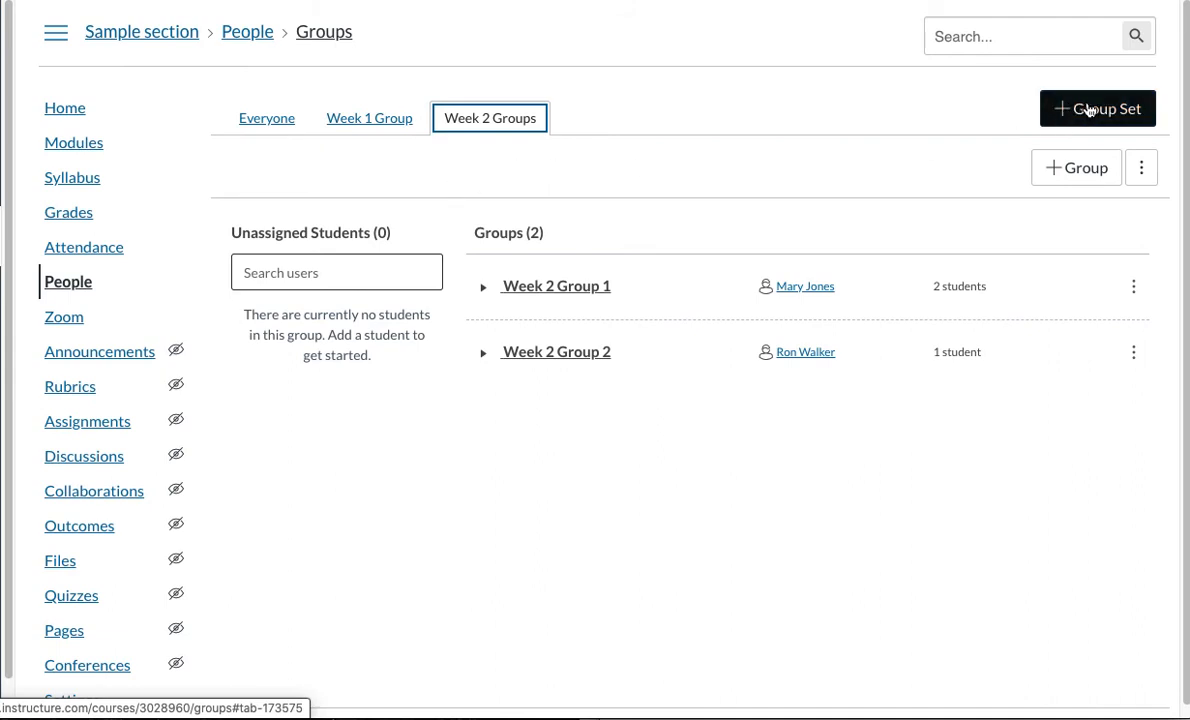
mouse_move(784, 112)
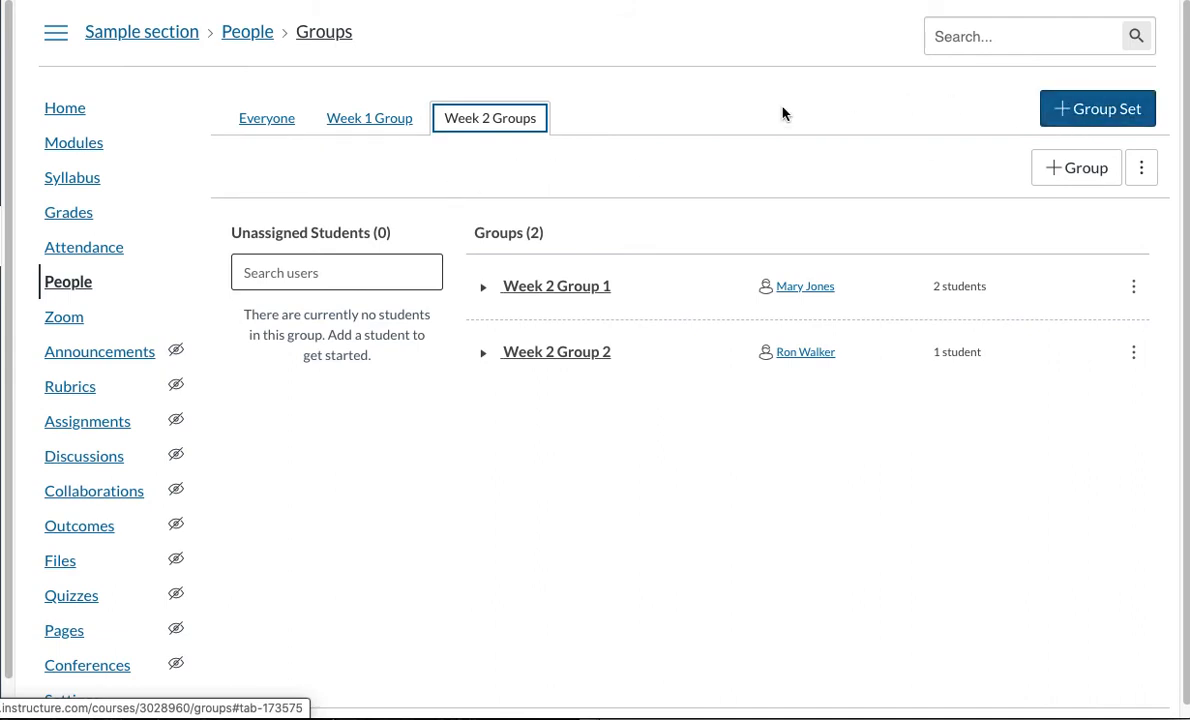
mouse_move(724, 124)
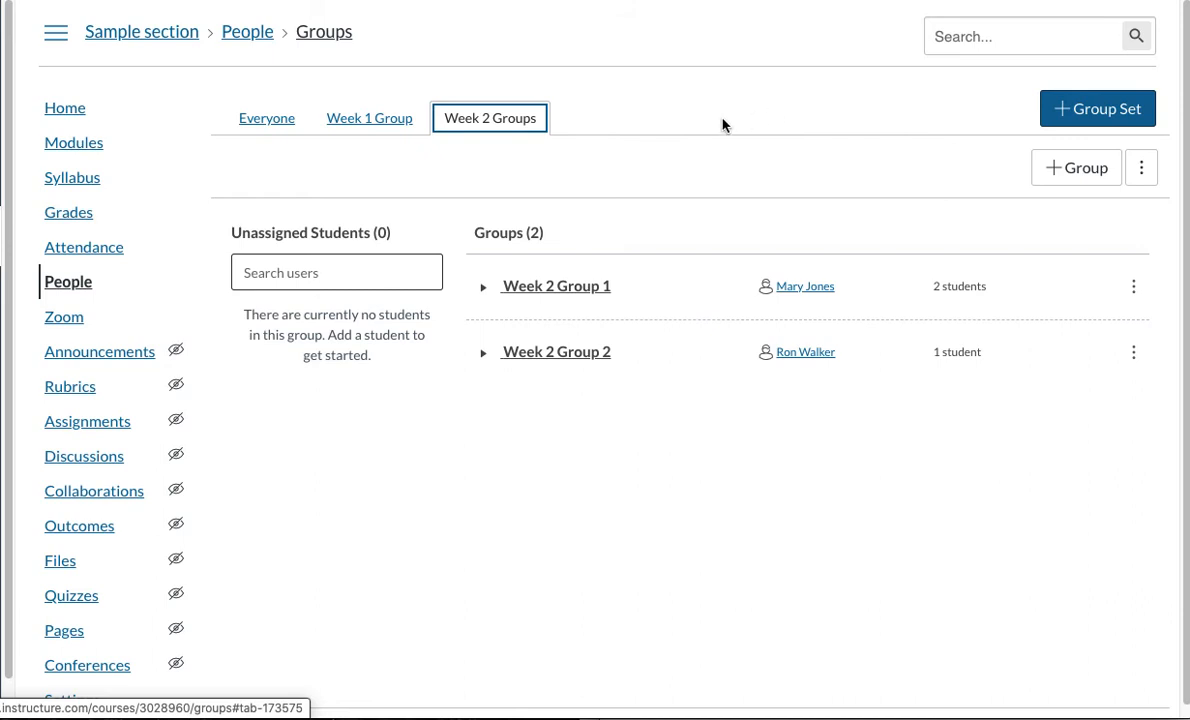
mouse_move(476, 226)
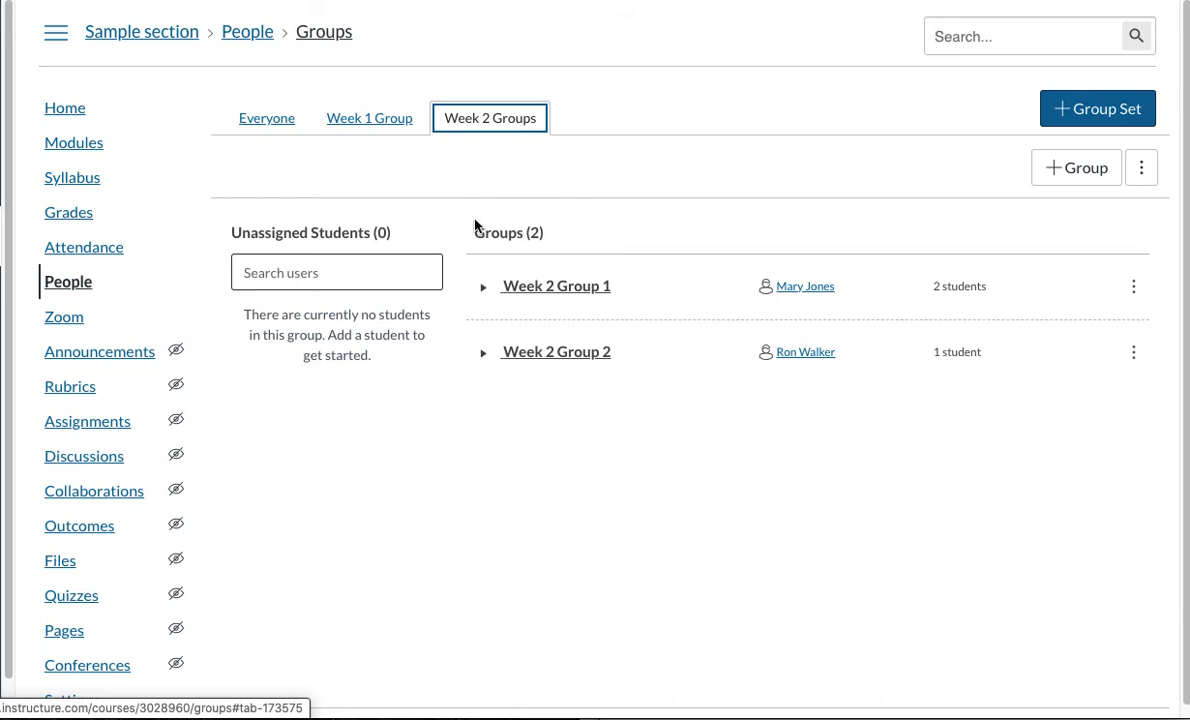
mouse_move(320, 230)
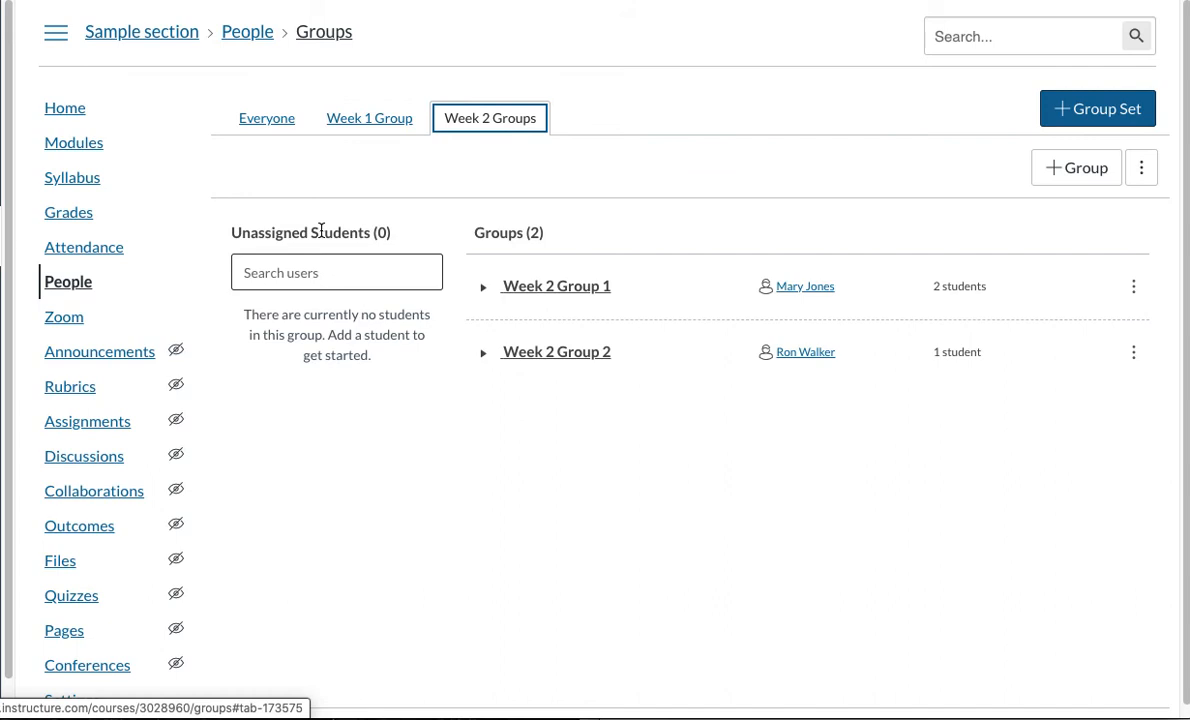
mouse_move(368, 118)
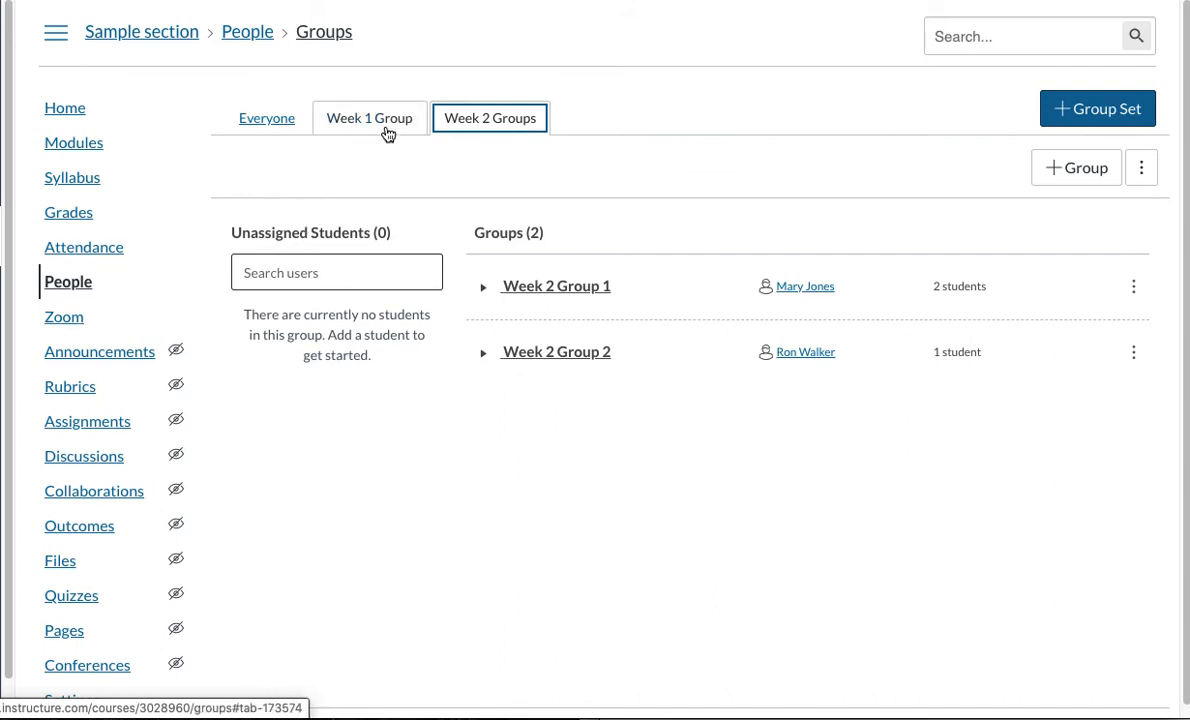
left_click(368, 116)
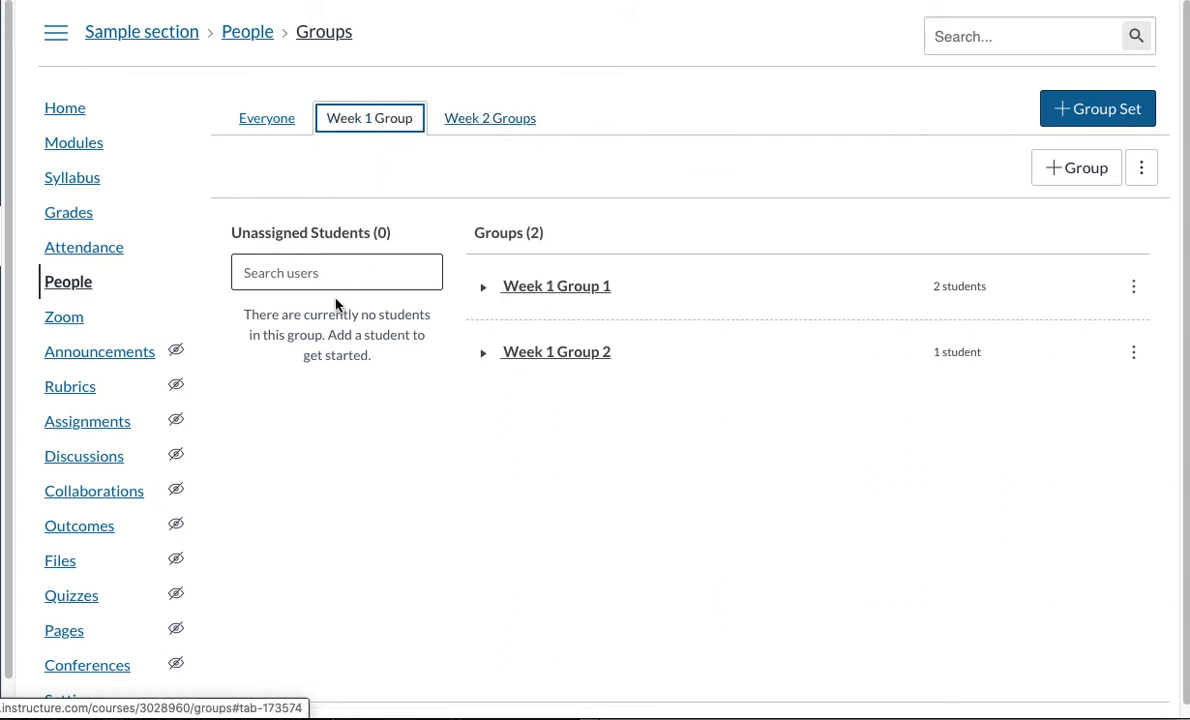
mouse_move(532, 312)
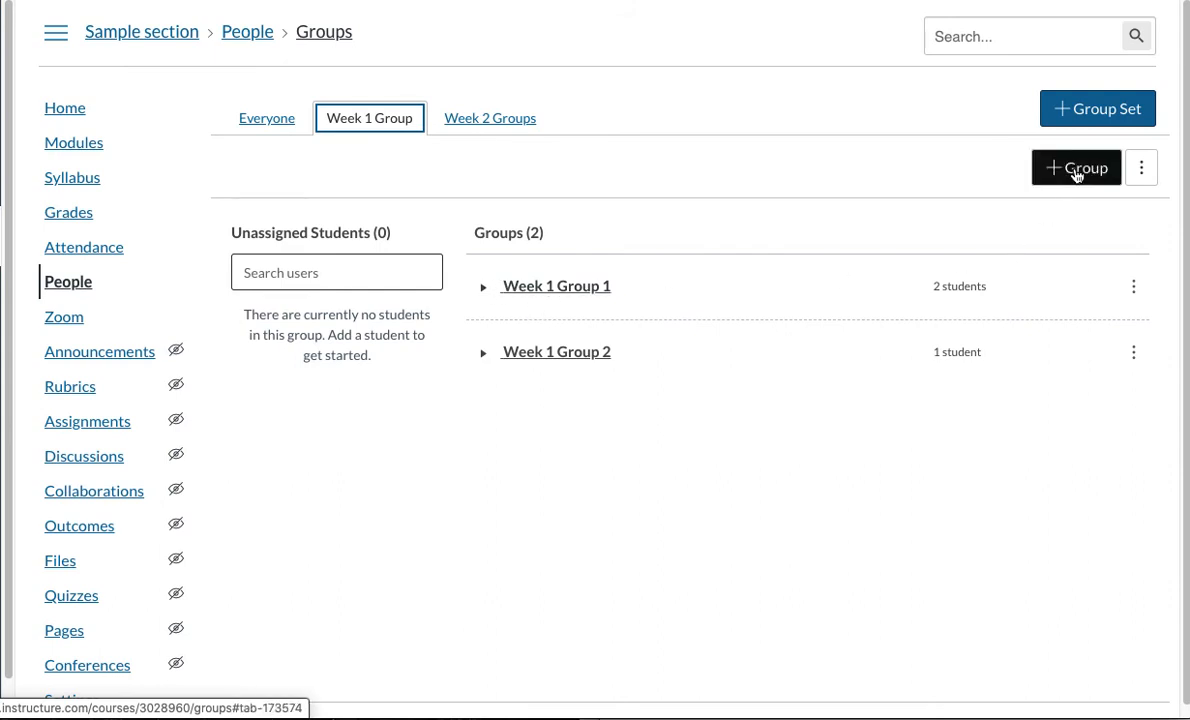
mouse_move(686, 332)
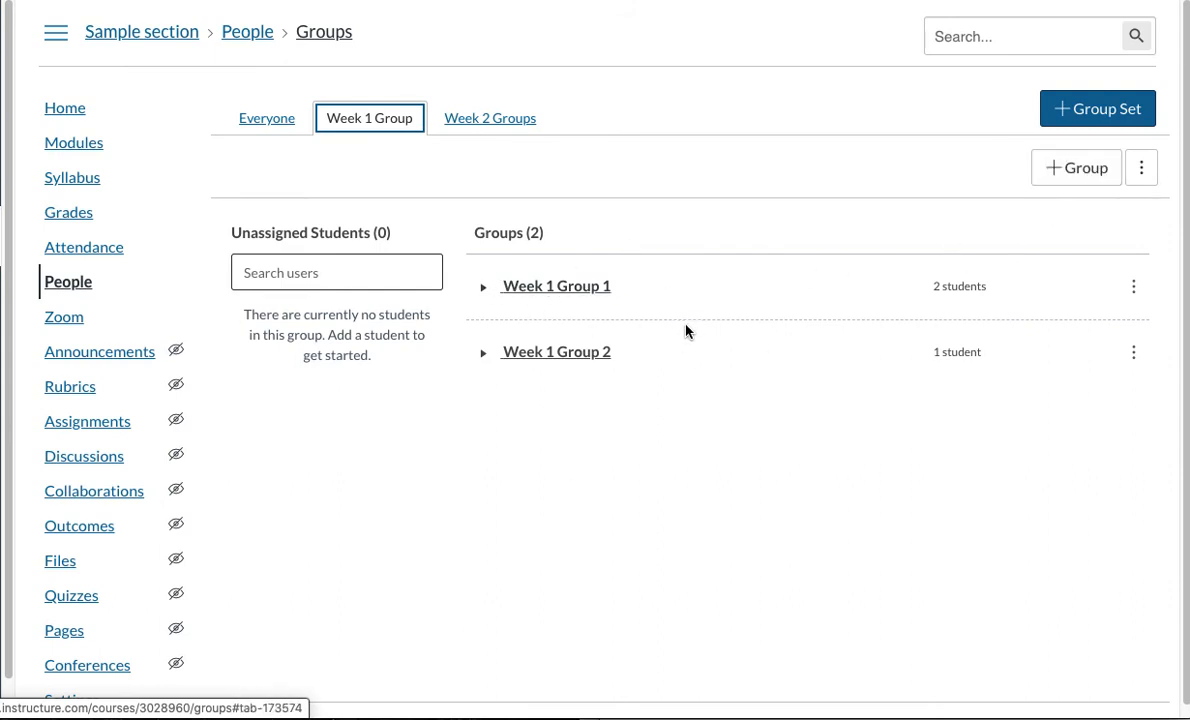
mouse_move(540, 462)
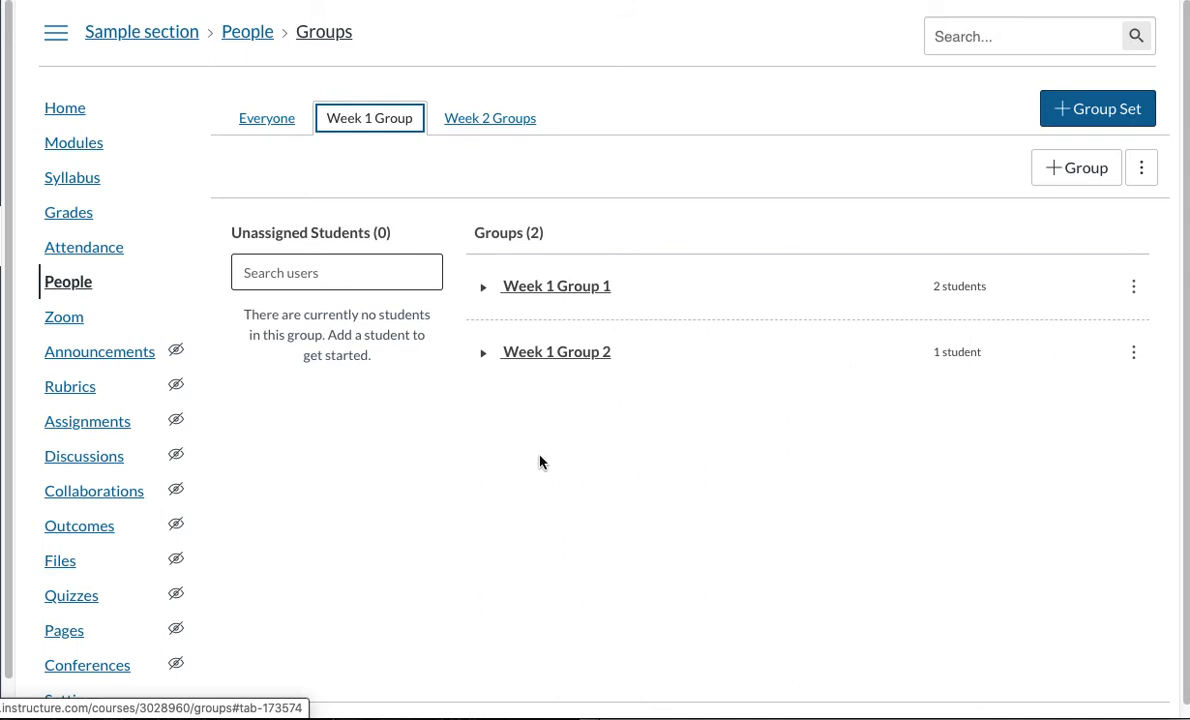
mouse_move(210, 356)
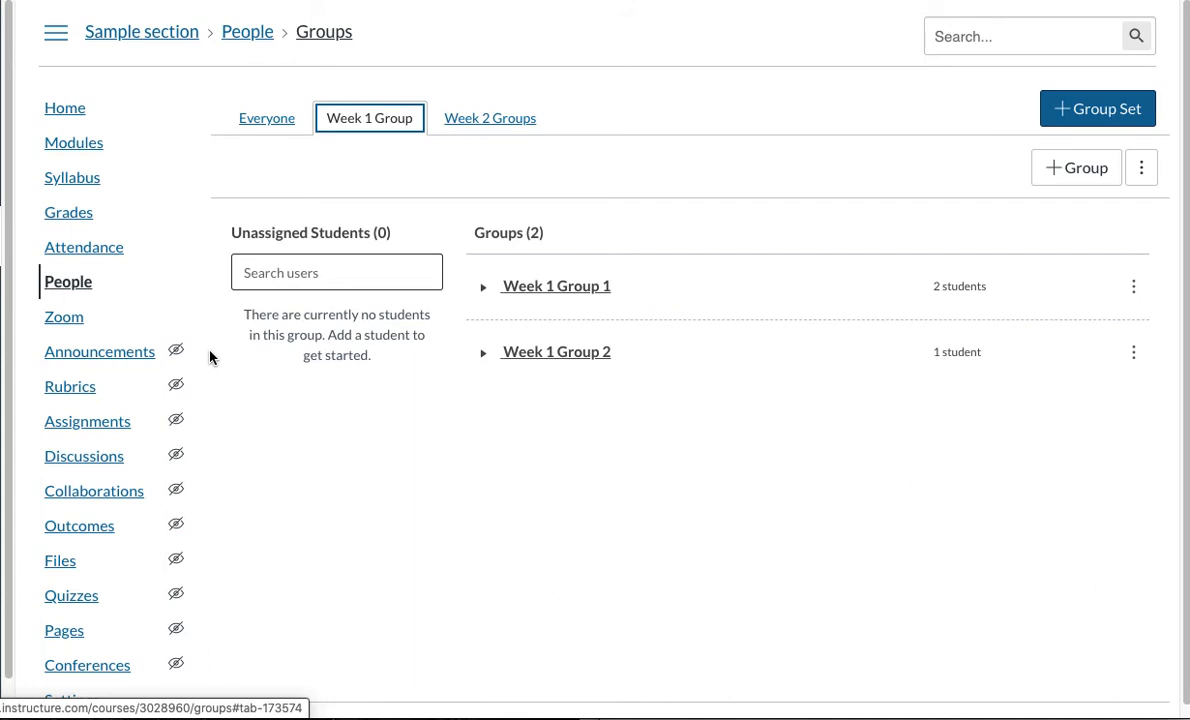
mouse_move(324, 178)
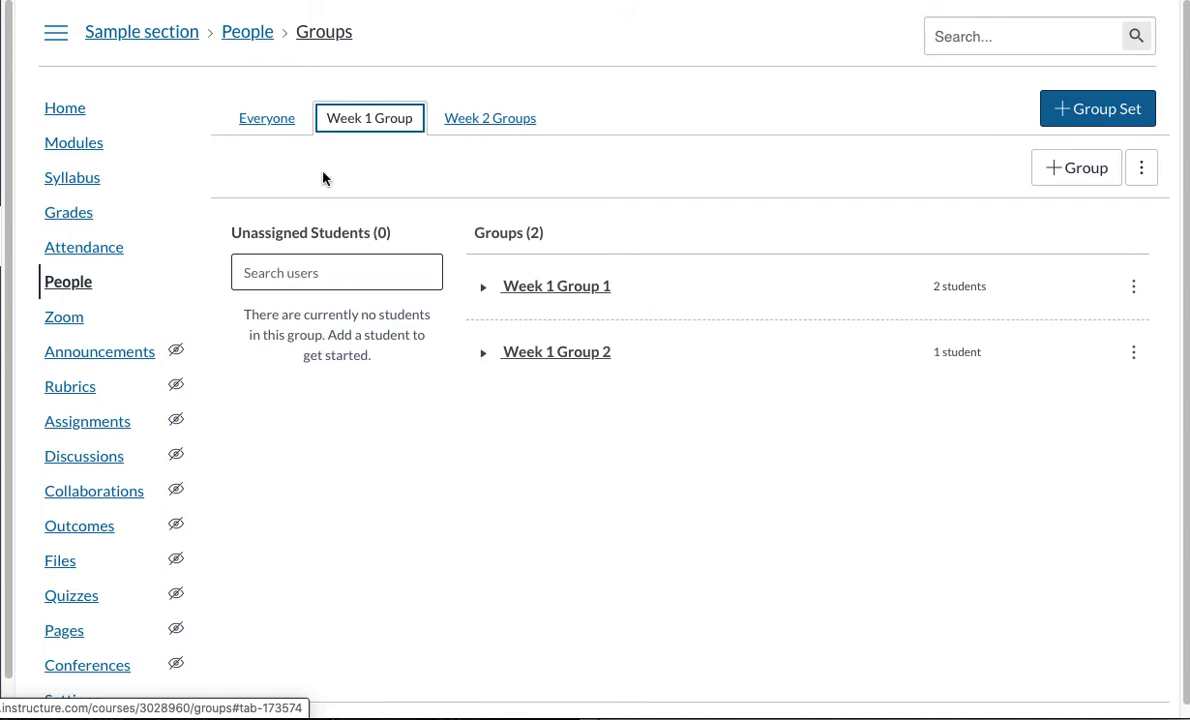
mouse_move(340, 178)
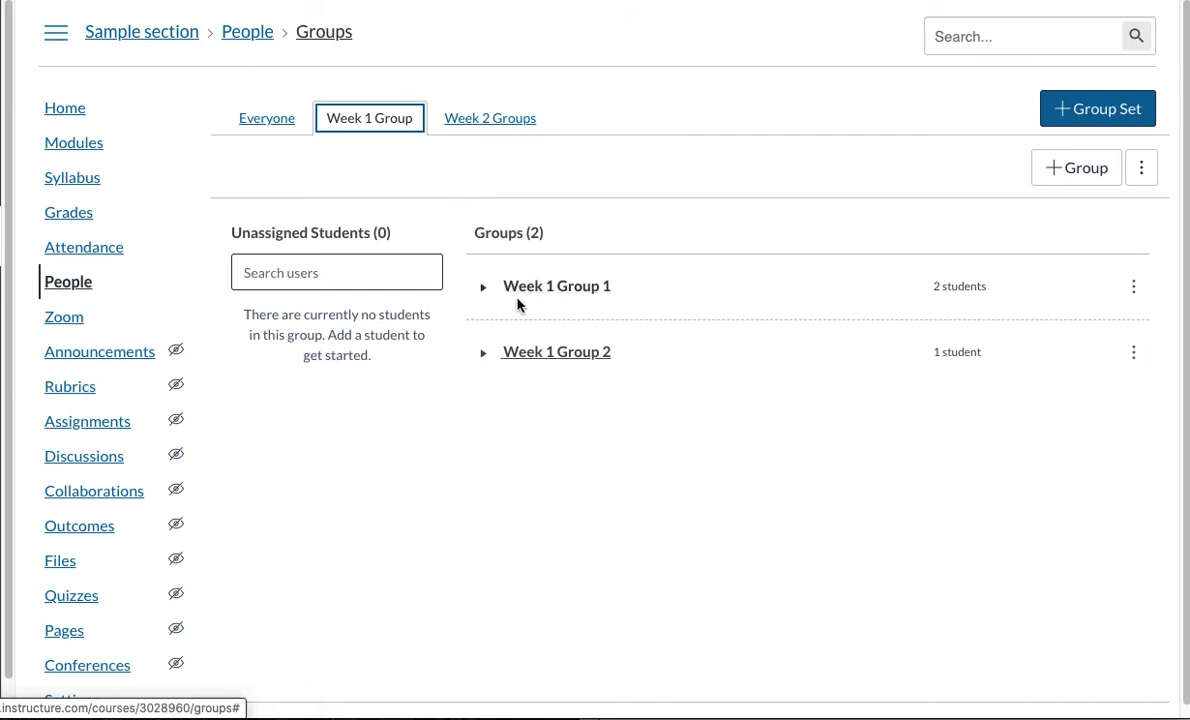
Expand Week 1 Group 1 and visit its group homepage from the group's actions menu
left_click(484, 286)
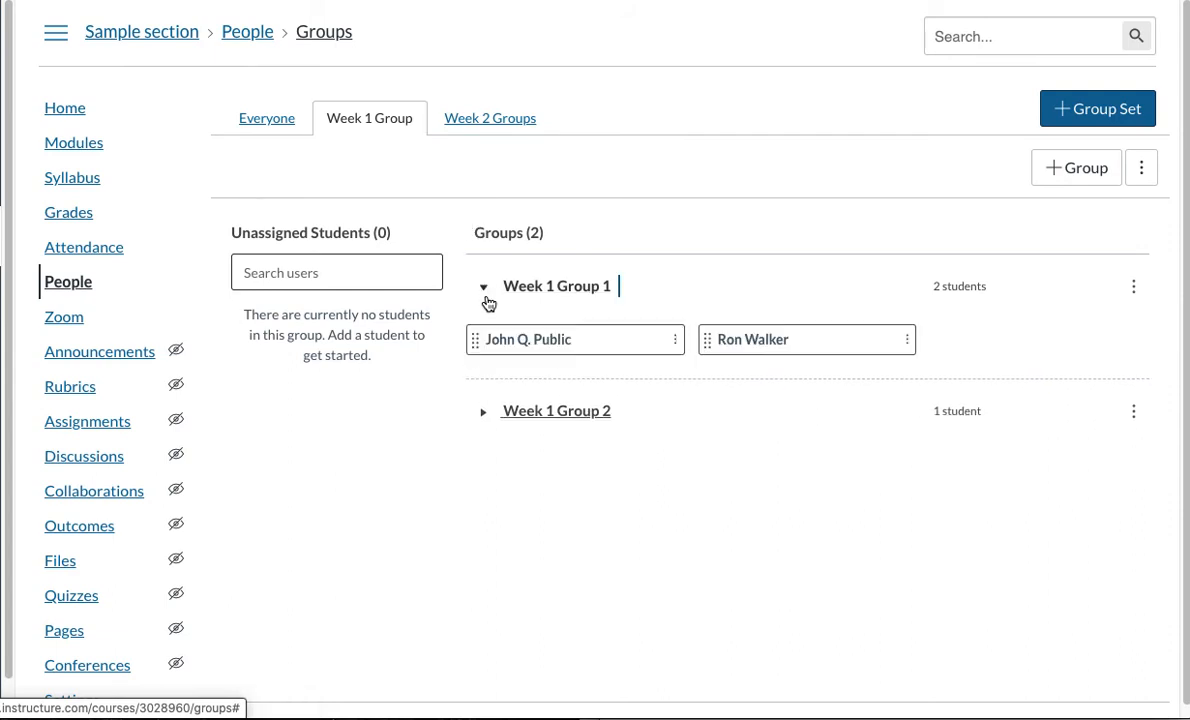
mouse_move(608, 340)
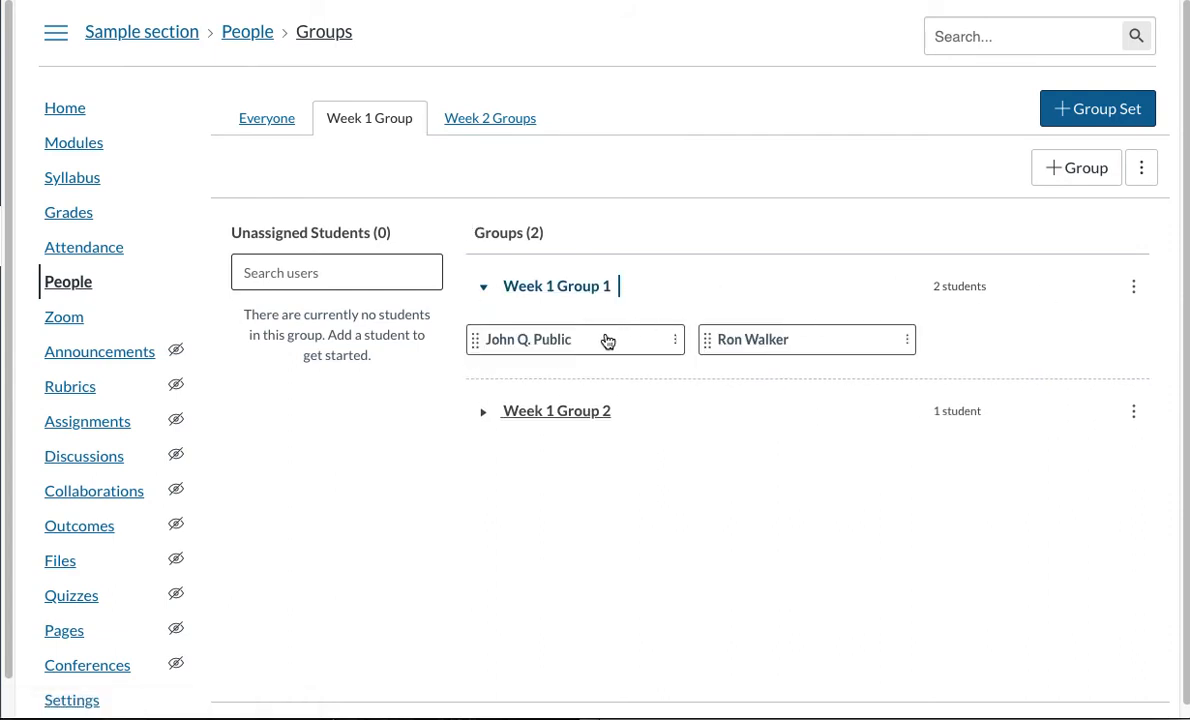
mouse_move(770, 350)
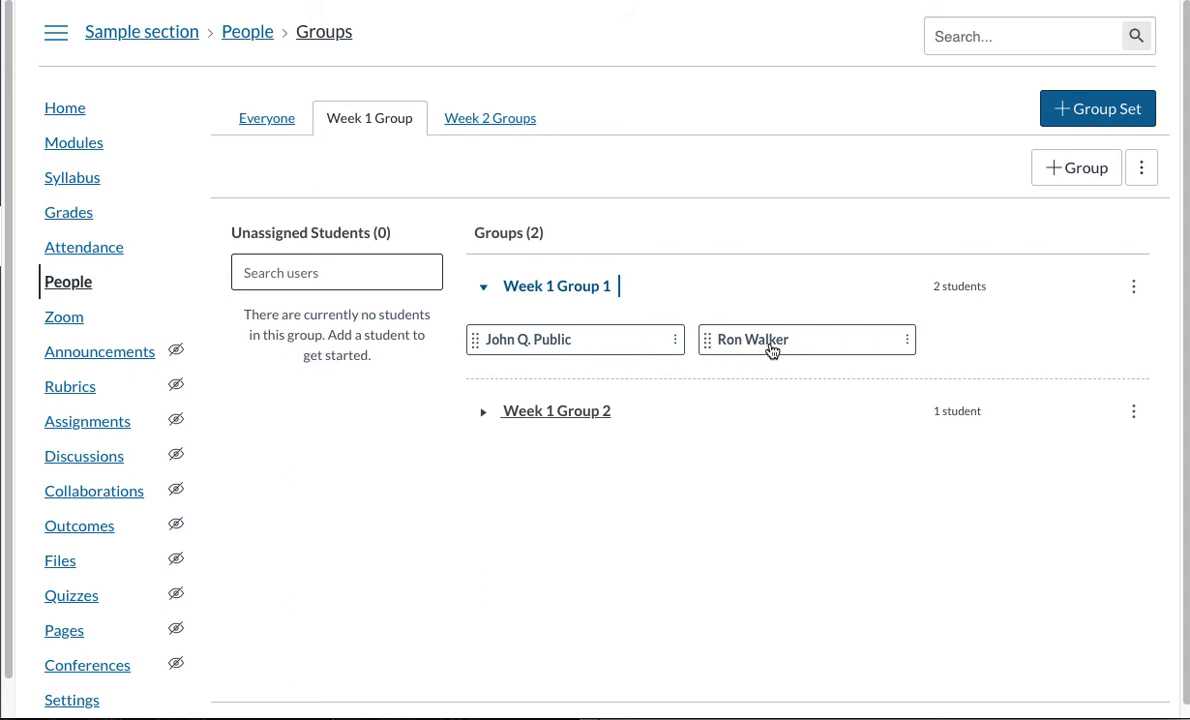
left_click(1134, 286)
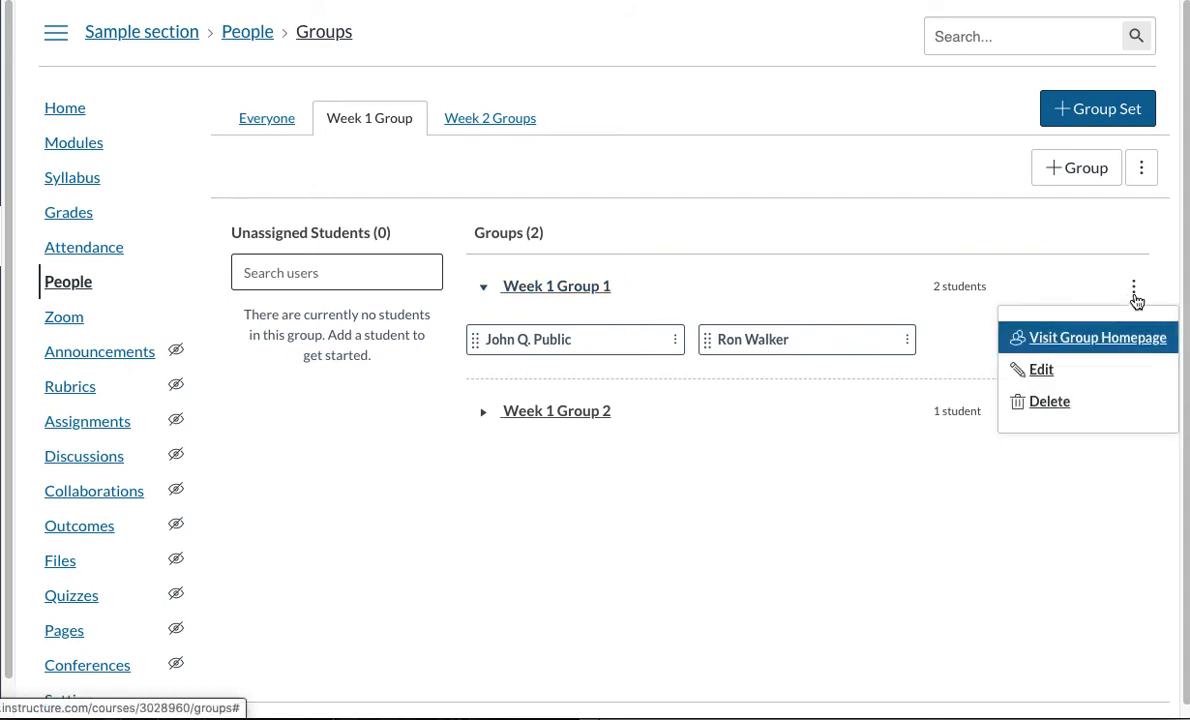
mouse_move(1088, 348)
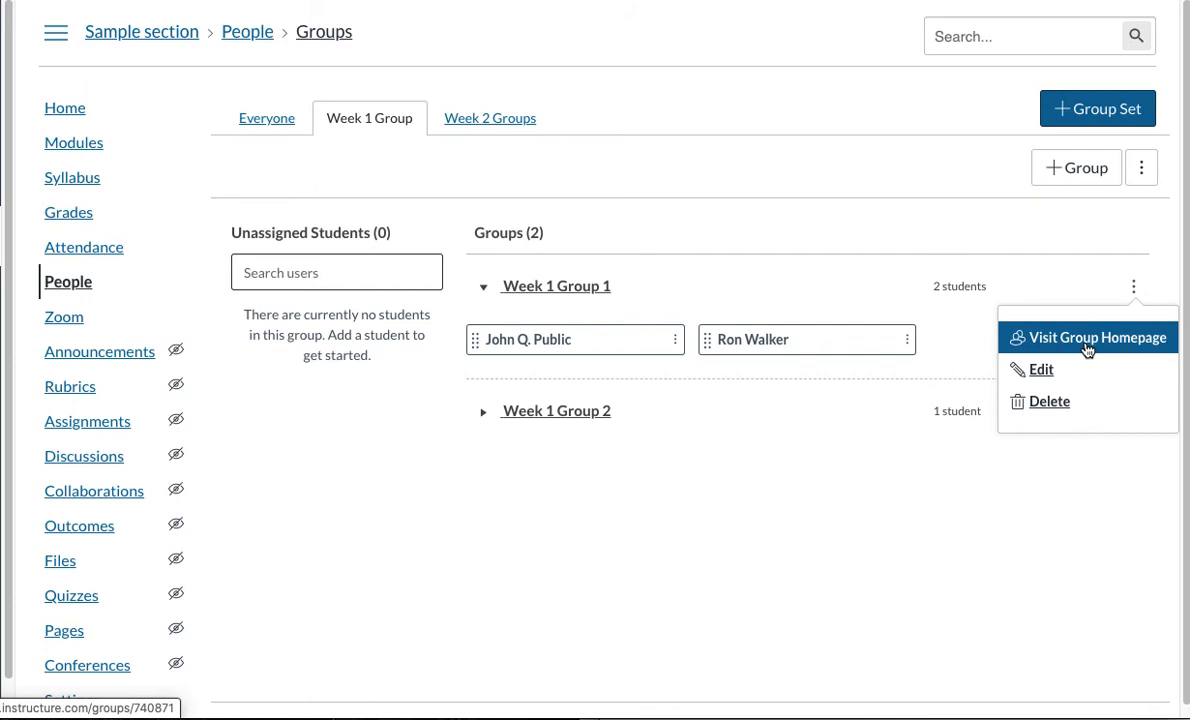
left_click(1096, 336)
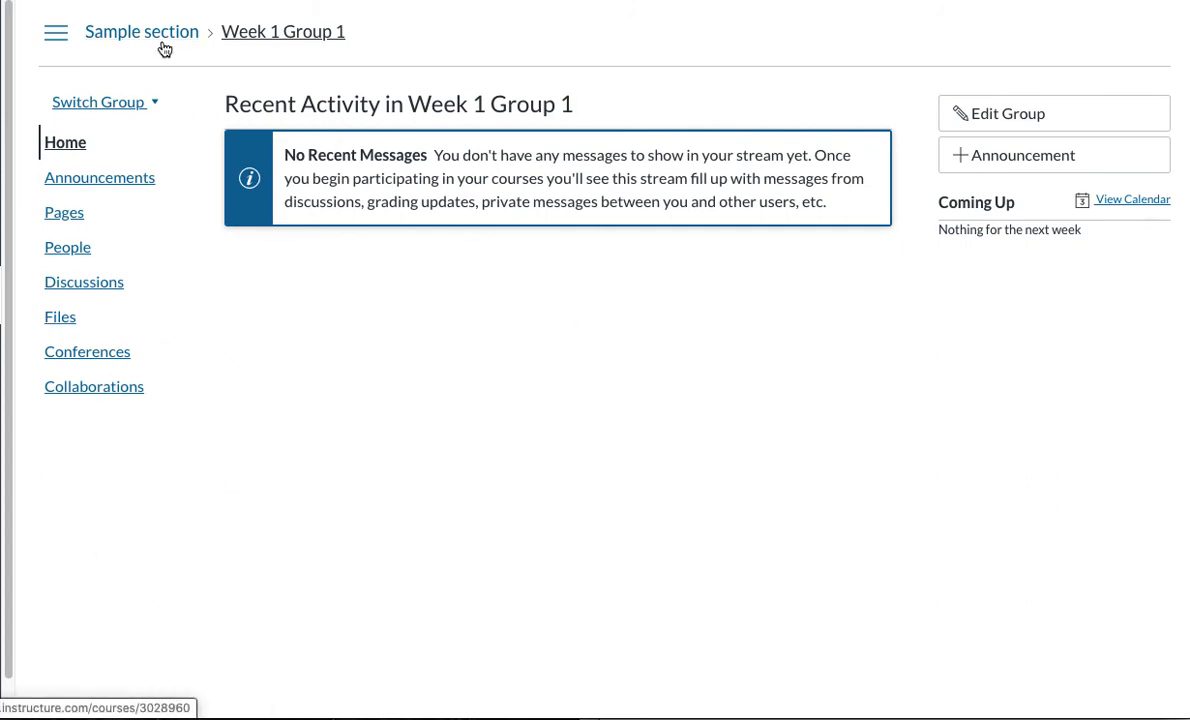
mouse_move(88, 352)
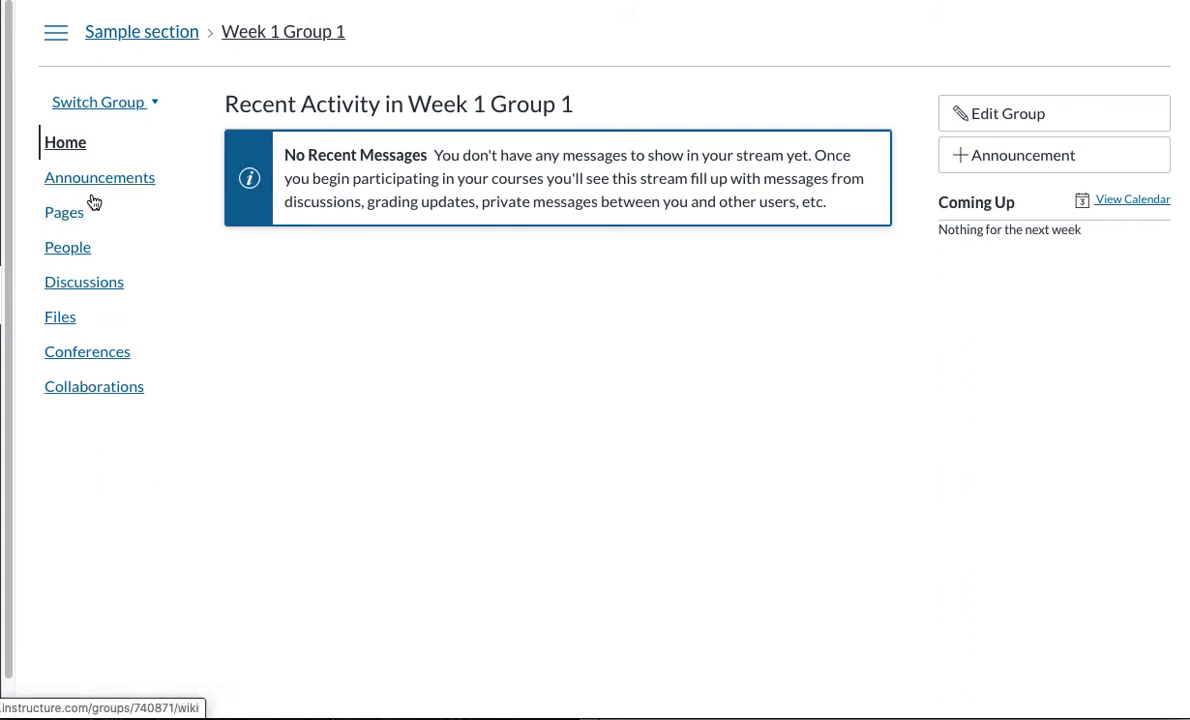
mouse_move(68, 248)
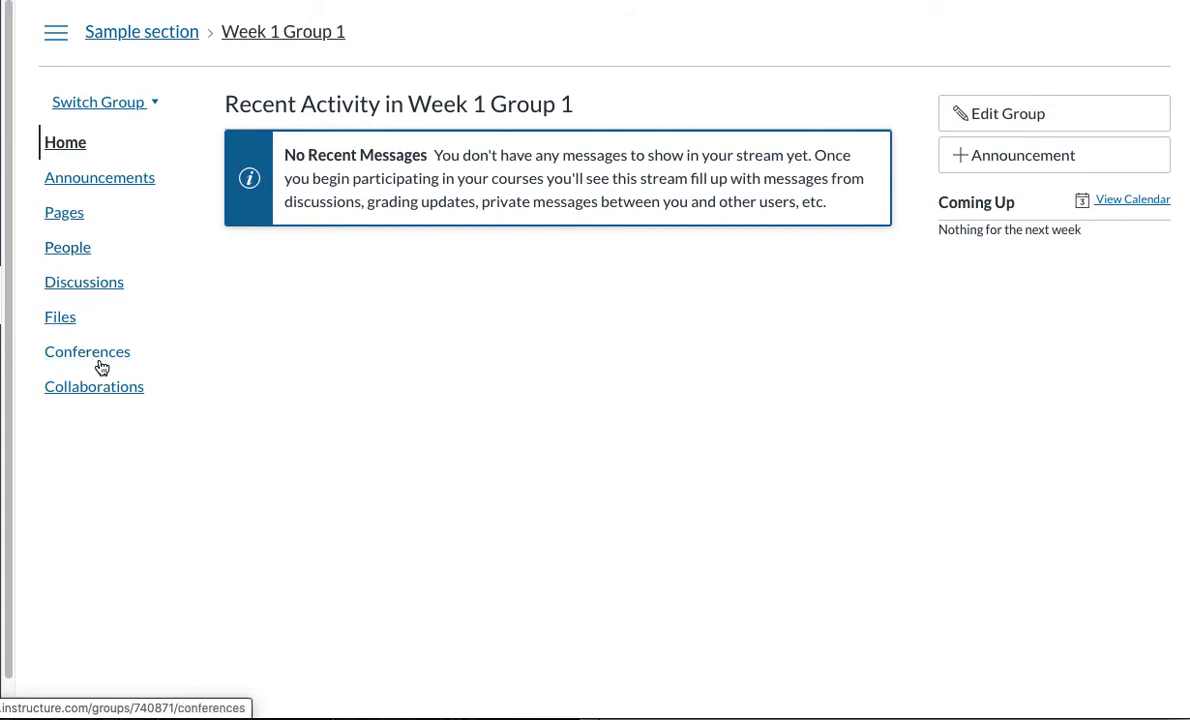
mouse_move(94, 386)
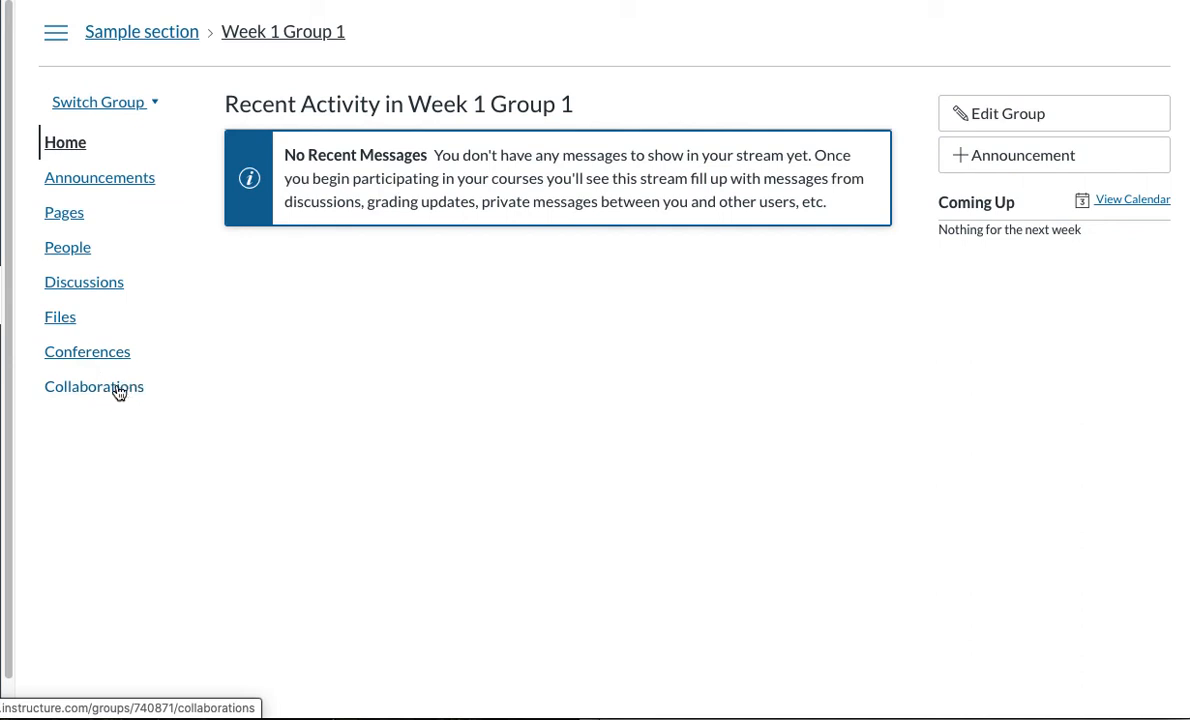
mouse_move(148, 396)
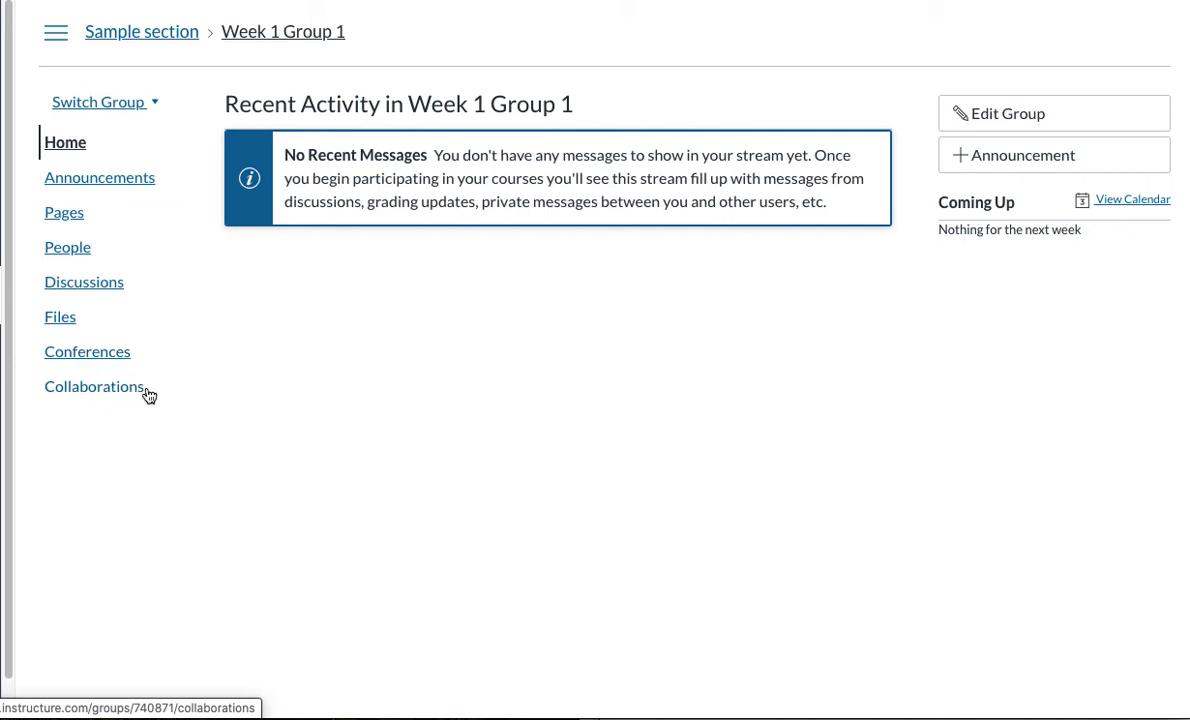
mouse_move(188, 384)
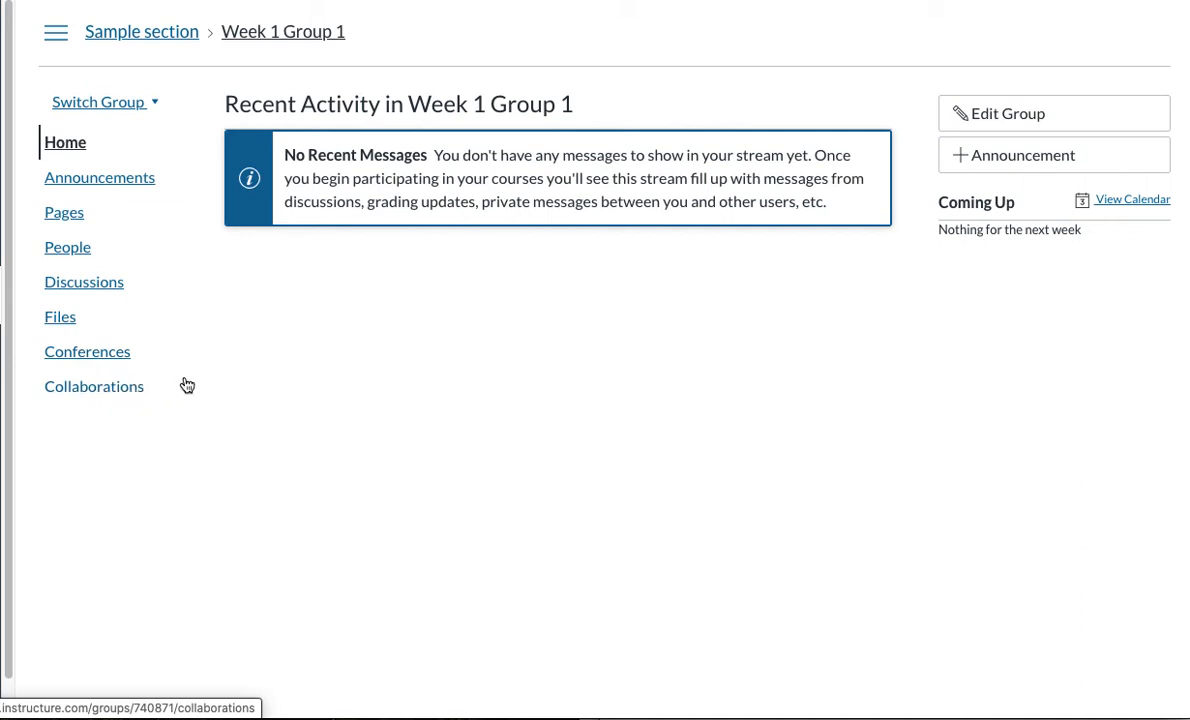
mouse_move(182, 206)
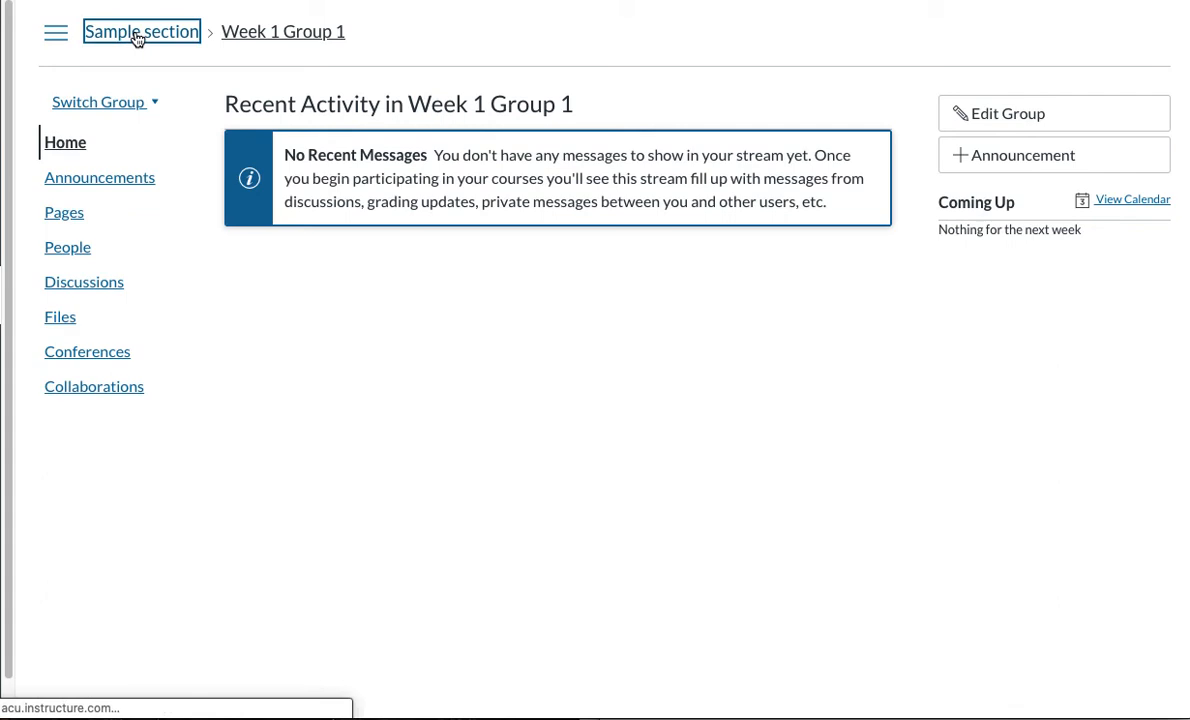
left_click(140, 32)
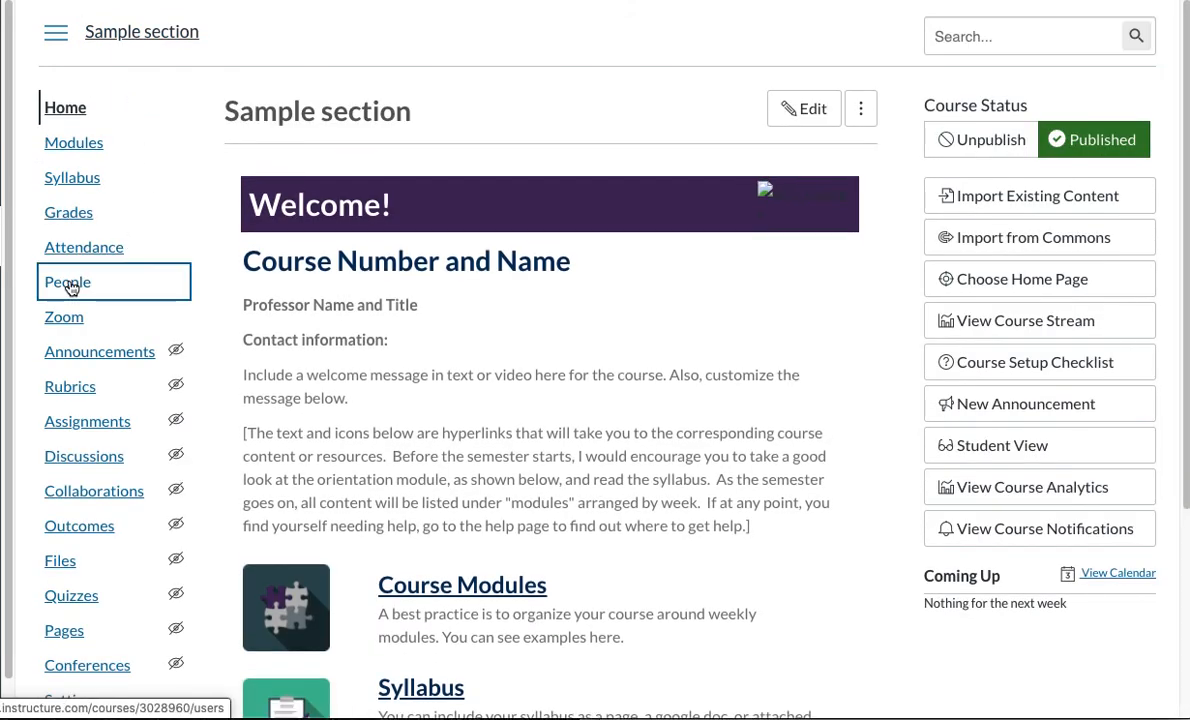
left_click(68, 280)
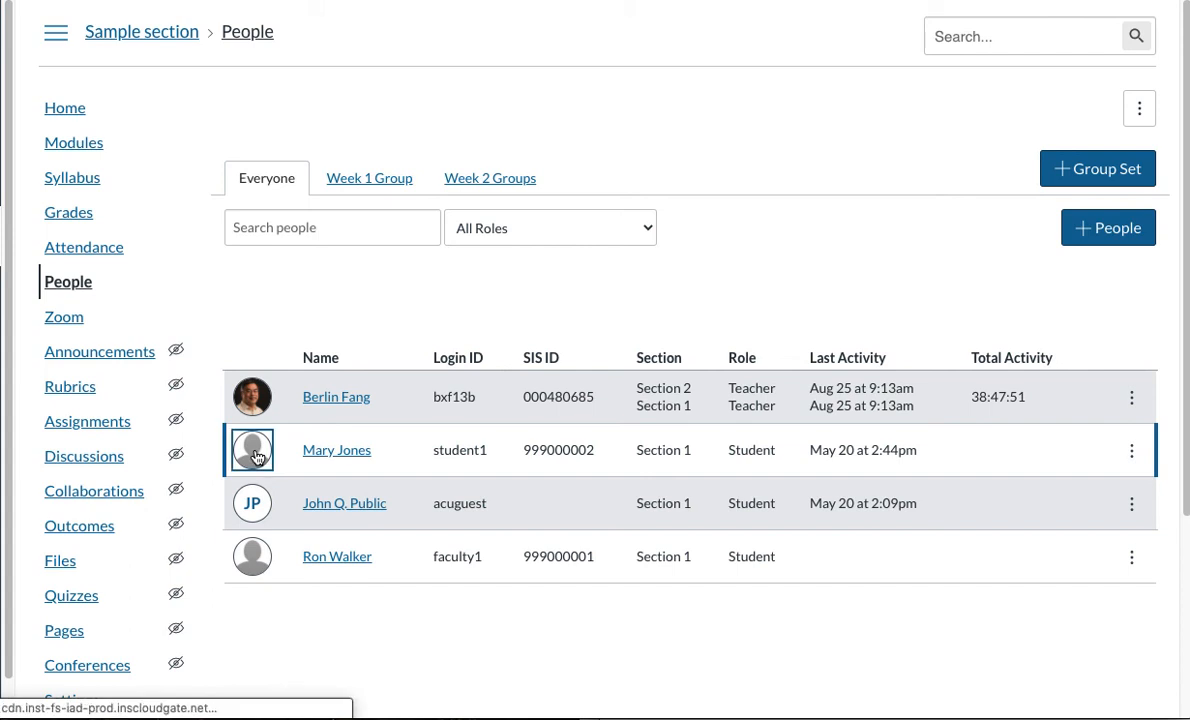
left_click(336, 448)
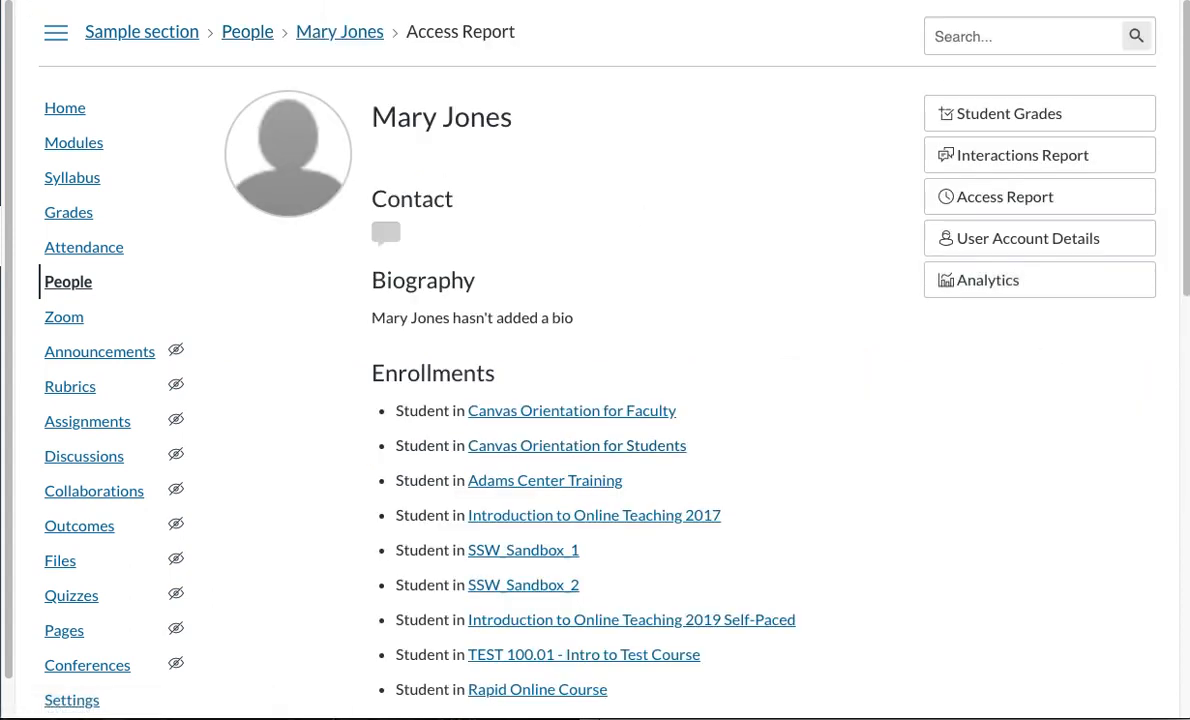
left_click(248, 32)
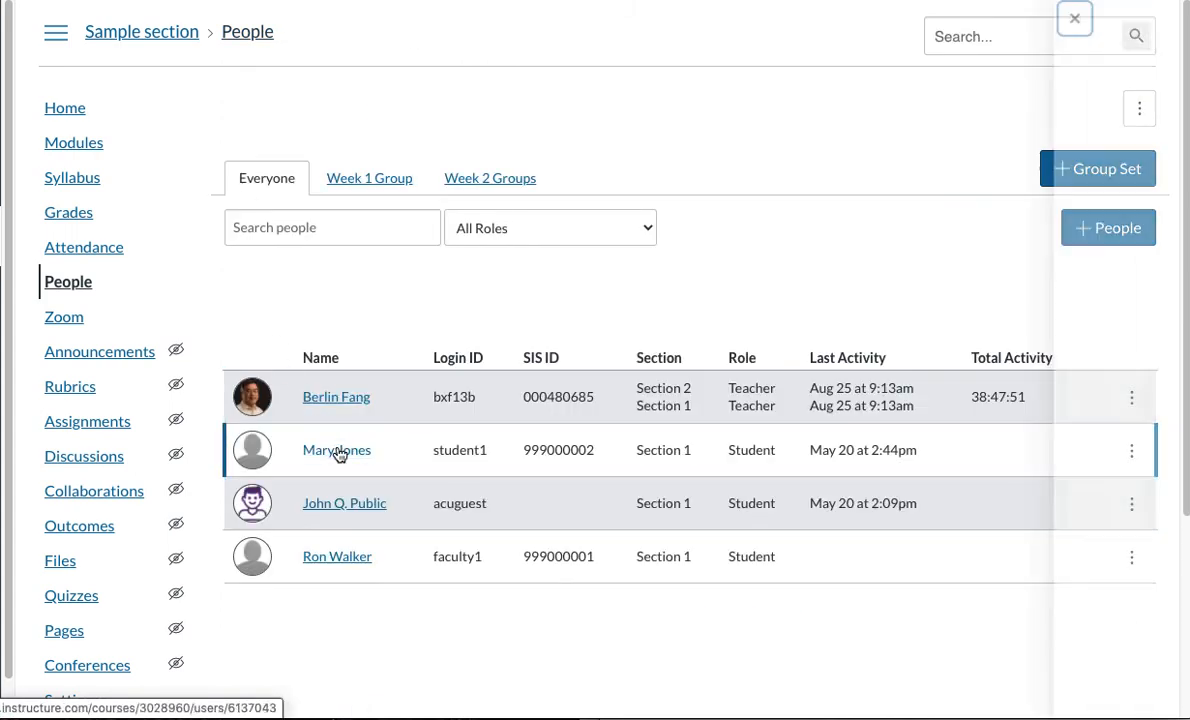
left_click(336, 448)
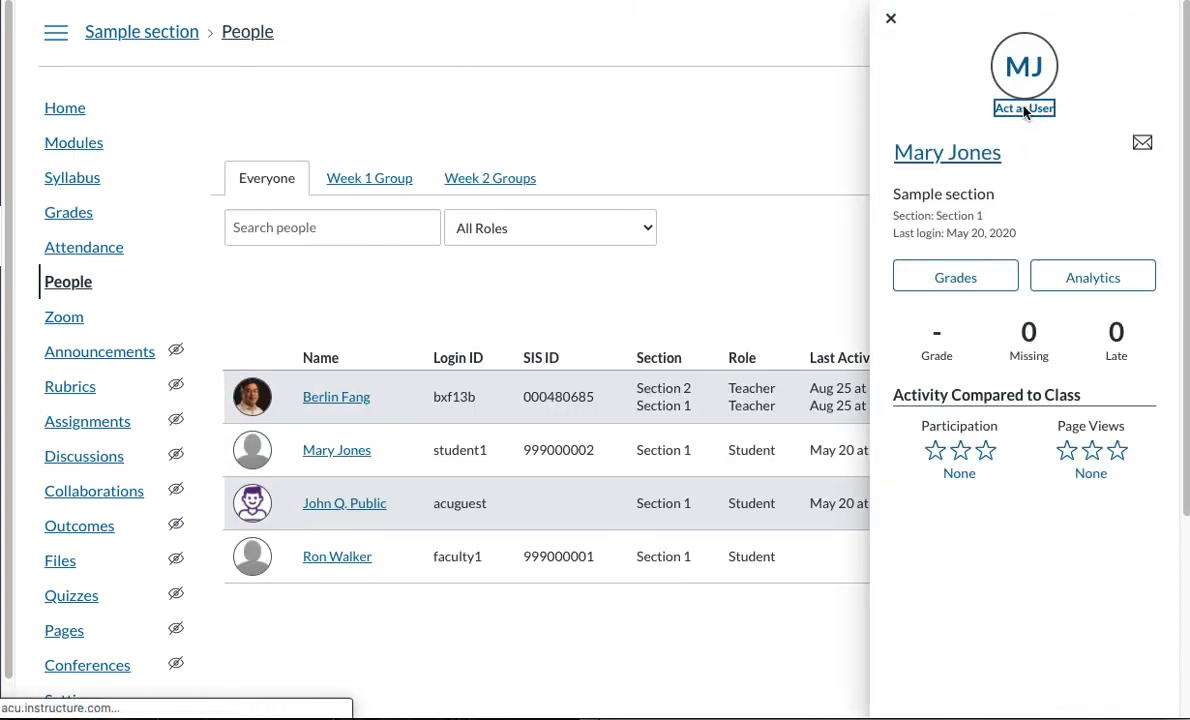
left_click(1024, 108)
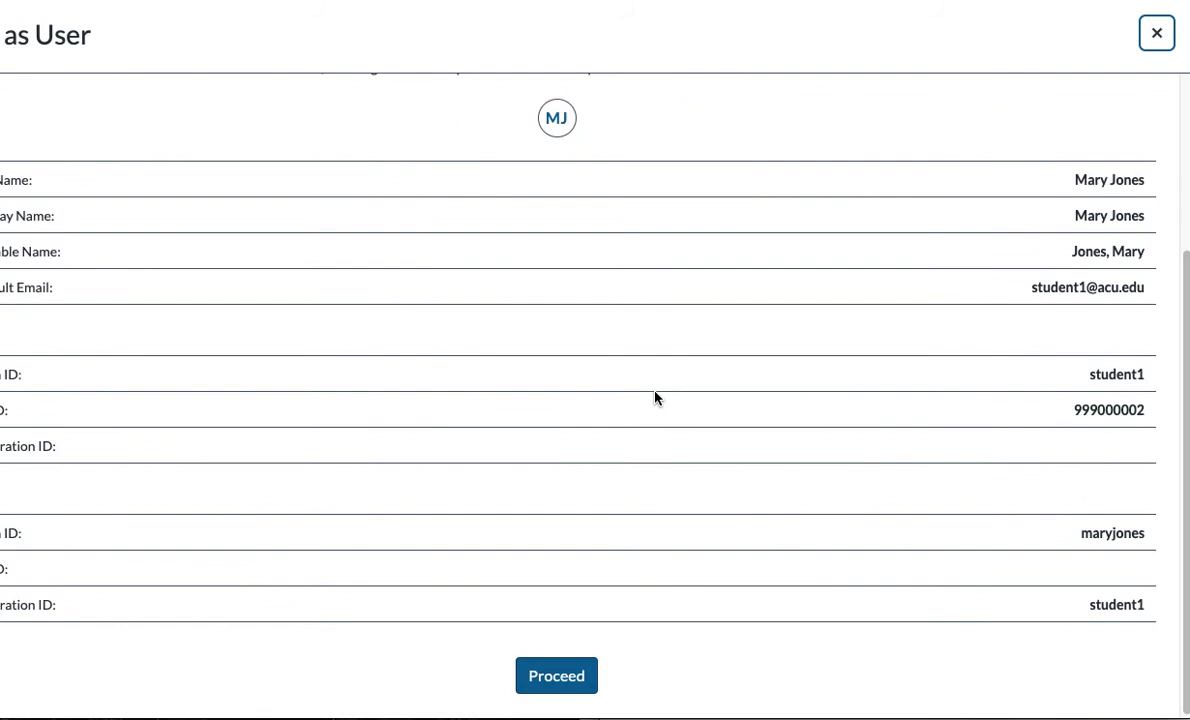
left_click(556, 676)
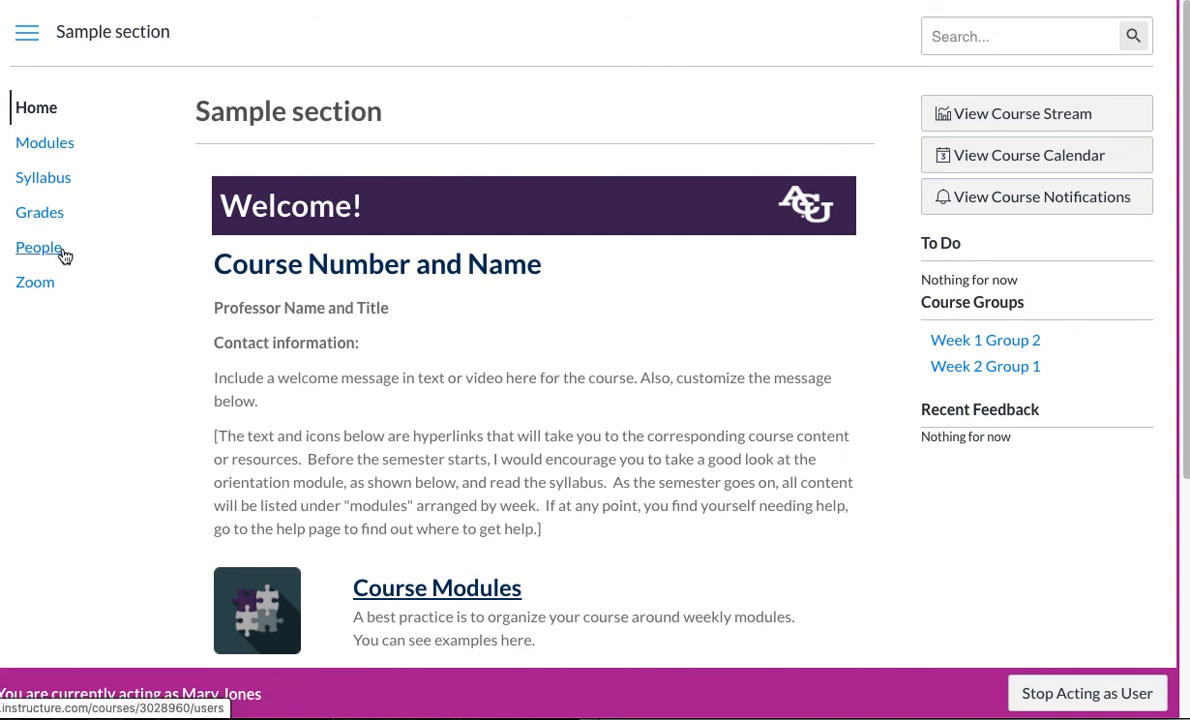
As Mary Jones, view the Groups list showing all four Week 1 and Week 2 groups
left_click(40, 248)
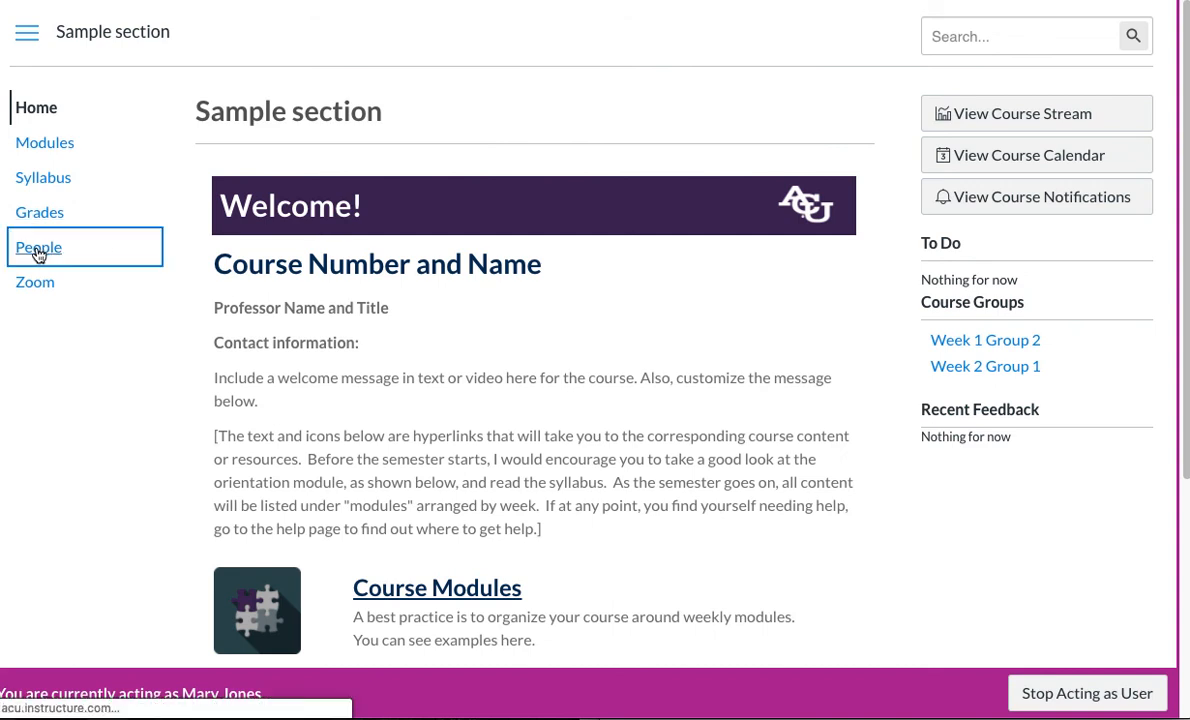
left_click(38, 248)
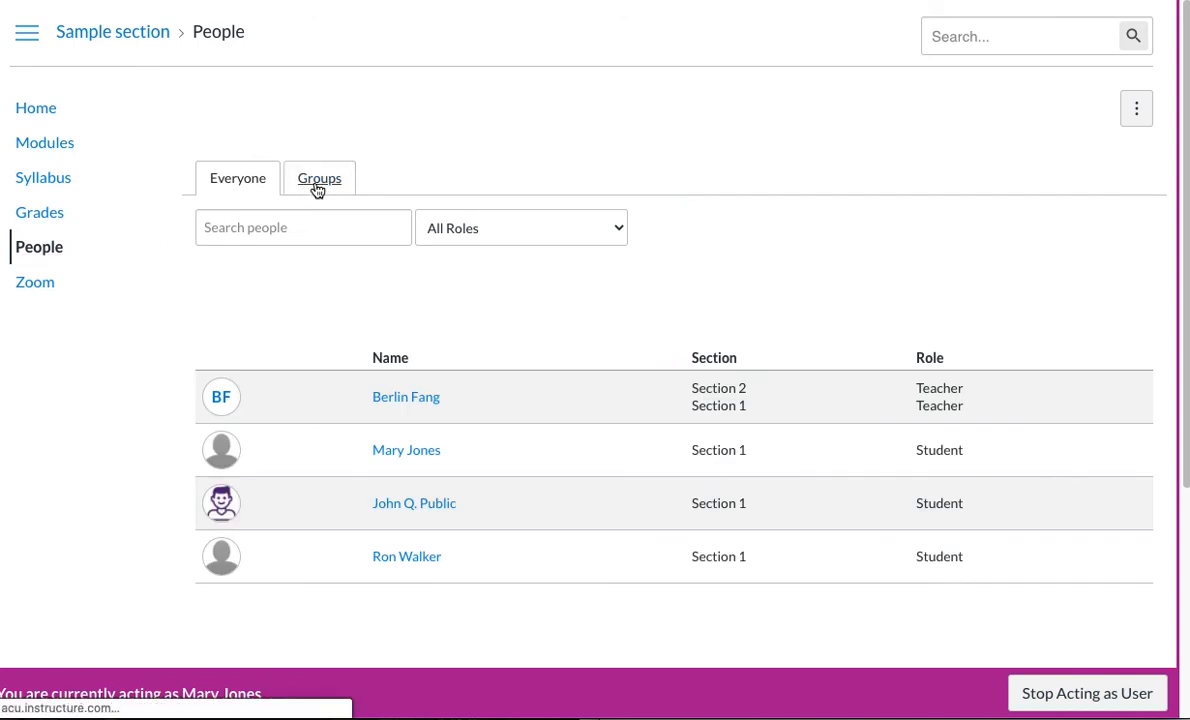
left_click(320, 178)
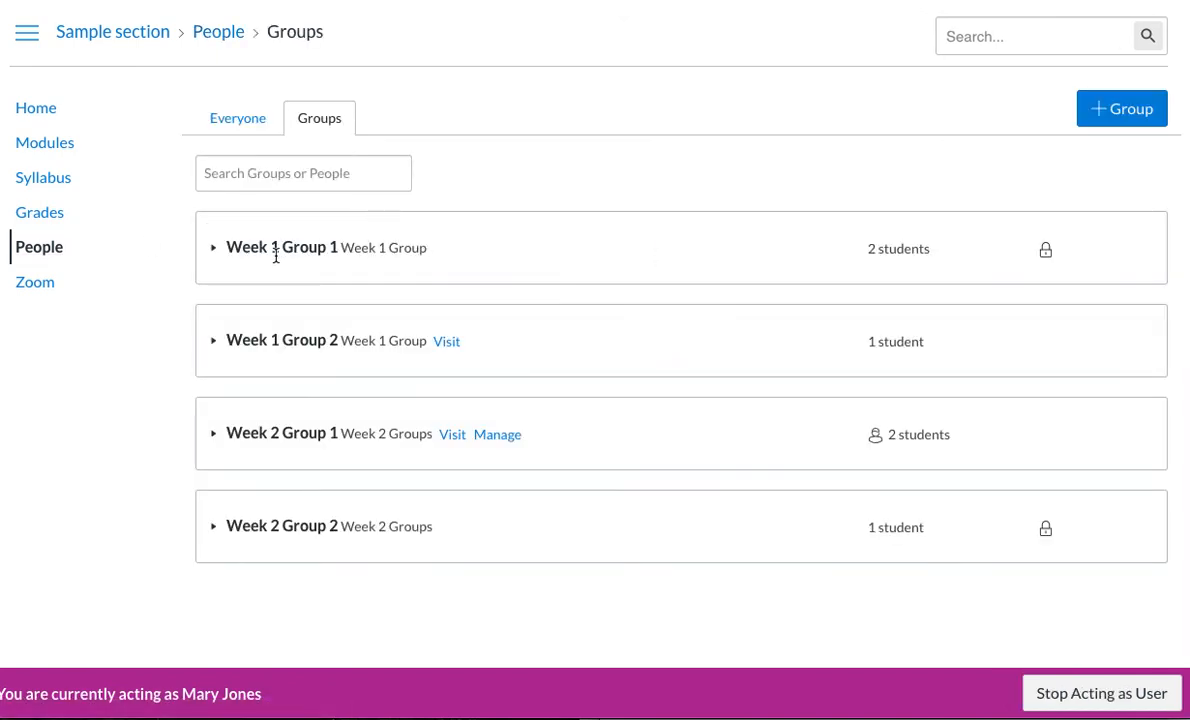
mouse_move(446, 348)
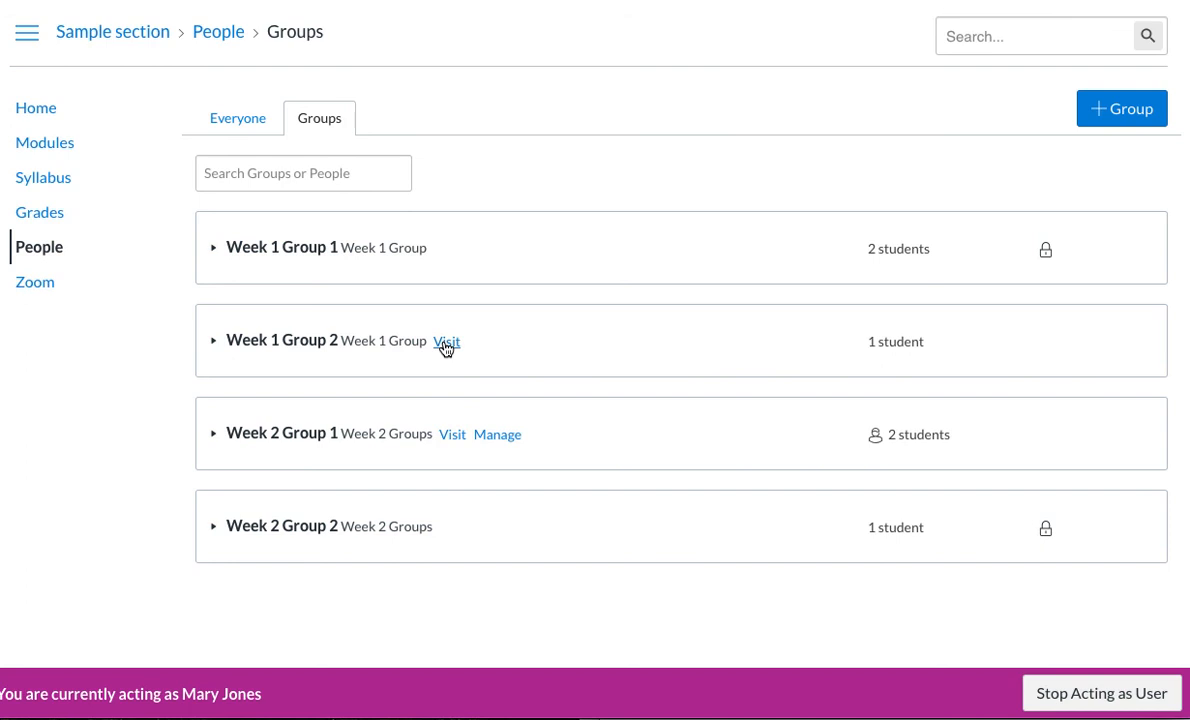
mouse_move(448, 340)
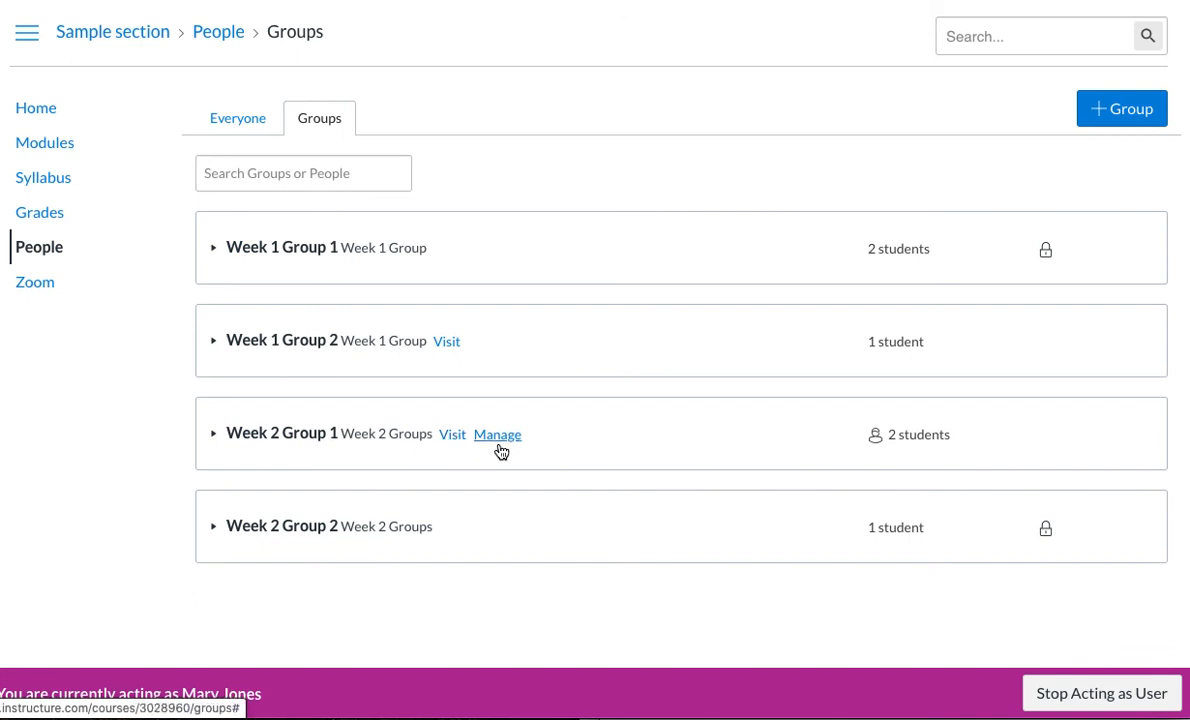
mouse_move(504, 448)
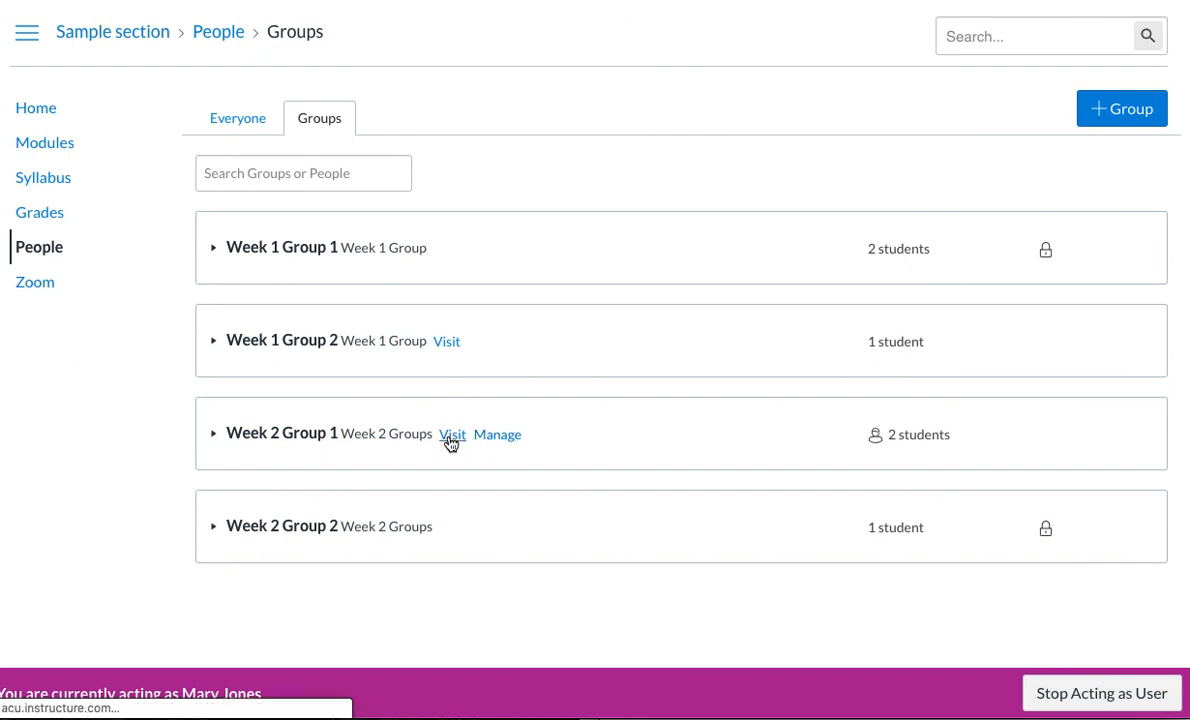
left_click(452, 434)
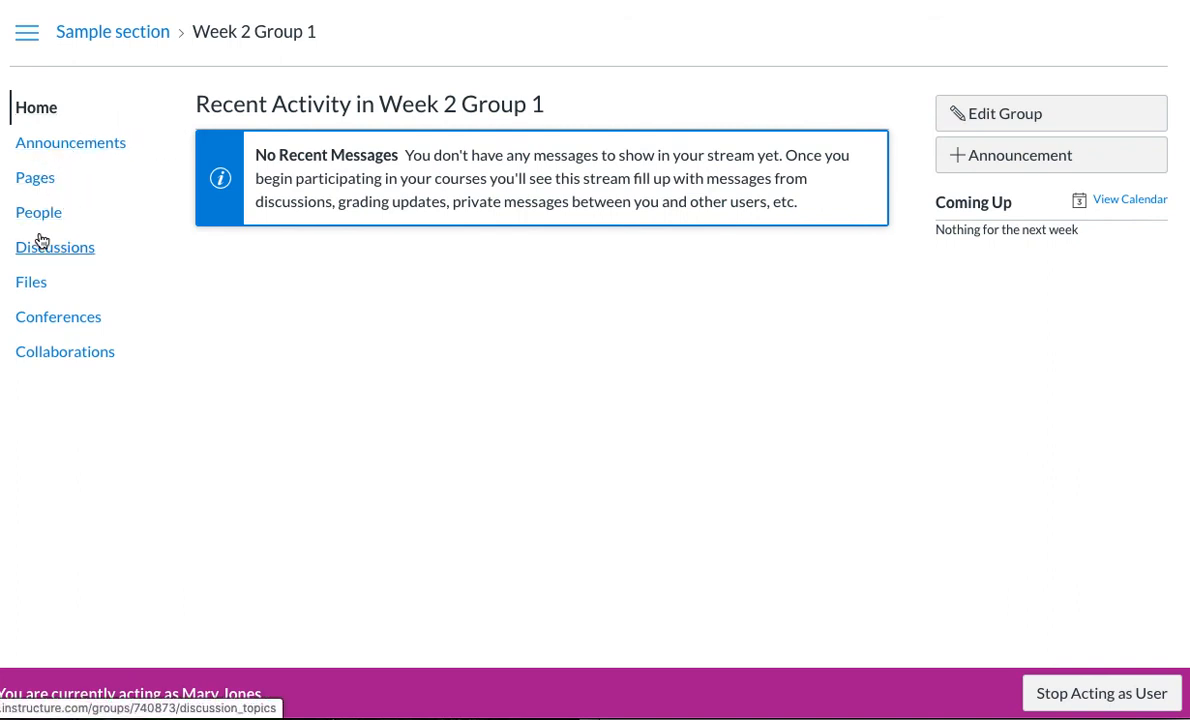
mouse_move(136, 396)
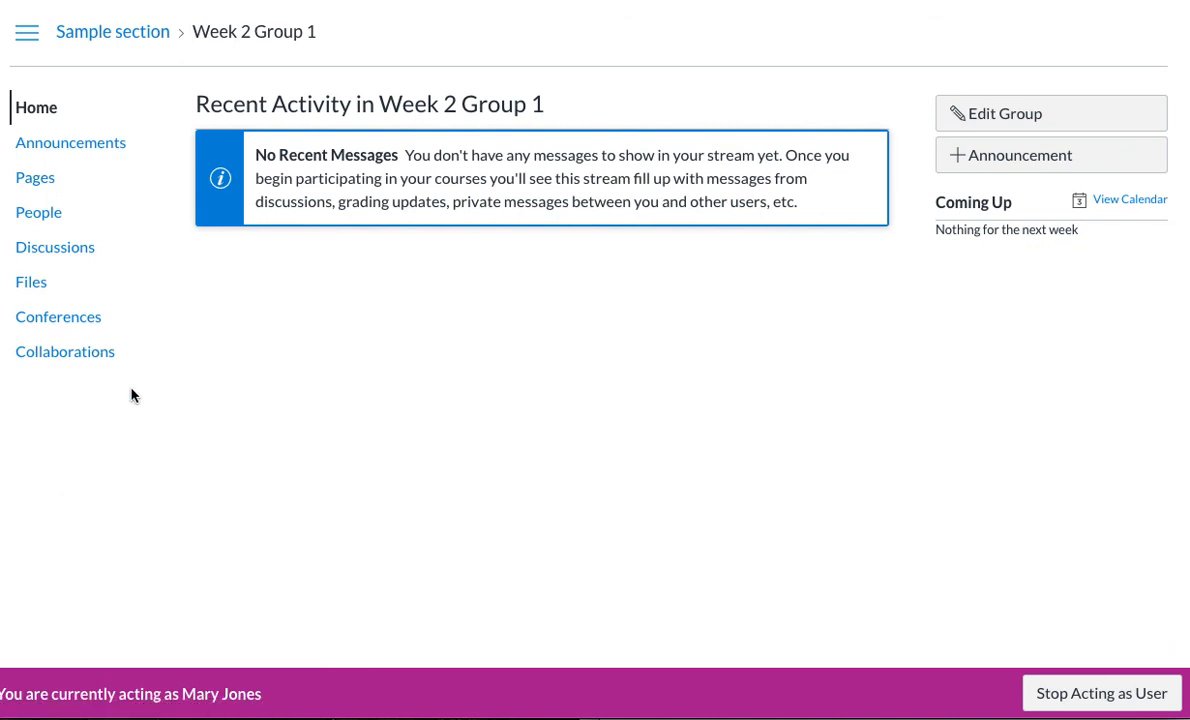
mouse_move(170, 256)
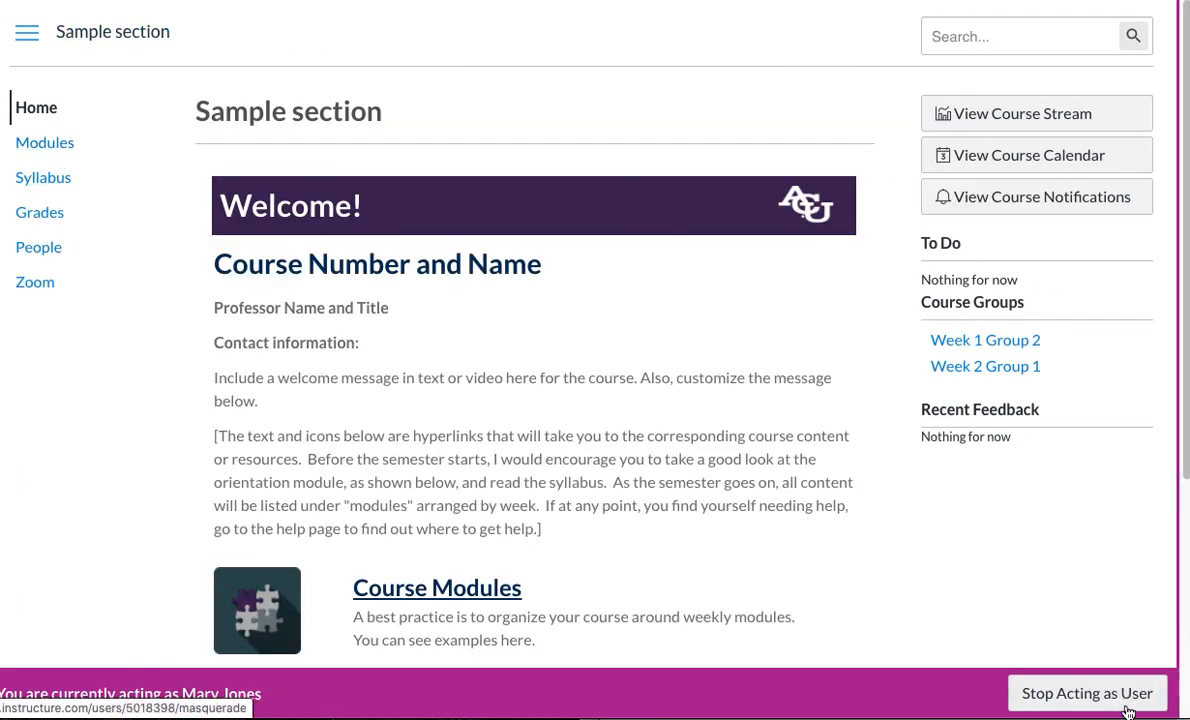
left_click(1086, 692)
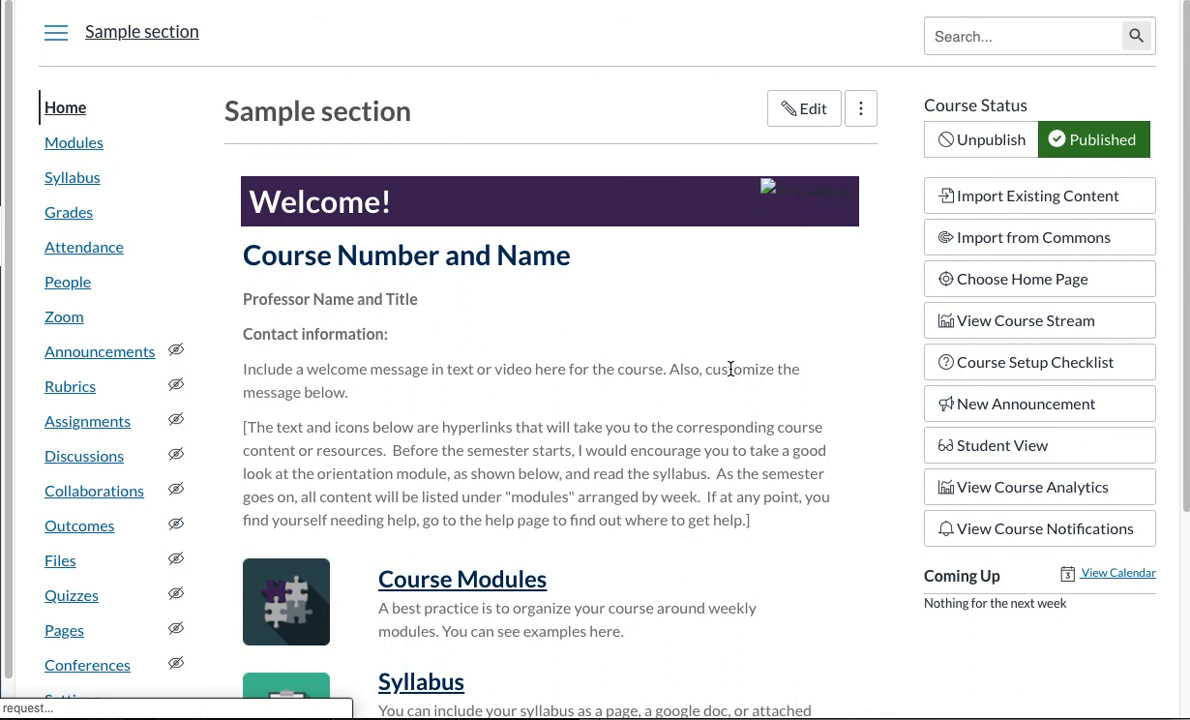